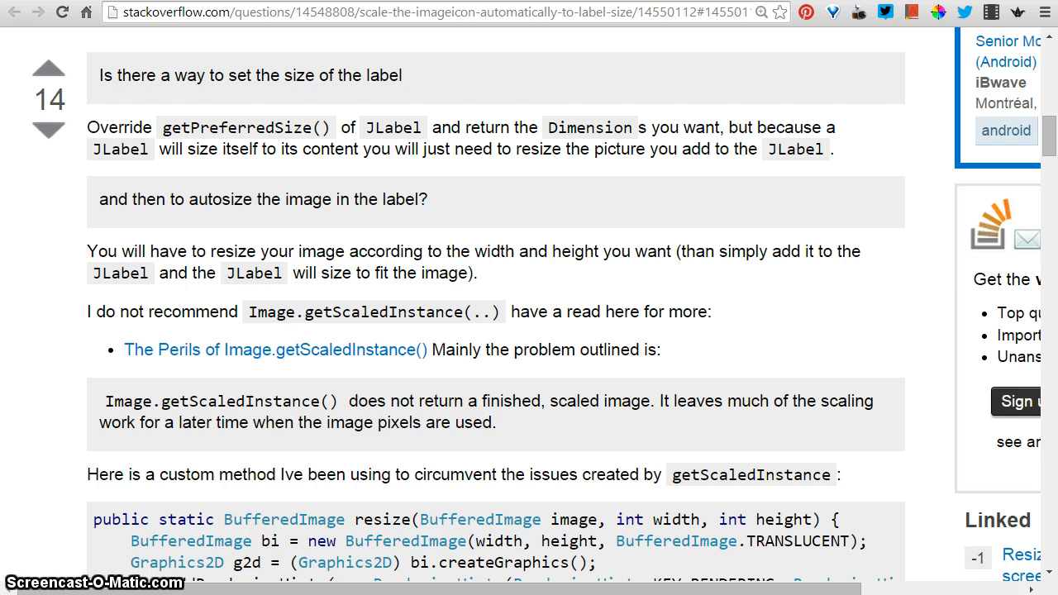
{"action": "mouse_move", "coordinate": [731, 201]}
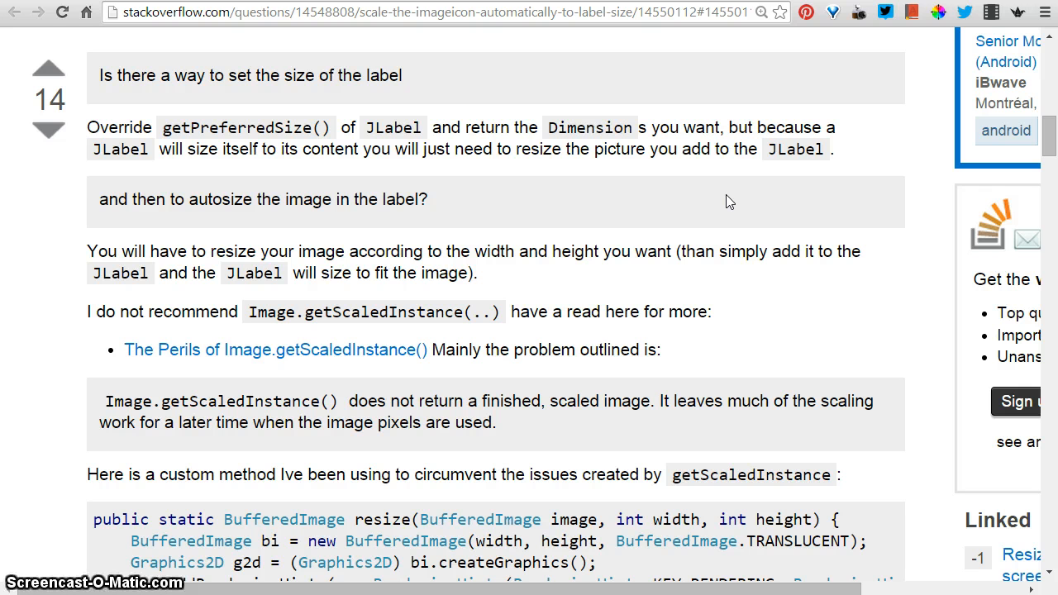
{"action": "mouse_move", "coordinate": [260, 119]}
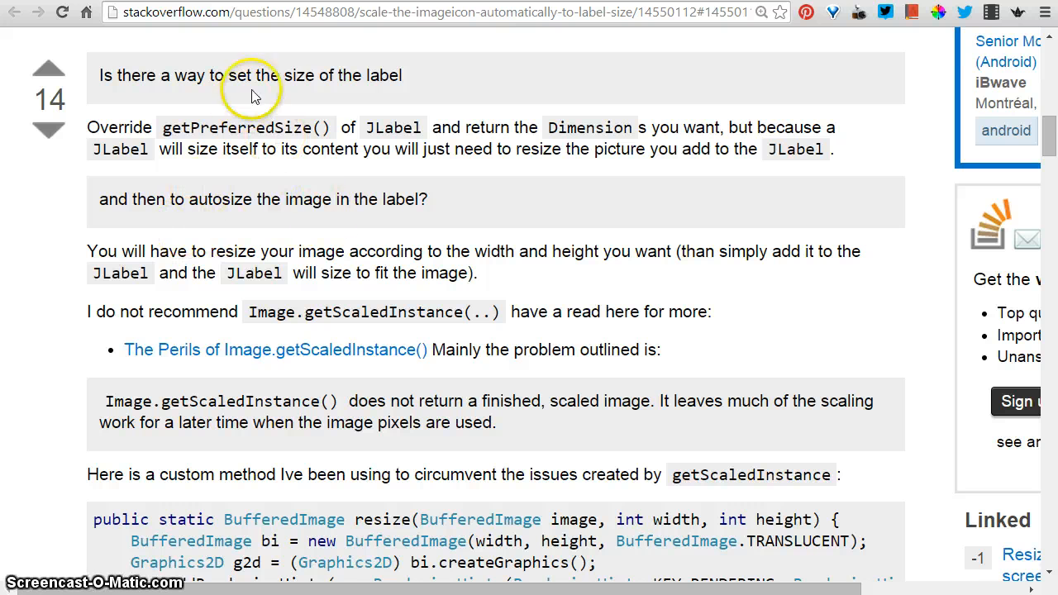
{"action": "mouse_move", "coordinate": [529, 182]}
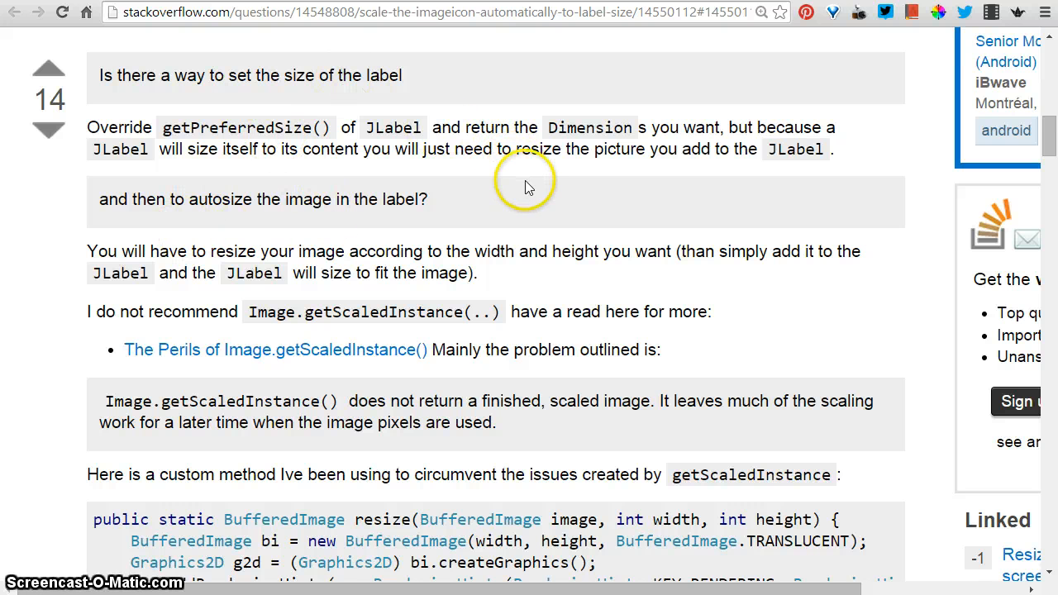
{"action": "mouse_move", "coordinate": [487, 19]}
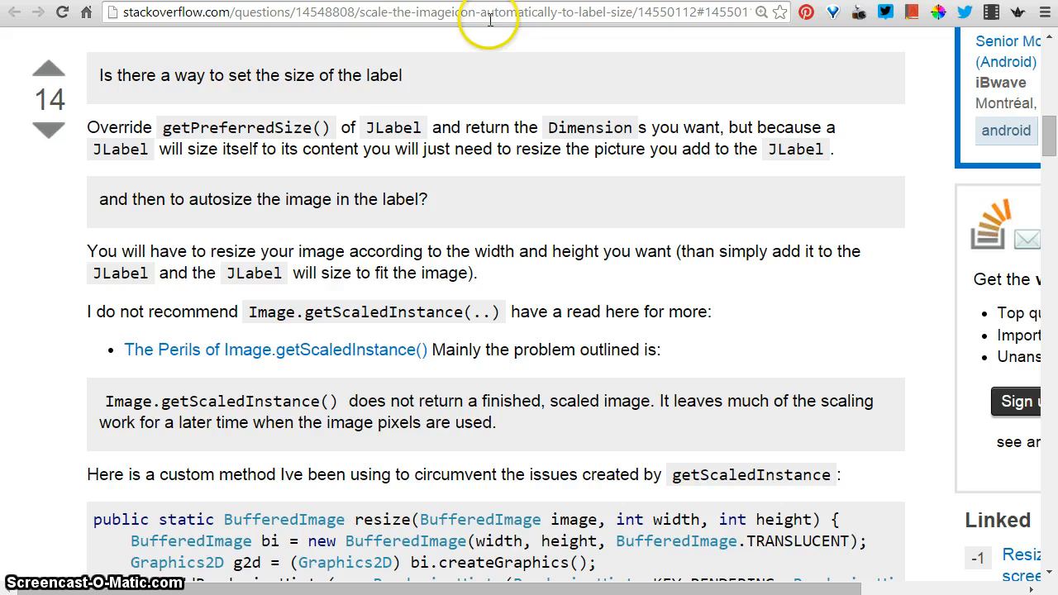
{"action": "mouse_move", "coordinate": [532, 305]}
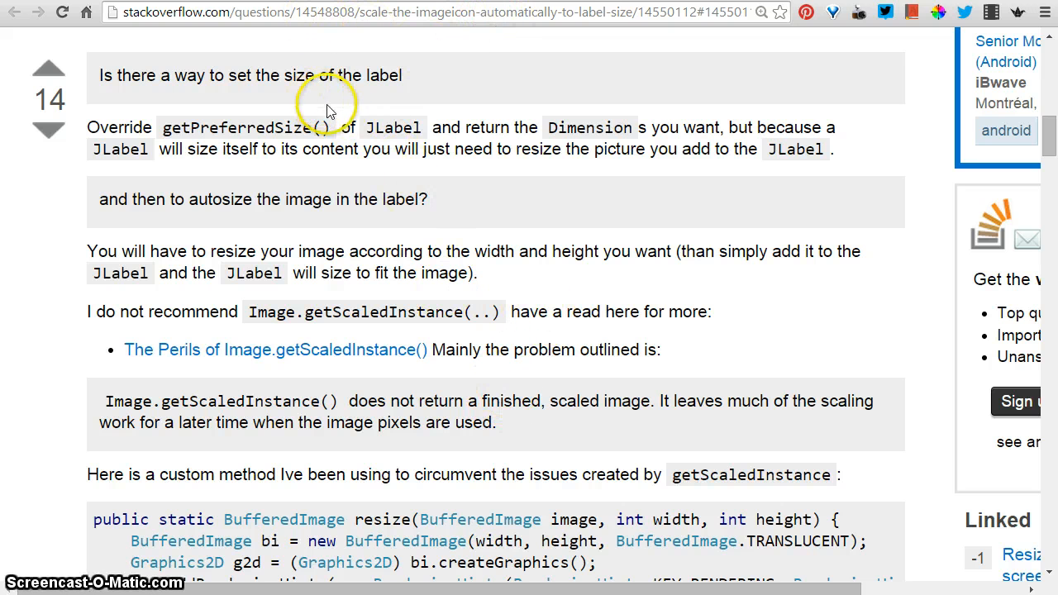
{"action": "mouse_move", "coordinate": [450, 393]}
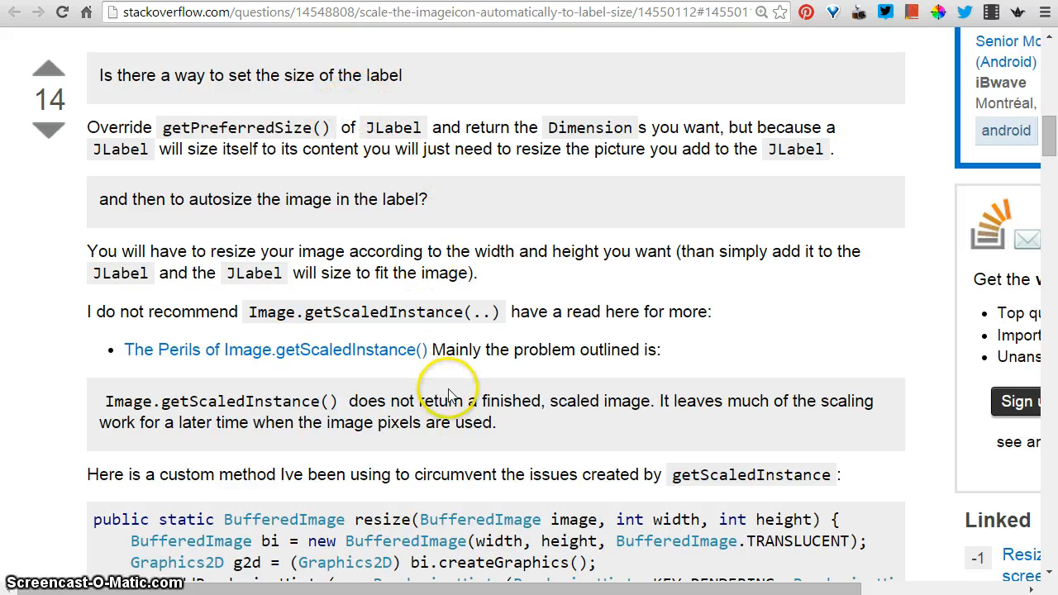
{"action": "mouse_move", "coordinate": [545, 357]}
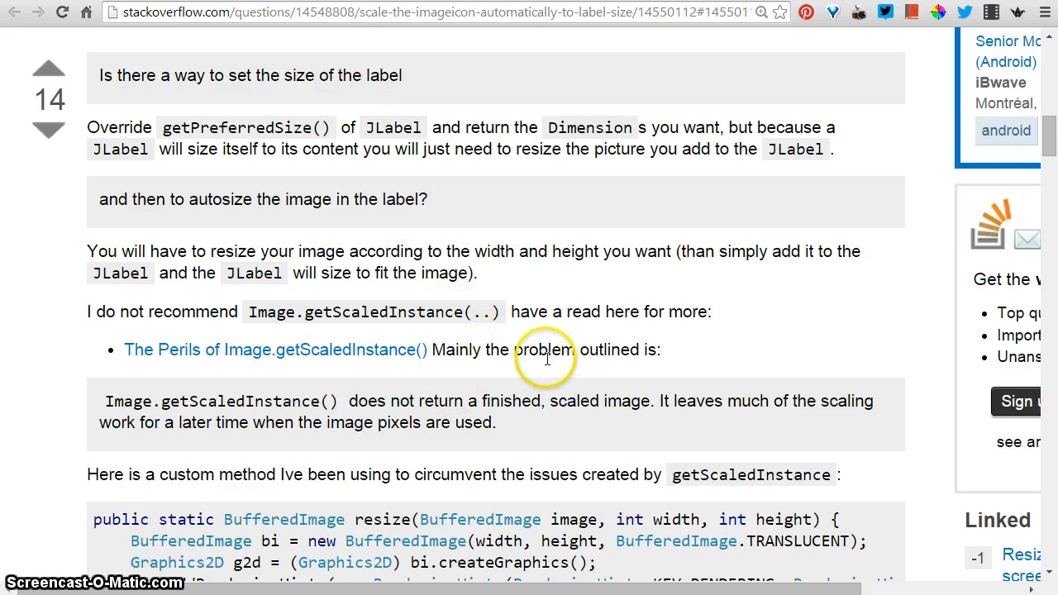
{"action": "mouse_move", "coordinate": [426, 361]}
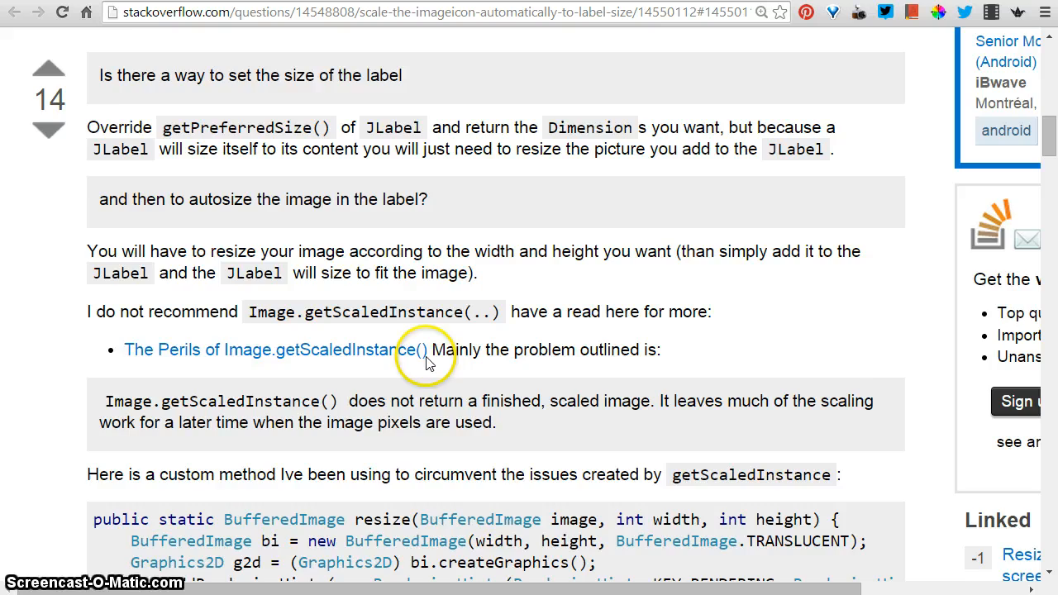
Step: Scroll the Stack Overflow answer to the custom BufferedImage resize method and its 100x100 usage line
{"action": "scroll", "scroll_direction": "down", "scroll_amount": 3}
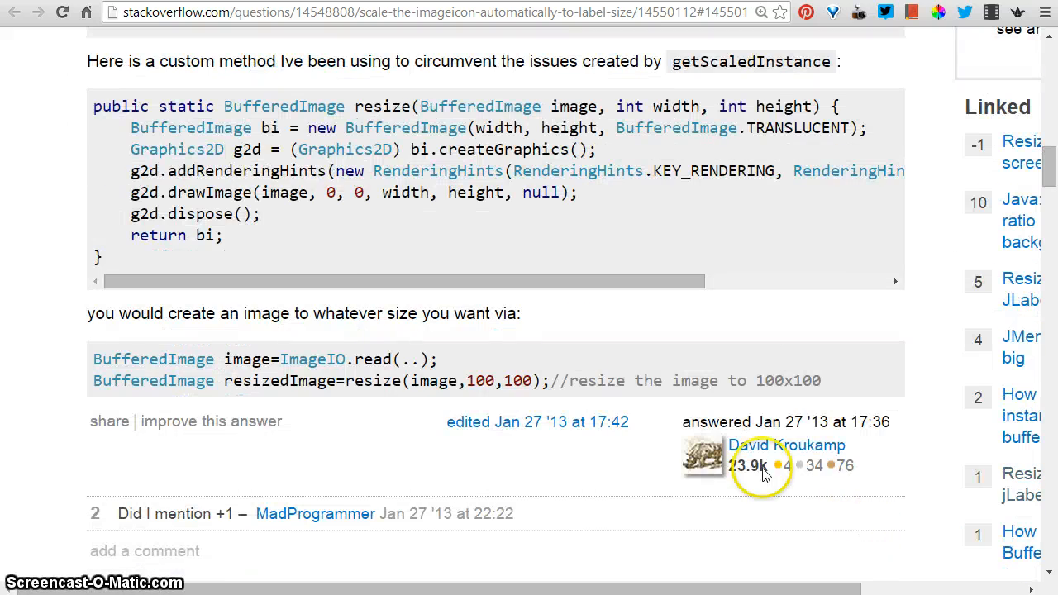
{"action": "scroll", "scroll_direction": "up", "scroll_amount": 3}
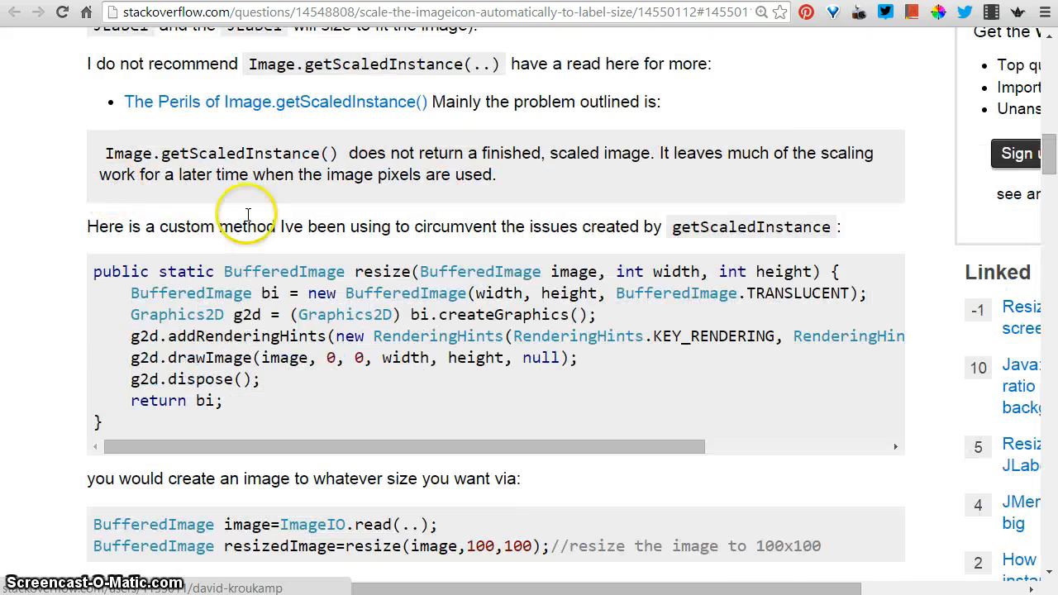
{"action": "mouse_move", "coordinate": [350, 278]}
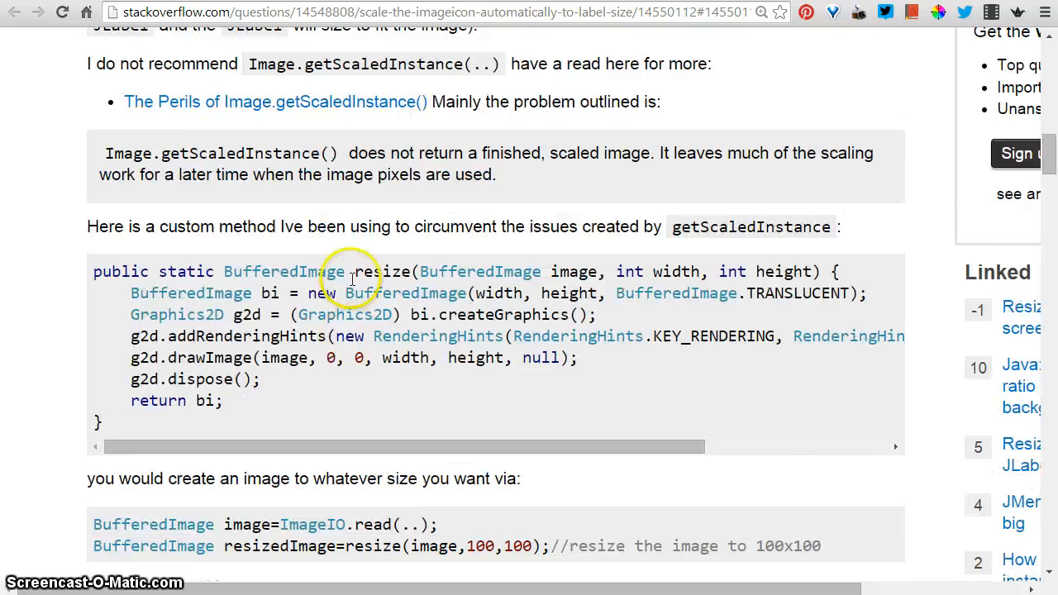
{"action": "scroll", "scroll_direction": "up", "scroll_amount": 3}
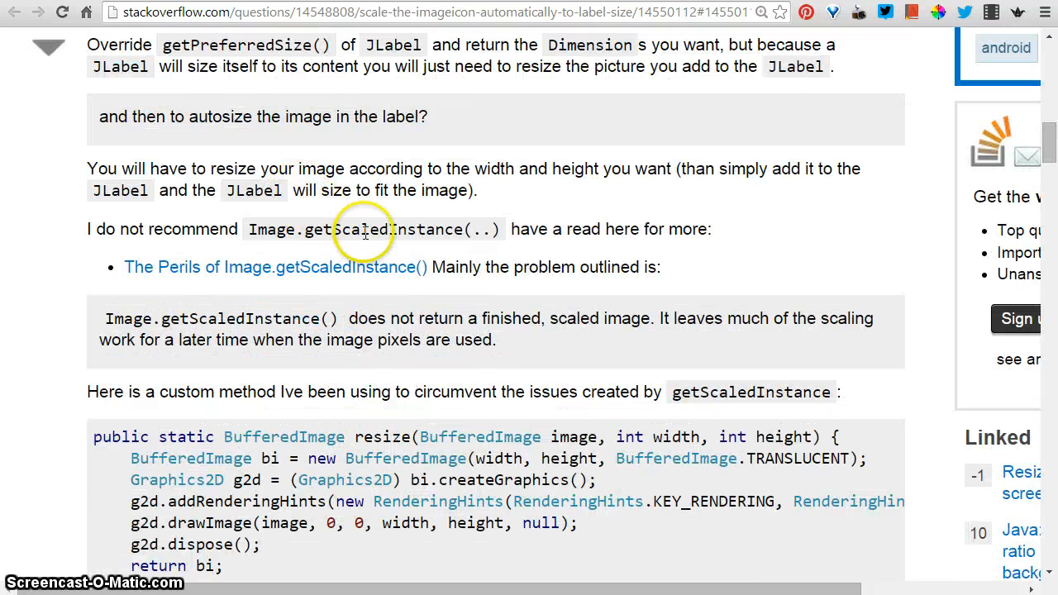
{"action": "scroll", "scroll_direction": "up", "scroll_amount": 3}
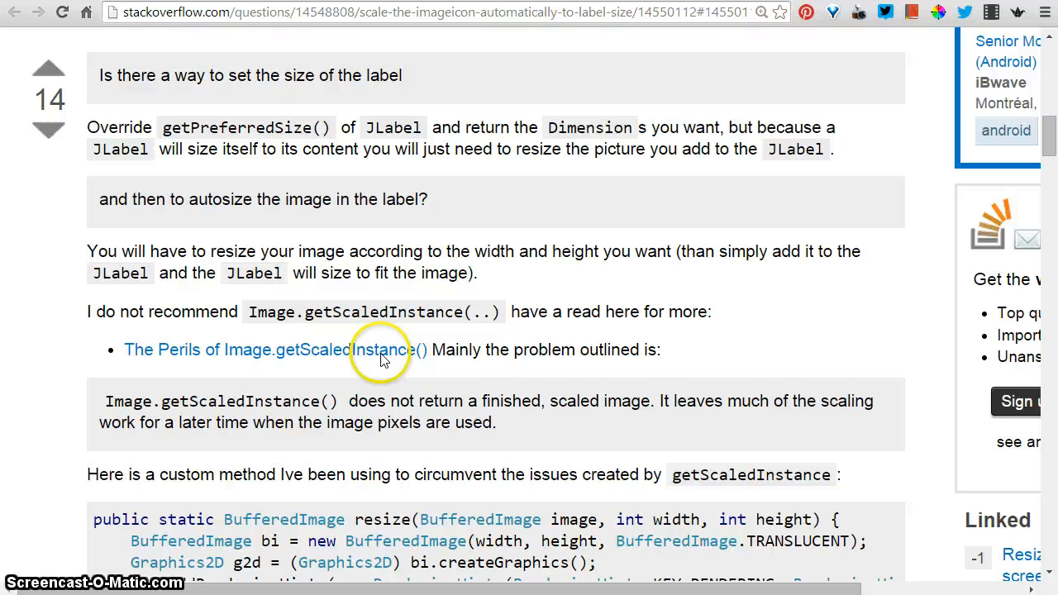
{"action": "mouse_move", "coordinate": [416, 321]}
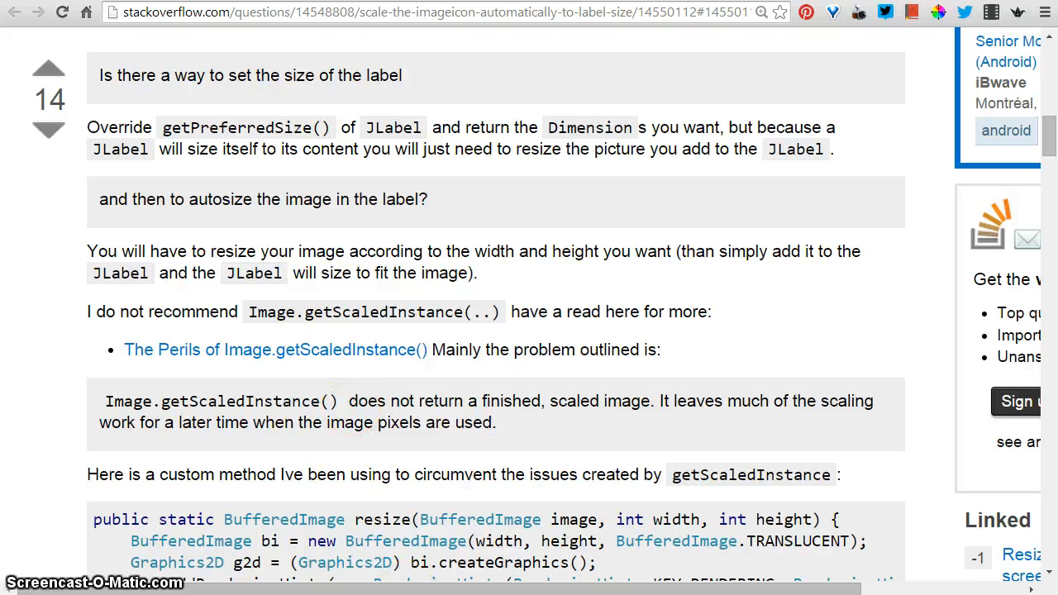
{"action": "scroll", "scroll_direction": "down", "scroll_amount": 3}
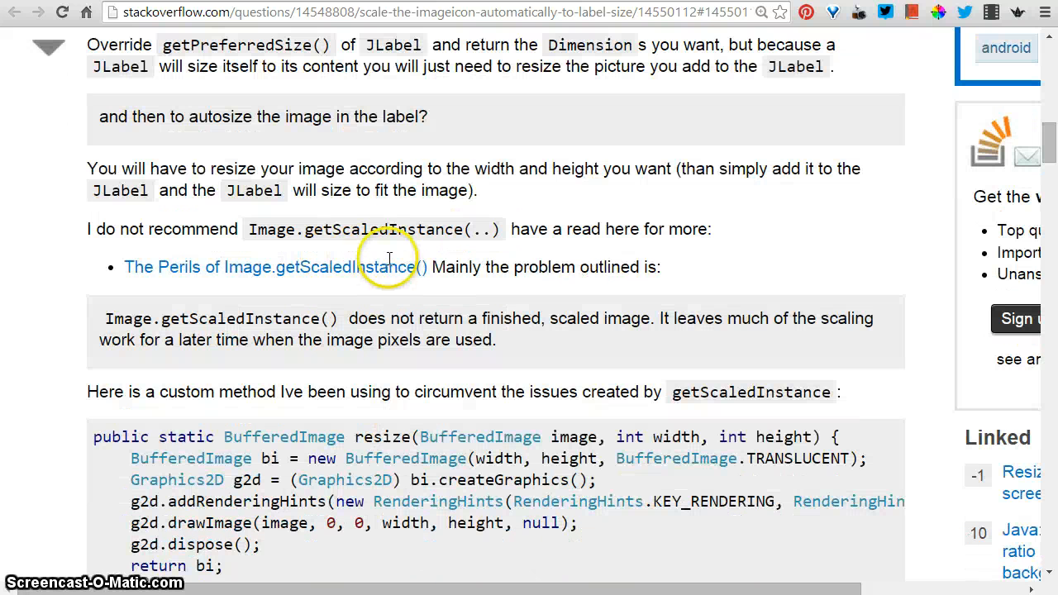
{"action": "mouse_move", "coordinate": [367, 248]}
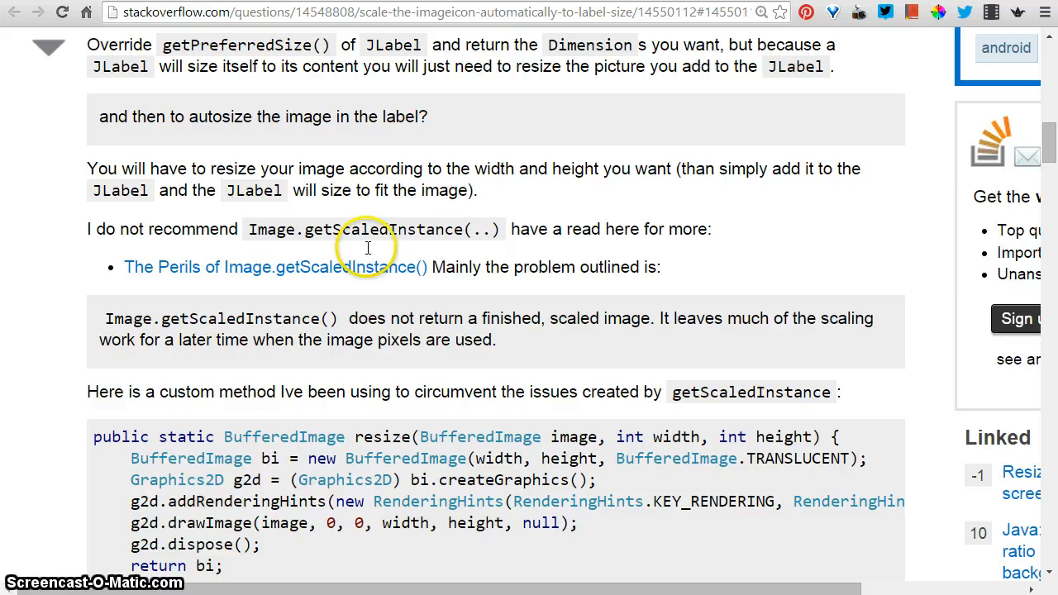
{"action": "mouse_move", "coordinate": [423, 248]}
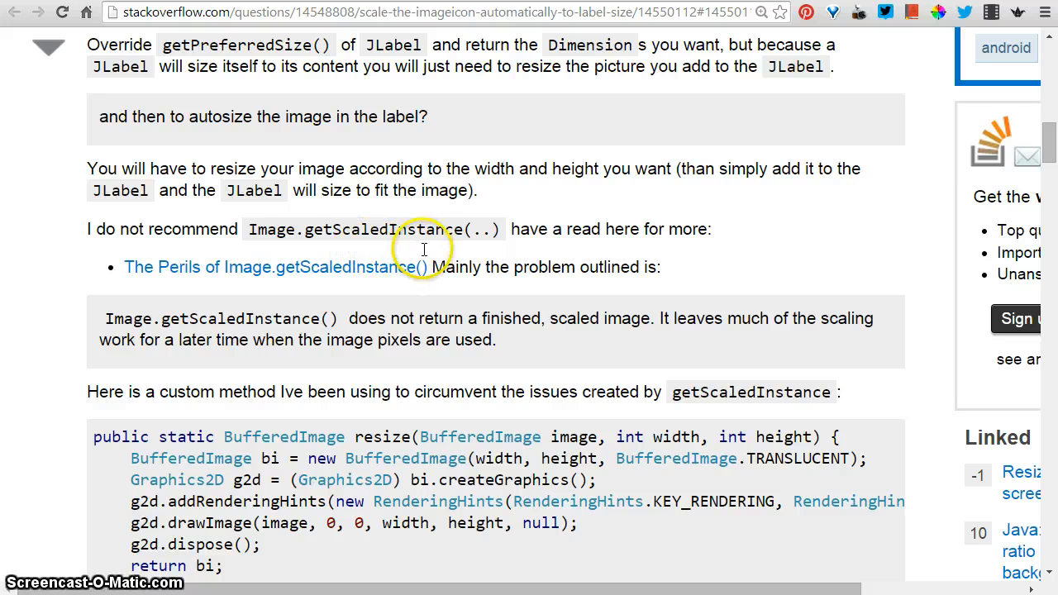
{"action": "mouse_move", "coordinate": [575, 250]}
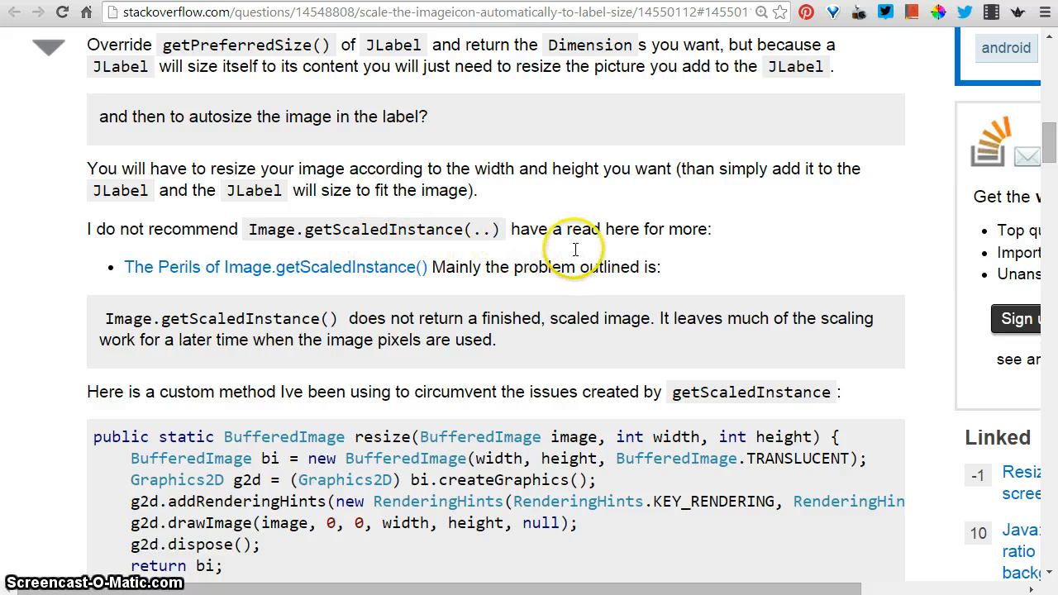
{"action": "mouse_move", "coordinate": [443, 305]}
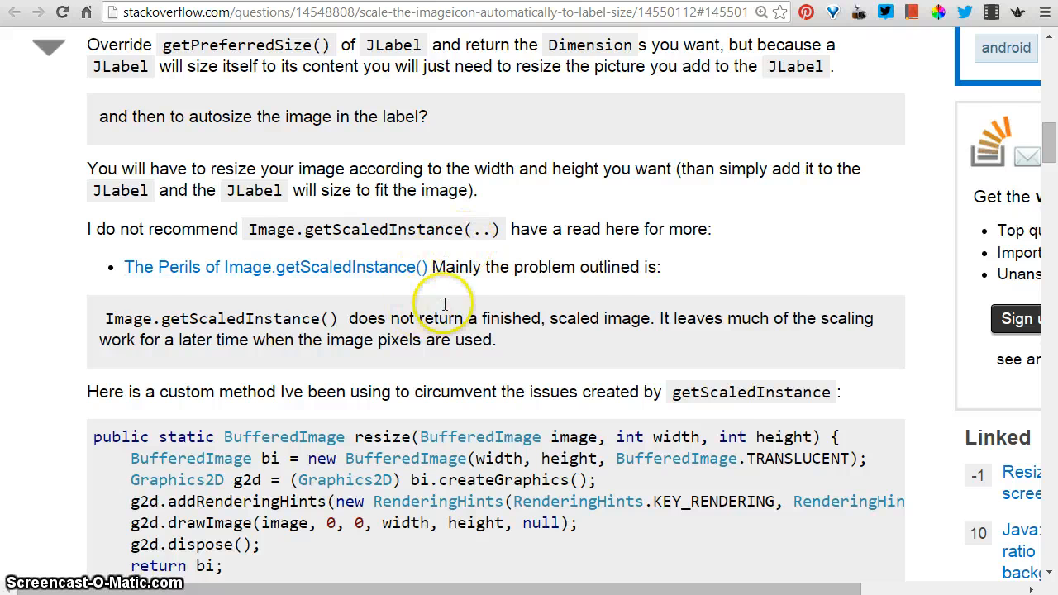
{"action": "scroll", "scroll_direction": "down", "scroll_amount": 3}
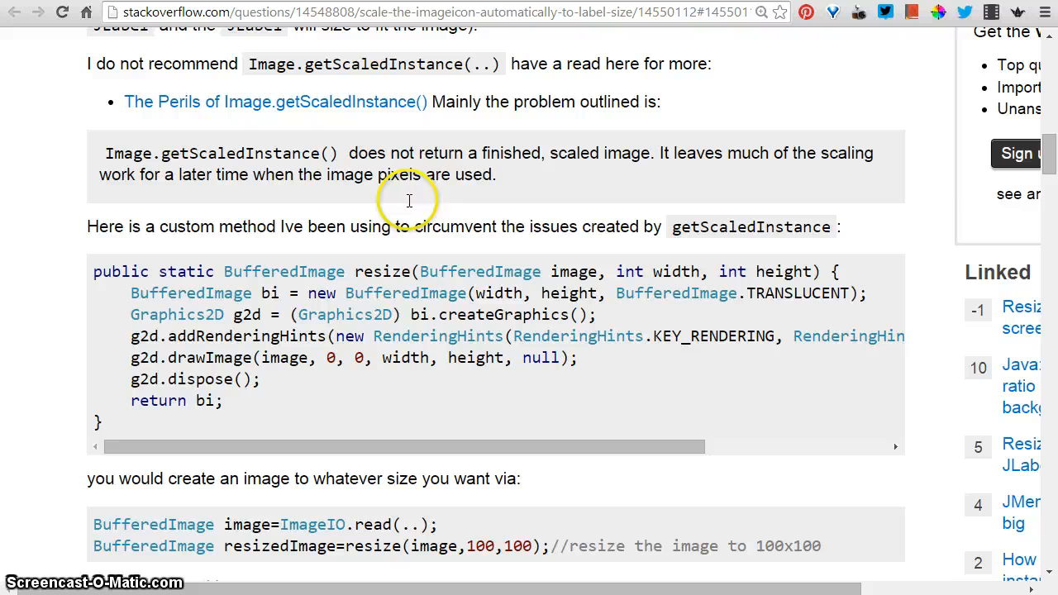
{"action": "mouse_move", "coordinate": [477, 347]}
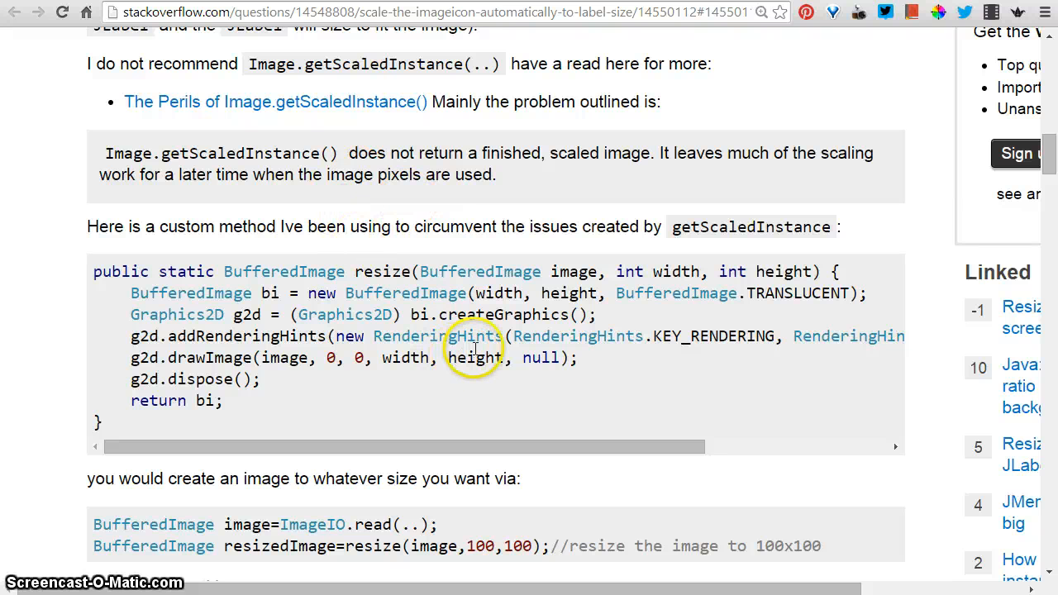
{"action": "mouse_move", "coordinate": [367, 248]}
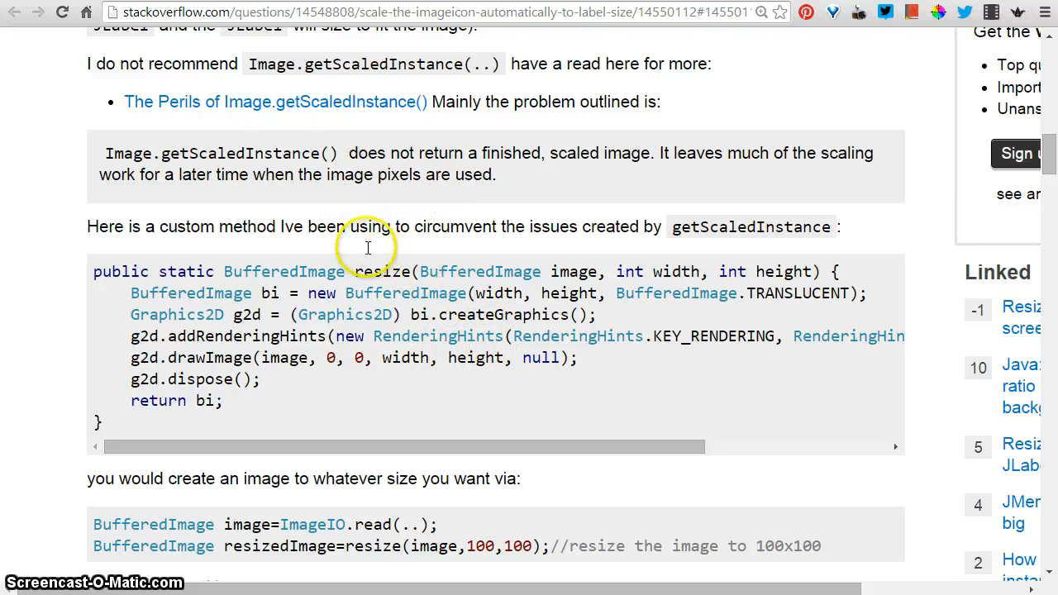
{"action": "mouse_move", "coordinate": [453, 257]}
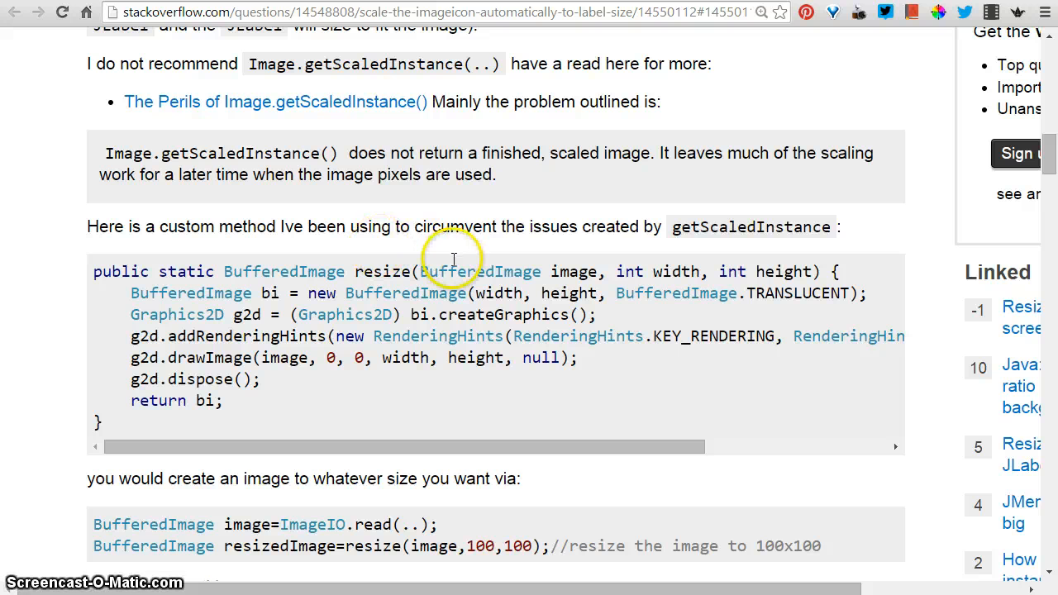
{"action": "mouse_move", "coordinate": [565, 248]}
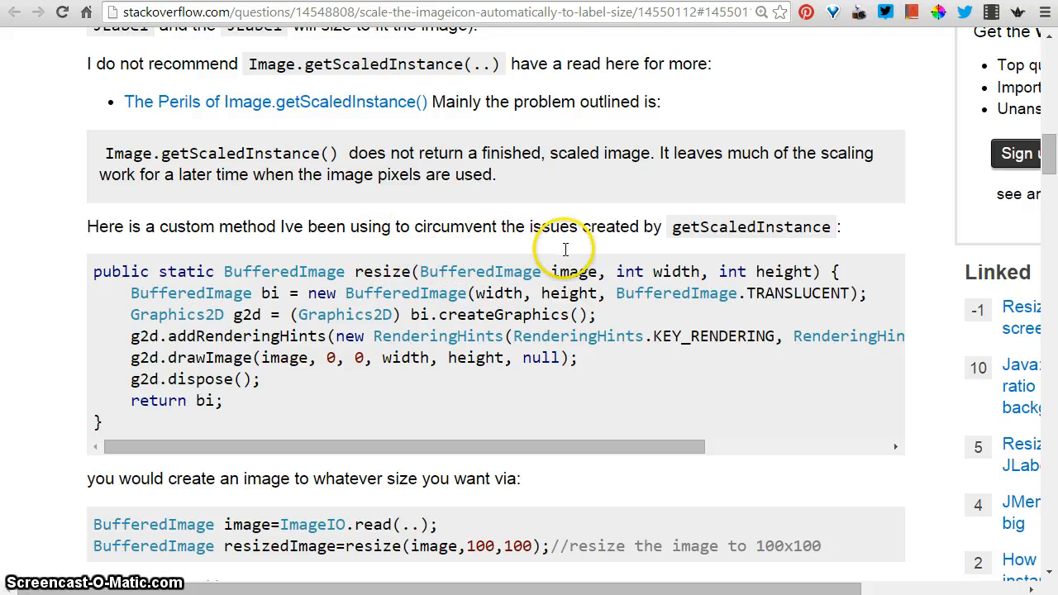
{"action": "mouse_move", "coordinate": [398, 252]}
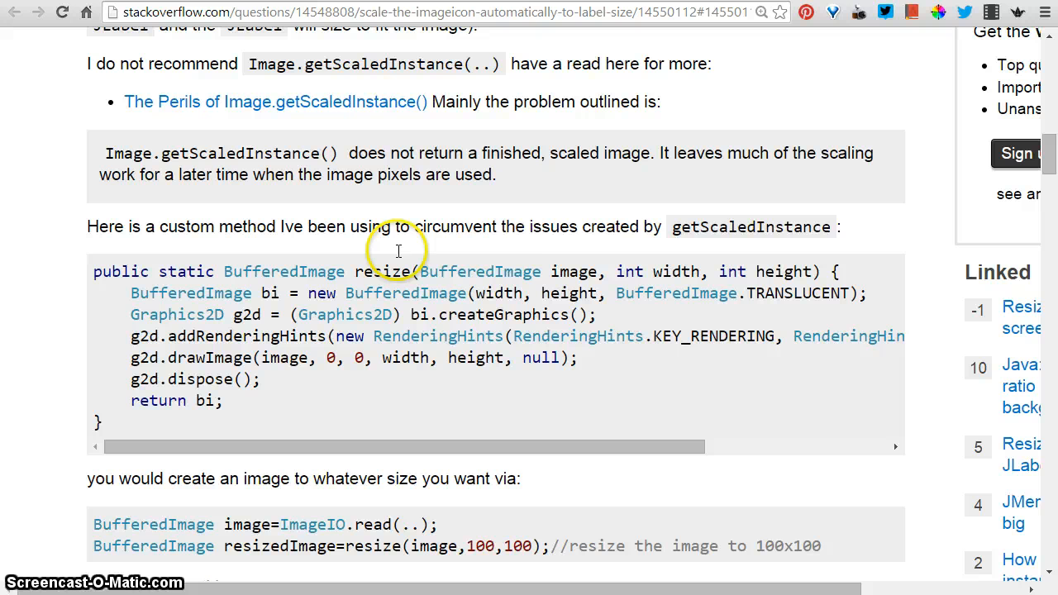
{"action": "mouse_move", "coordinate": [570, 251]}
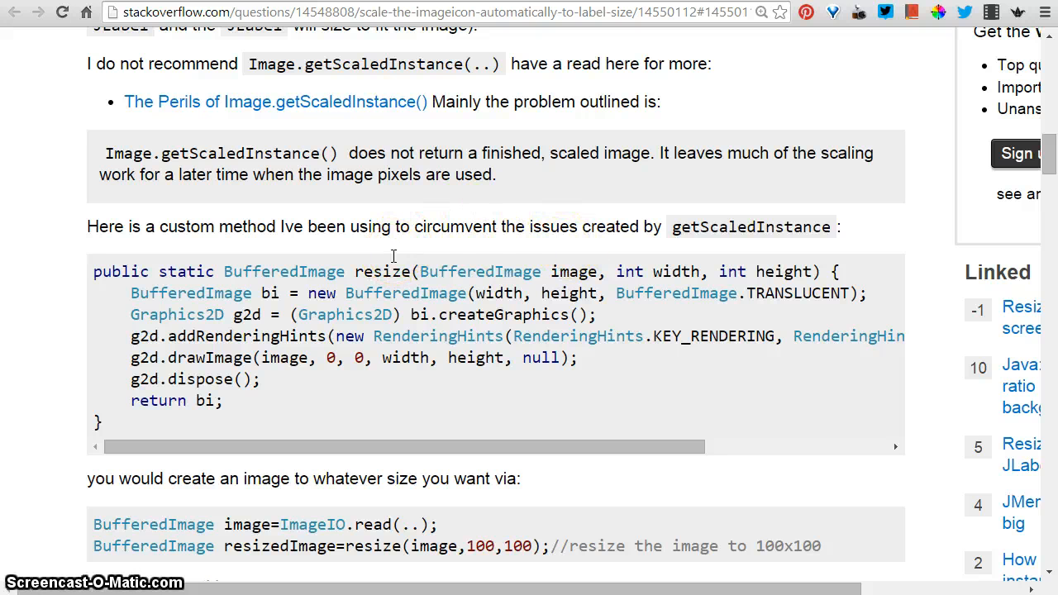
{"action": "mouse_move", "coordinate": [379, 218]}
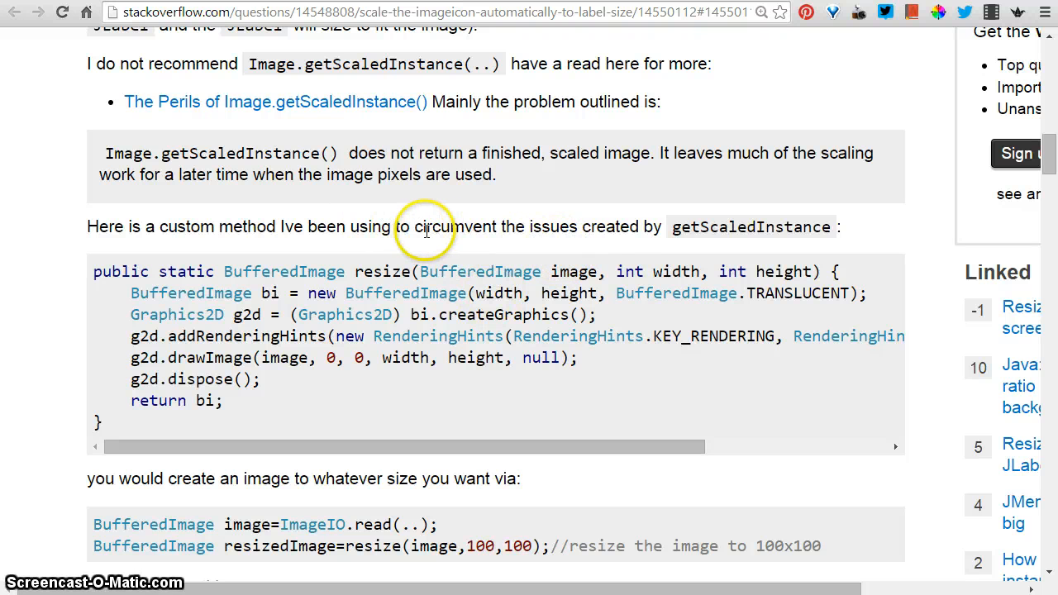
{"action": "mouse_move", "coordinate": [612, 251]}
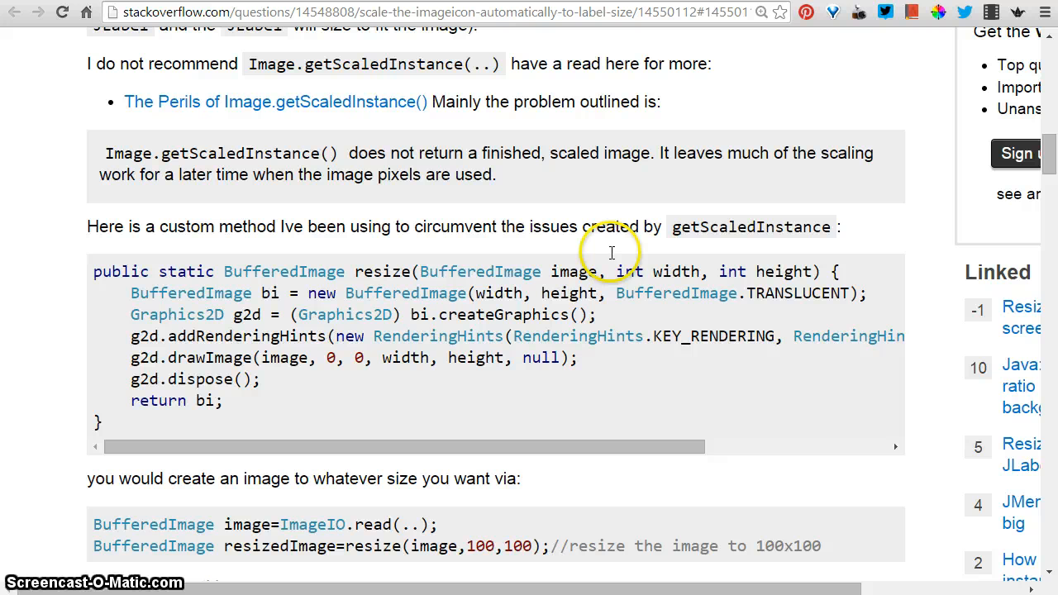
{"action": "mouse_move", "coordinate": [678, 249]}
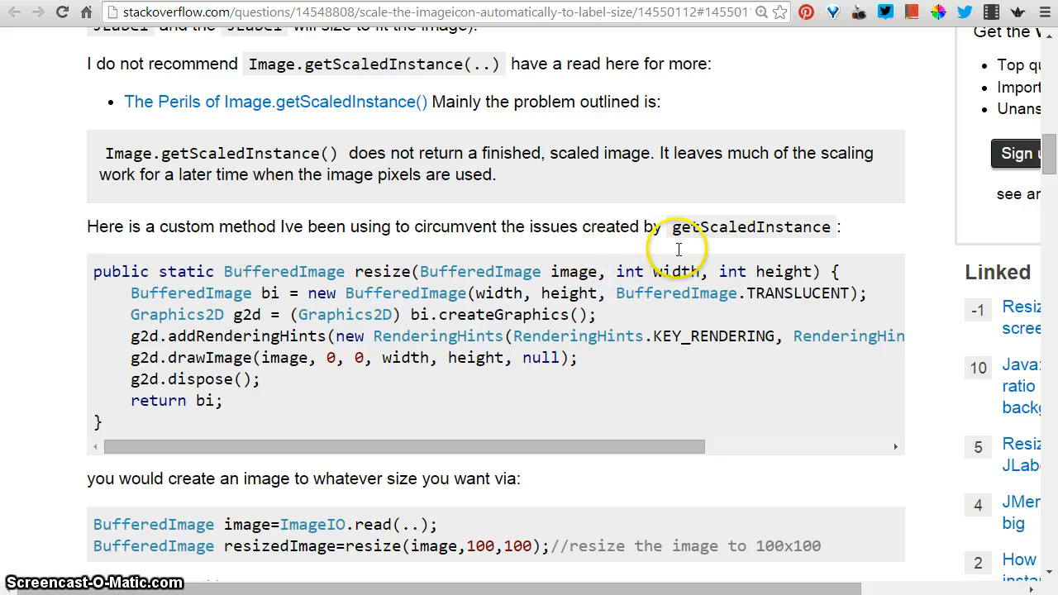
{"action": "mouse_move", "coordinate": [615, 248]}
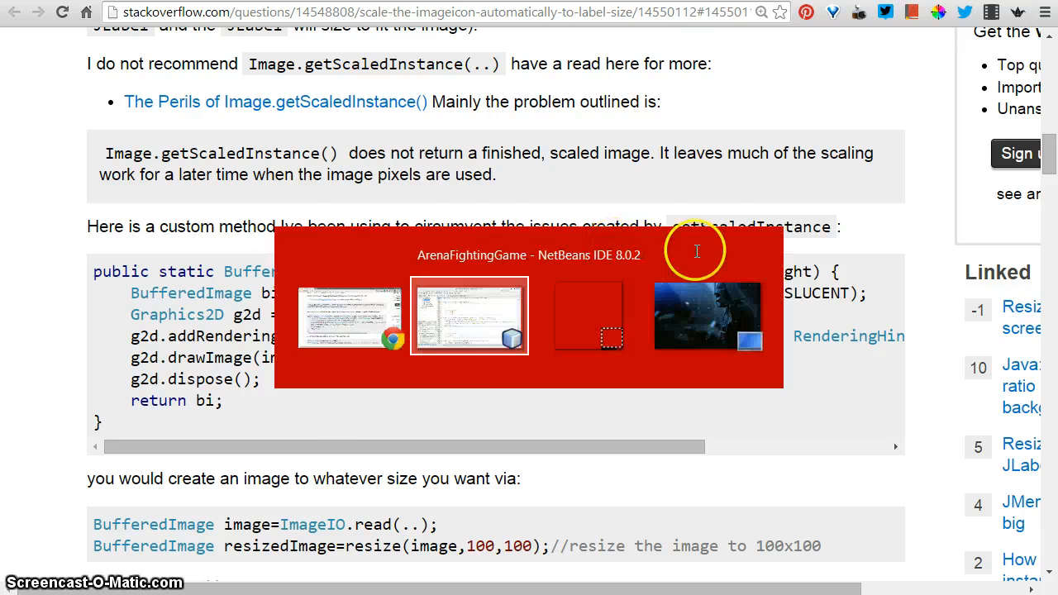
Step: Bring ArenaGUI.java forward and walk through the resize(ImageIcon, width, height) method and its Javadoc
{"action": "left_click", "coordinate": [469, 316]}
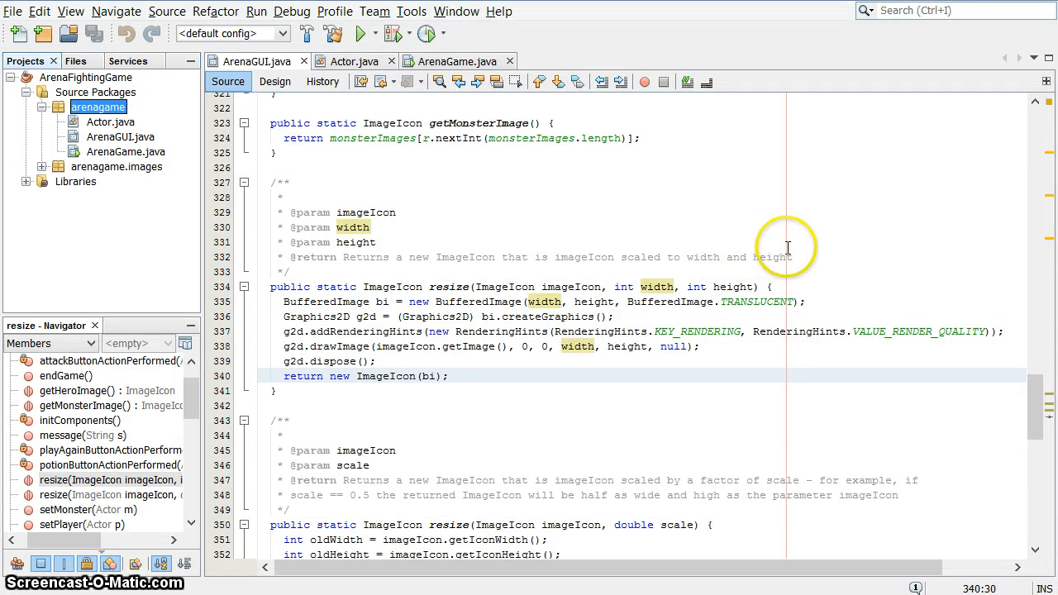
{"action": "left_click", "coordinate": [496, 271]}
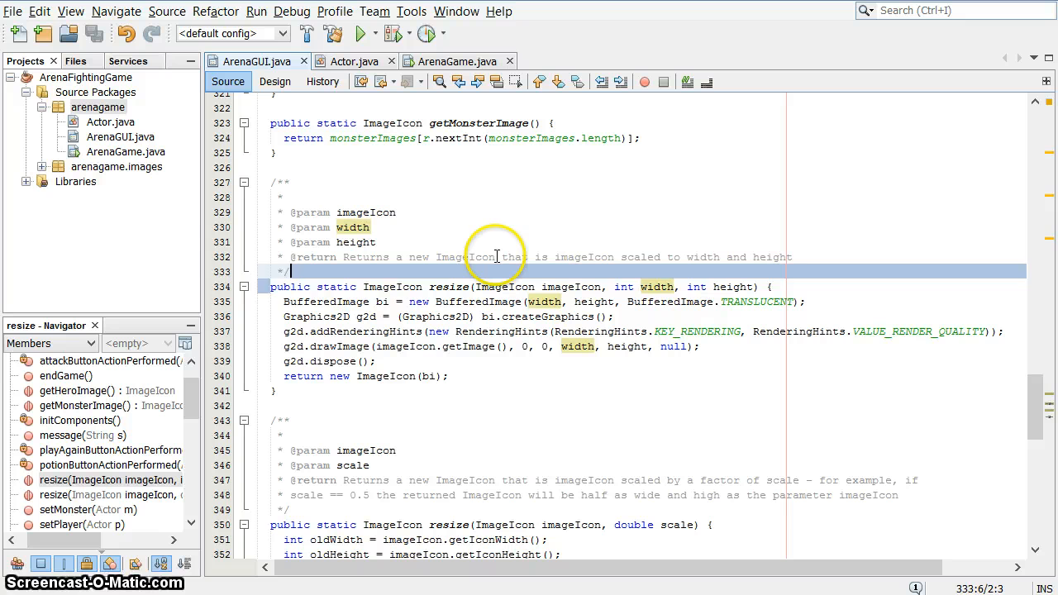
{"action": "left_click", "coordinate": [591, 287]}
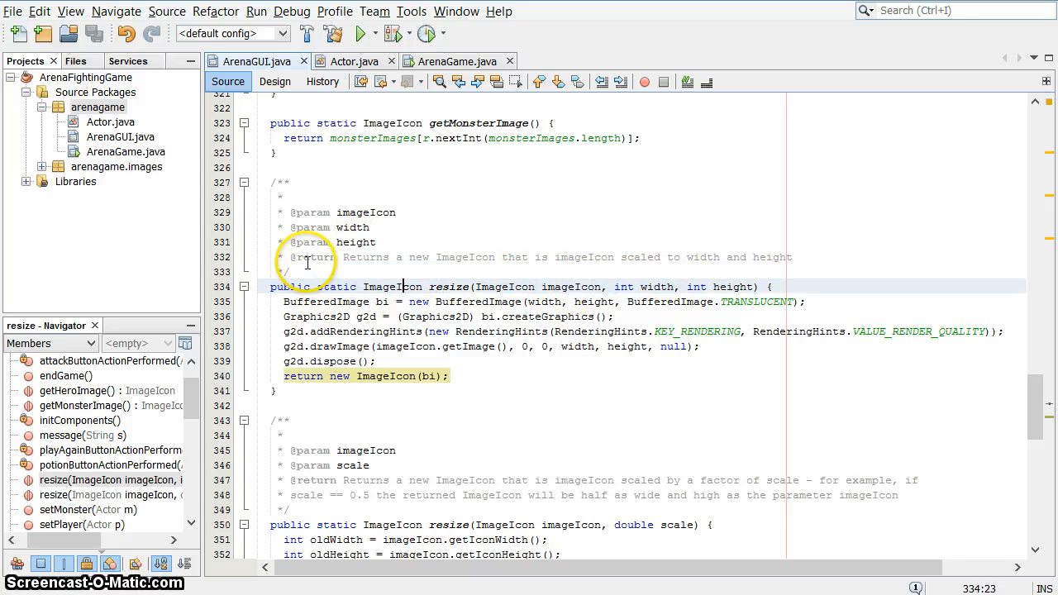
{"action": "mouse_move", "coordinate": [453, 265]}
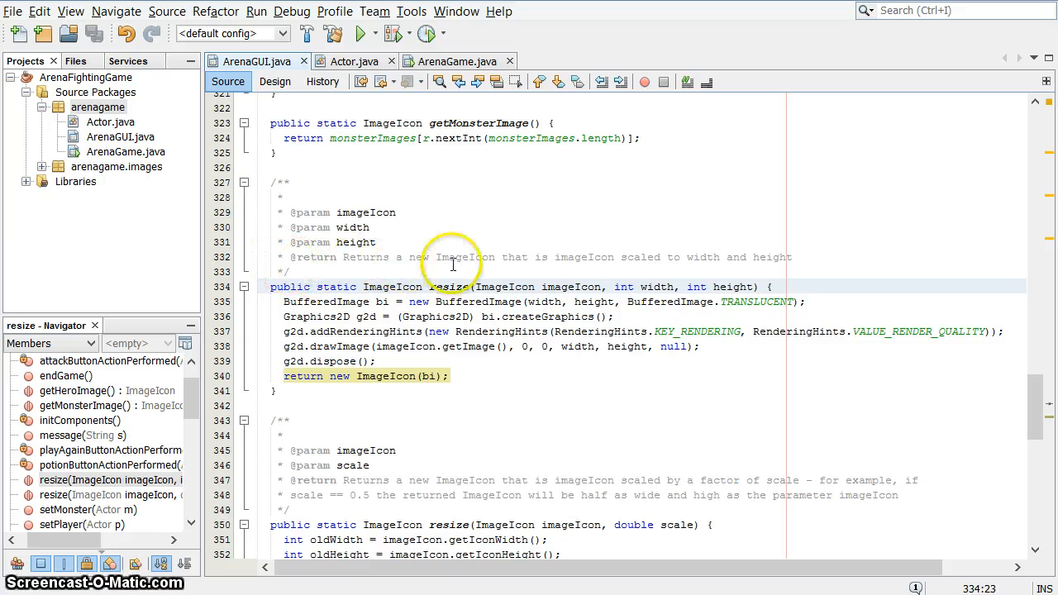
{"action": "mouse_move", "coordinate": [813, 261]}
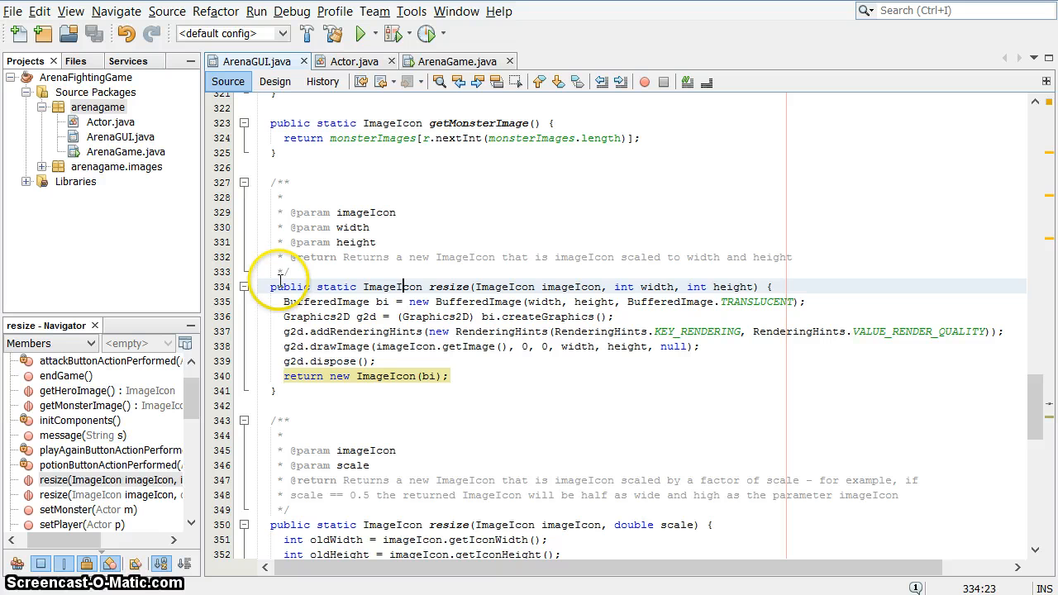
{"action": "mouse_move", "coordinate": [904, 297]}
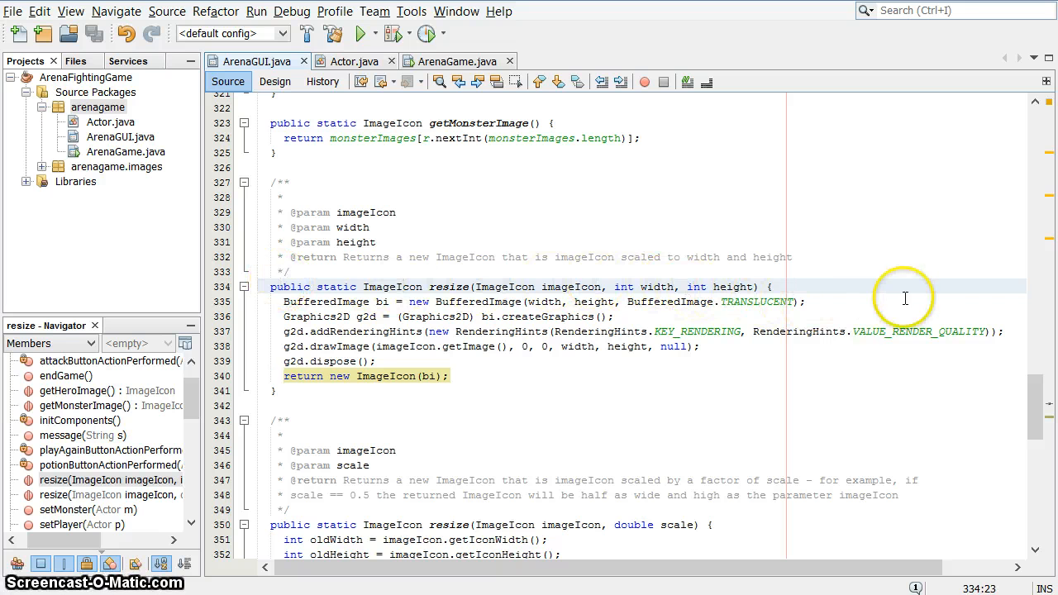
{"action": "mouse_move", "coordinate": [329, 311]}
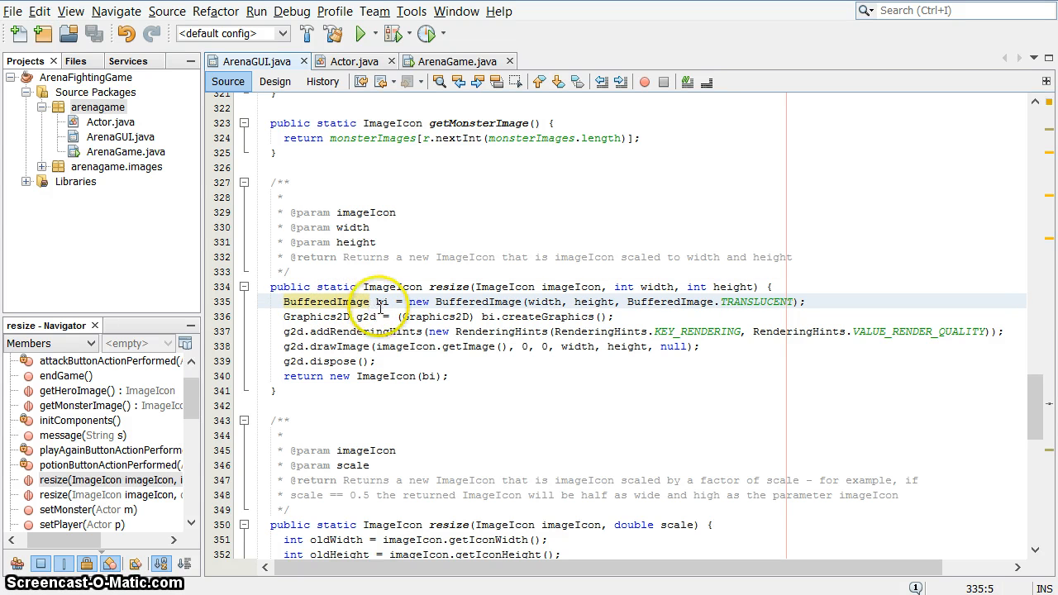
{"action": "mouse_move", "coordinate": [529, 258]}
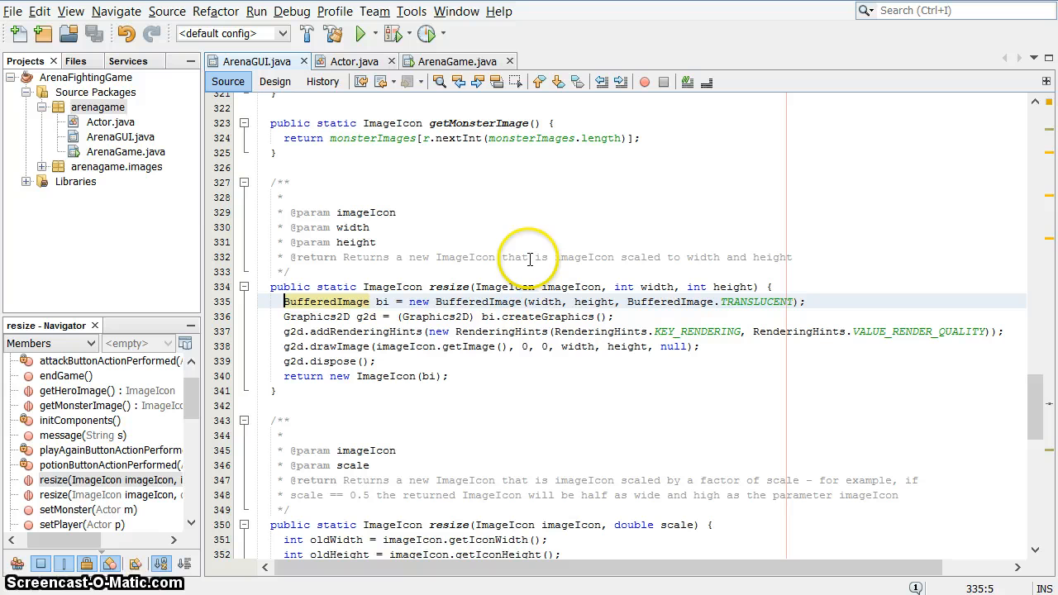
{"action": "mouse_move", "coordinate": [376, 311]}
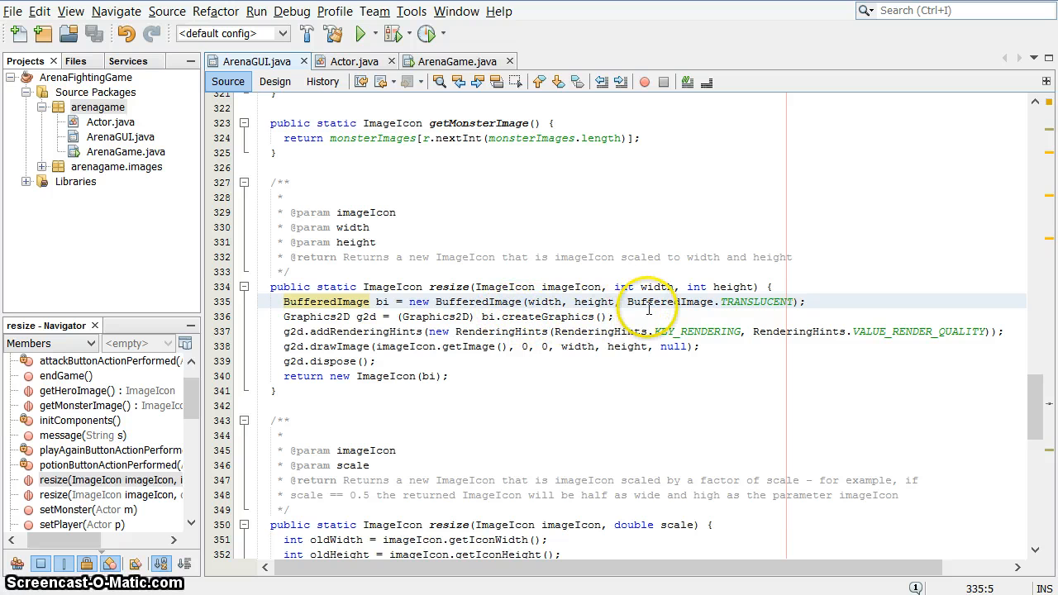
{"action": "mouse_move", "coordinate": [645, 313]}
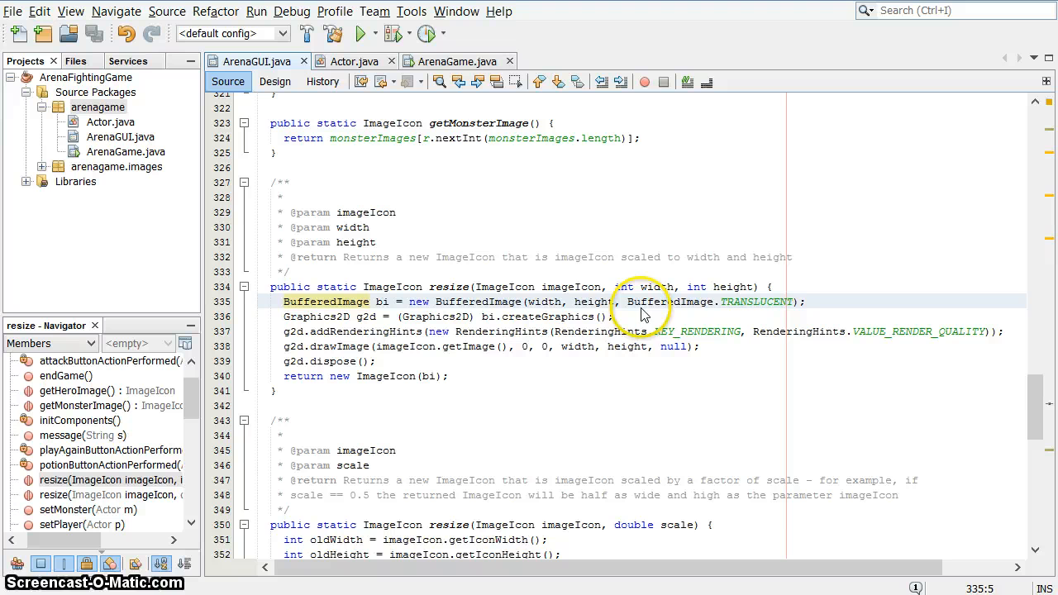
{"action": "mouse_move", "coordinate": [483, 331]}
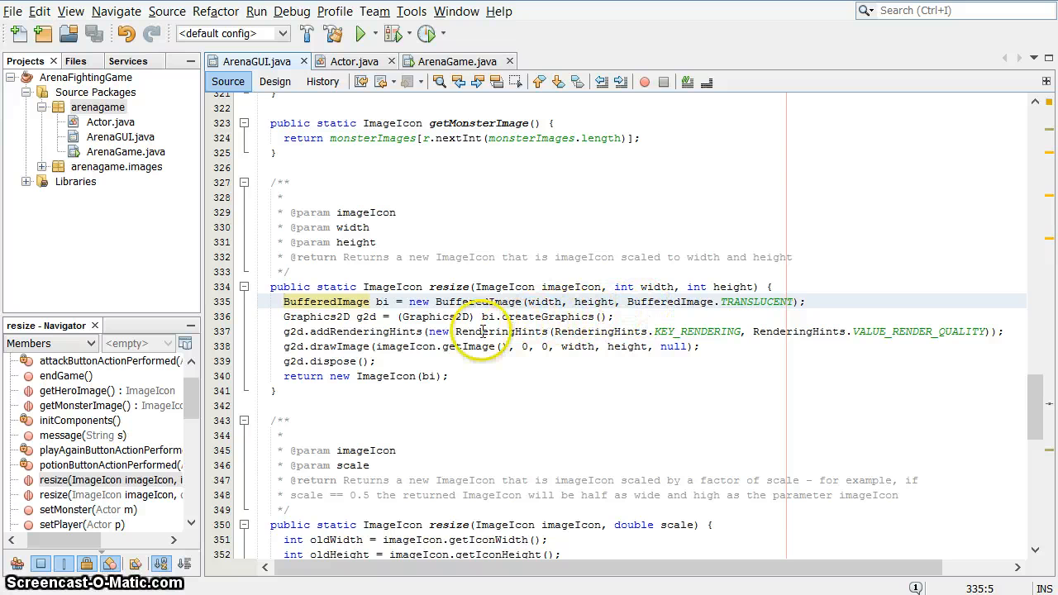
{"action": "mouse_move", "coordinate": [675, 273]}
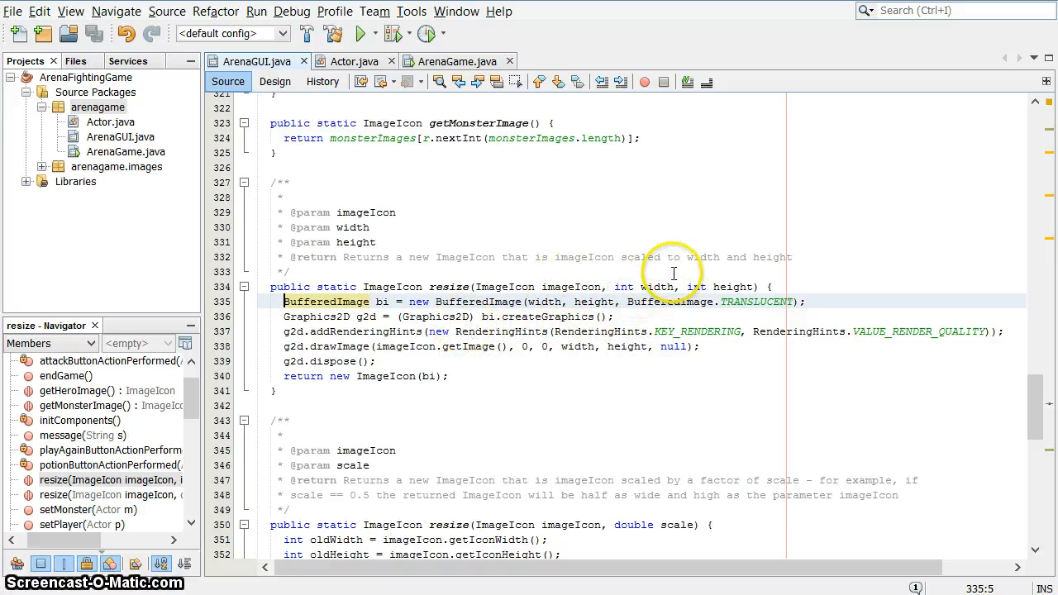
{"action": "mouse_move", "coordinate": [446, 317]}
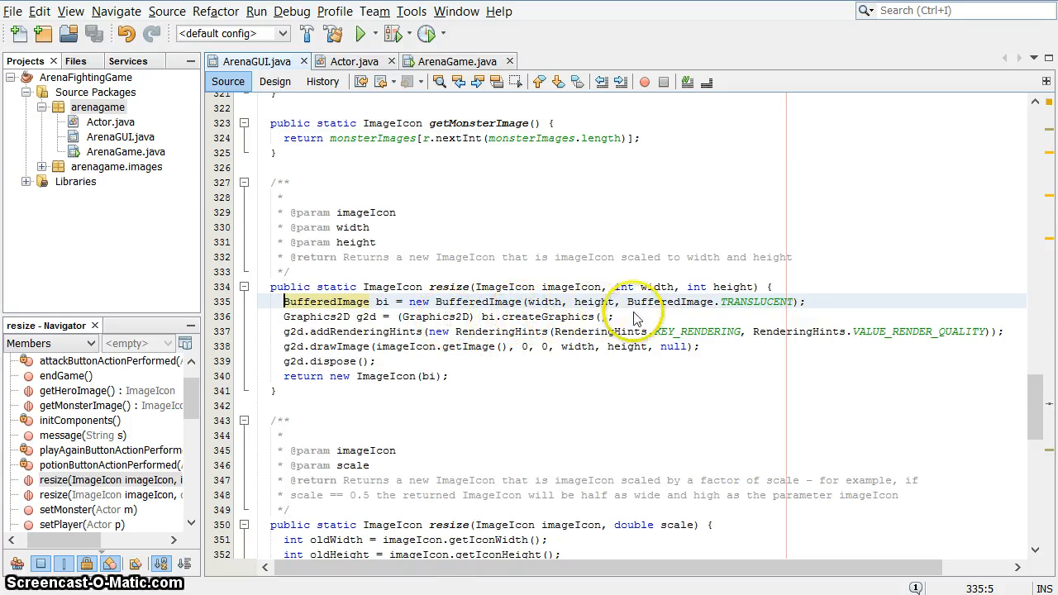
{"action": "mouse_move", "coordinate": [529, 317]}
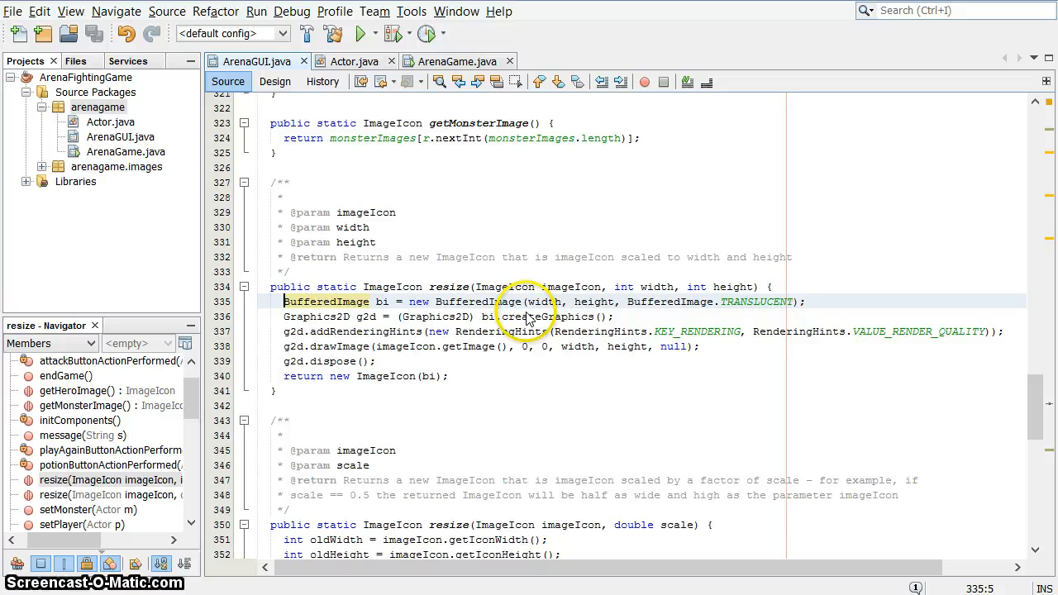
{"action": "mouse_move", "coordinate": [554, 313]}
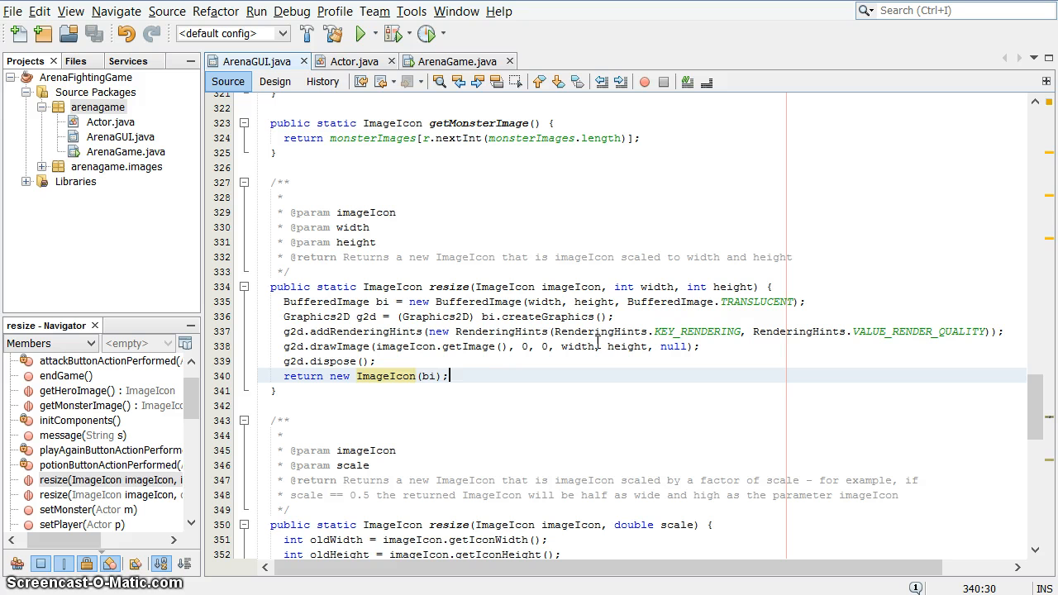
{"action": "mouse_move", "coordinate": [520, 264]}
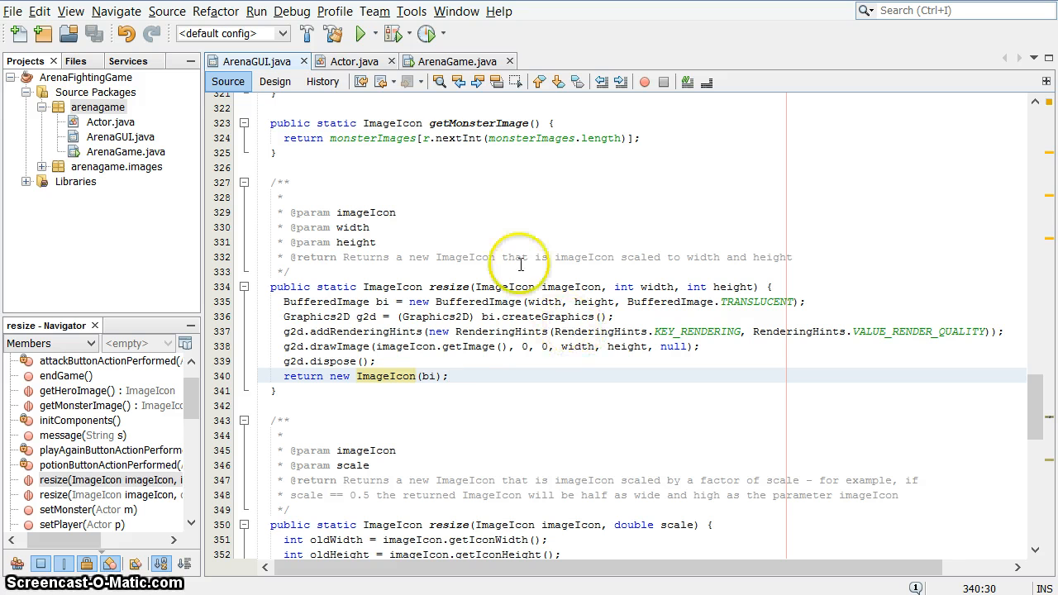
{"action": "mouse_move", "coordinate": [410, 252]}
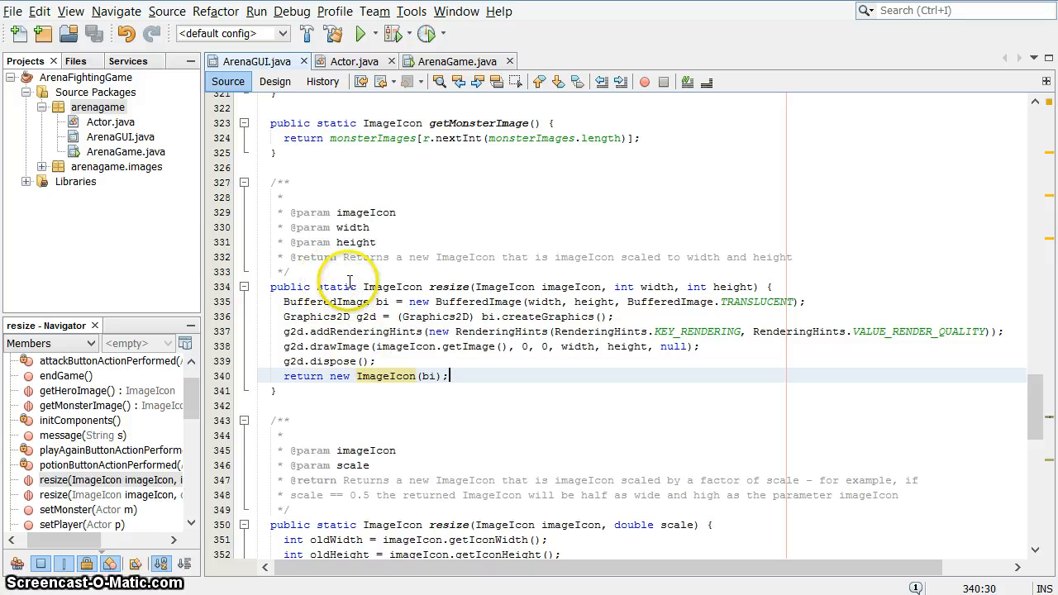
{"action": "mouse_move", "coordinate": [466, 178]}
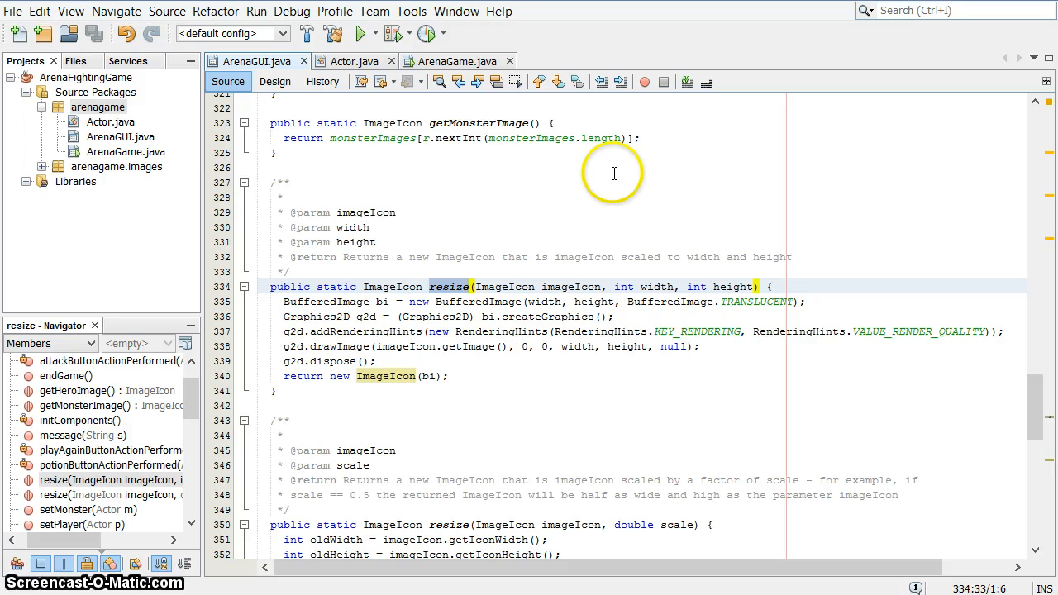
{"action": "double_click", "coordinate": [336, 287]}
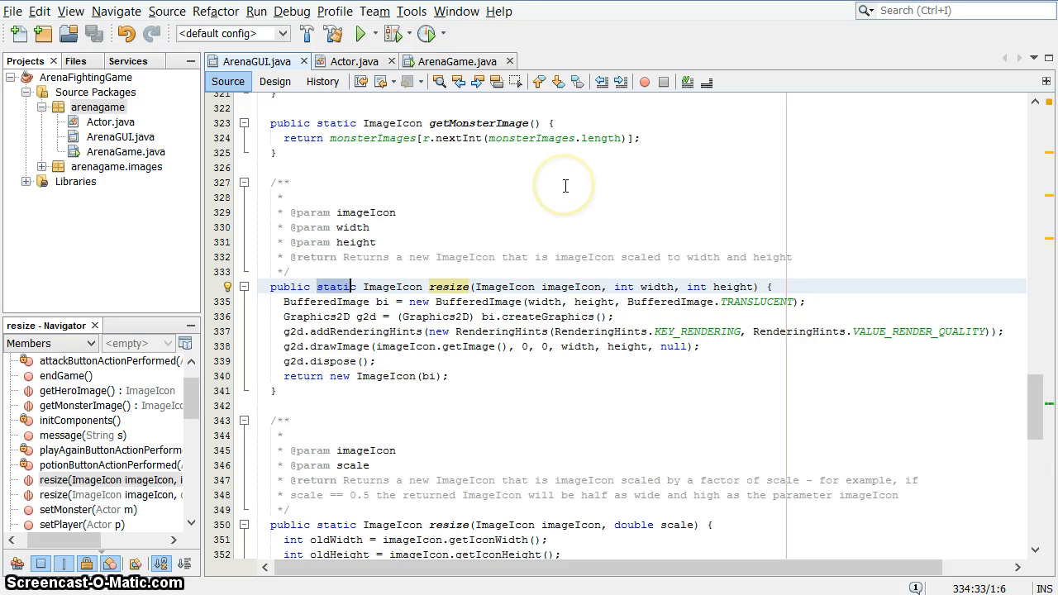
{"action": "mouse_move", "coordinate": [519, 195]}
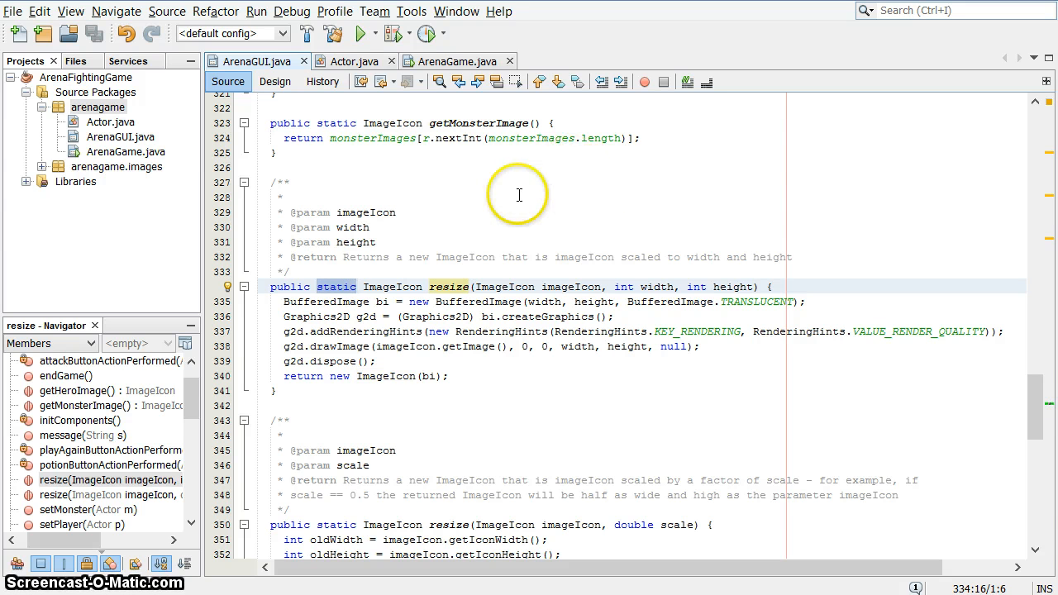
{"action": "mouse_move", "coordinate": [691, 177]}
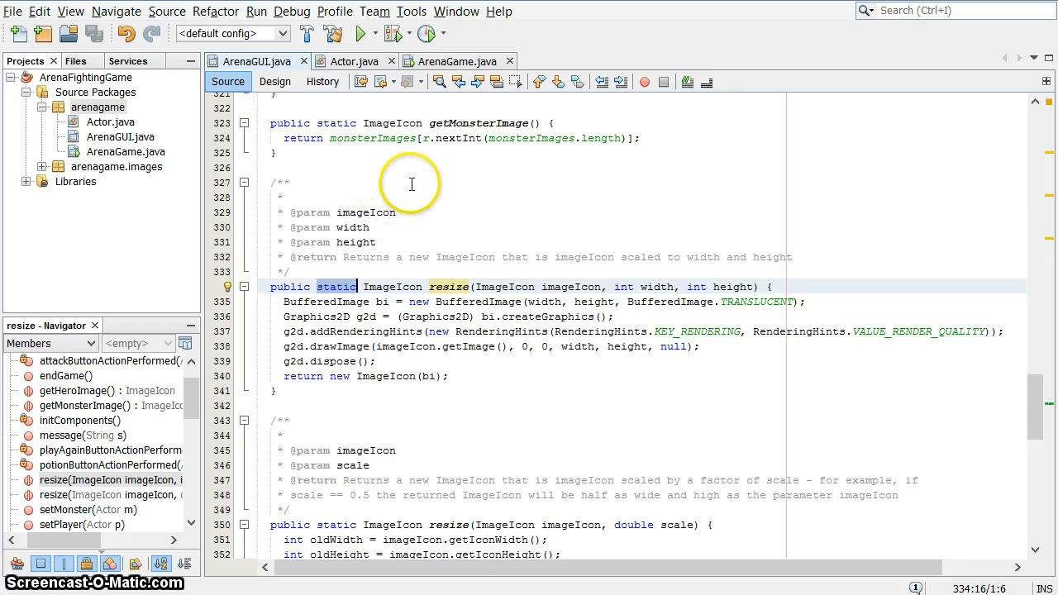
{"action": "mouse_move", "coordinate": [476, 176]}
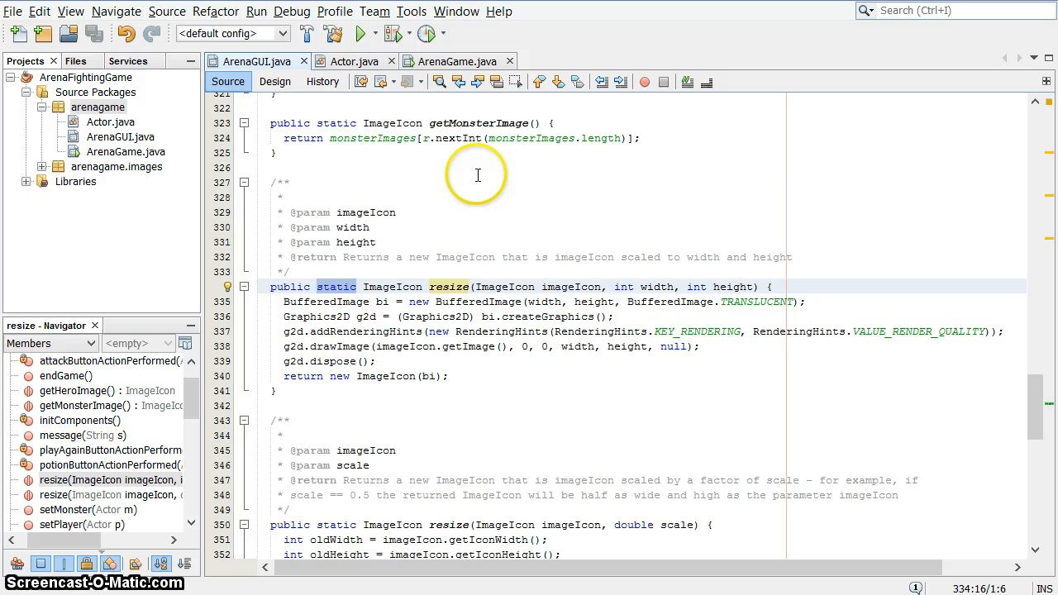
{"action": "mouse_move", "coordinate": [602, 180]}
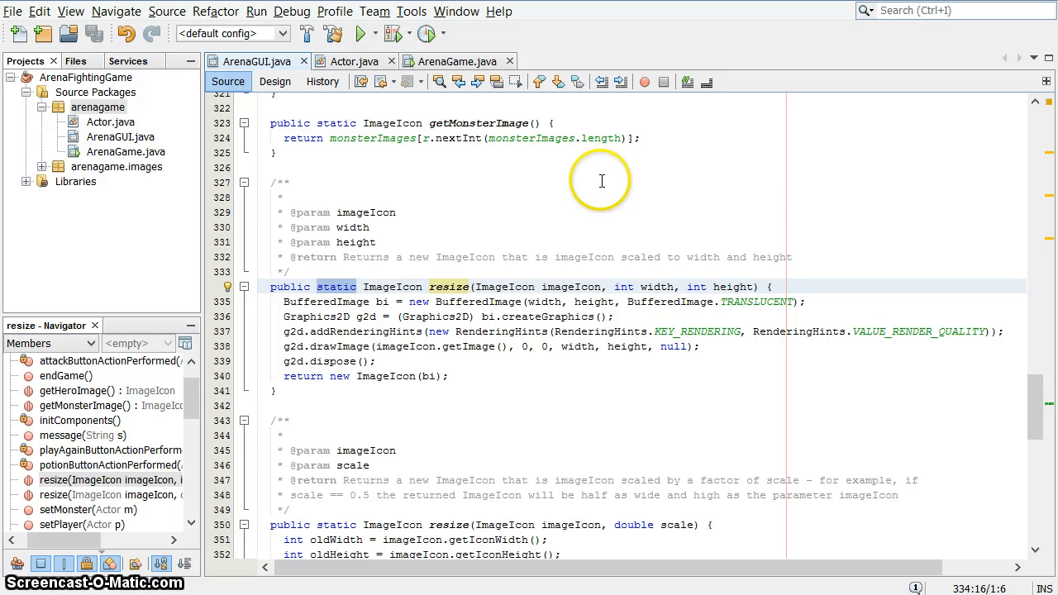
{"action": "mouse_move", "coordinate": [691, 174]}
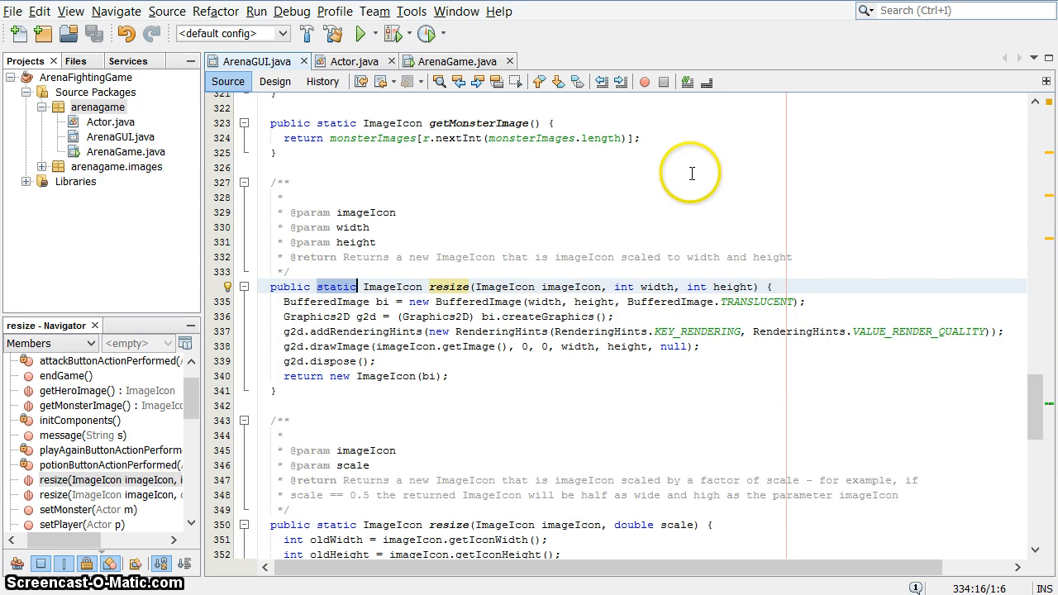
{"action": "scroll", "scroll_direction": "down", "scroll_amount": 3}
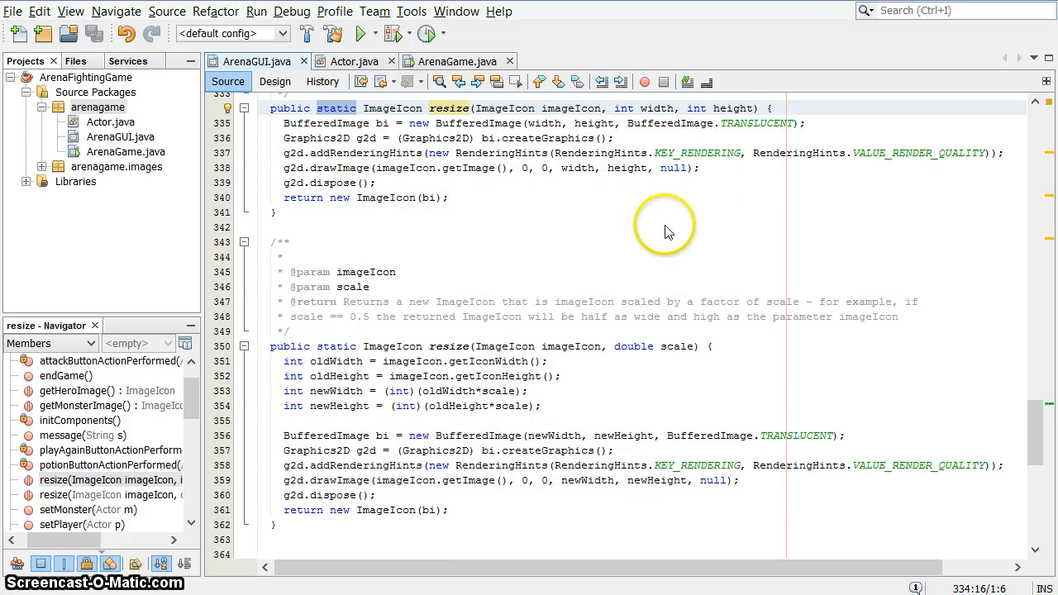
{"action": "mouse_move", "coordinate": [681, 223]}
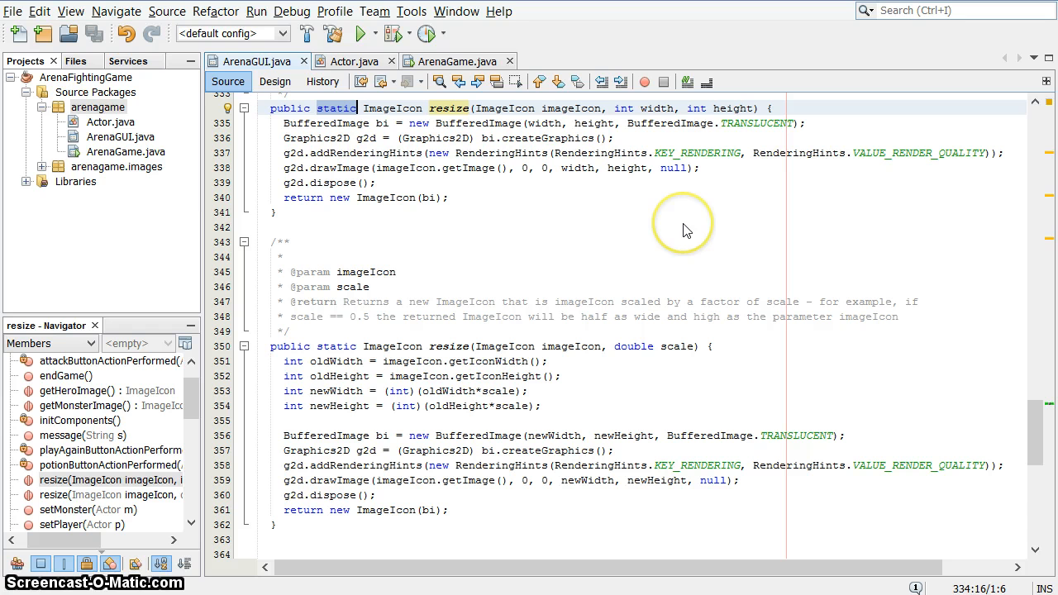
{"action": "mouse_move", "coordinate": [693, 229]}
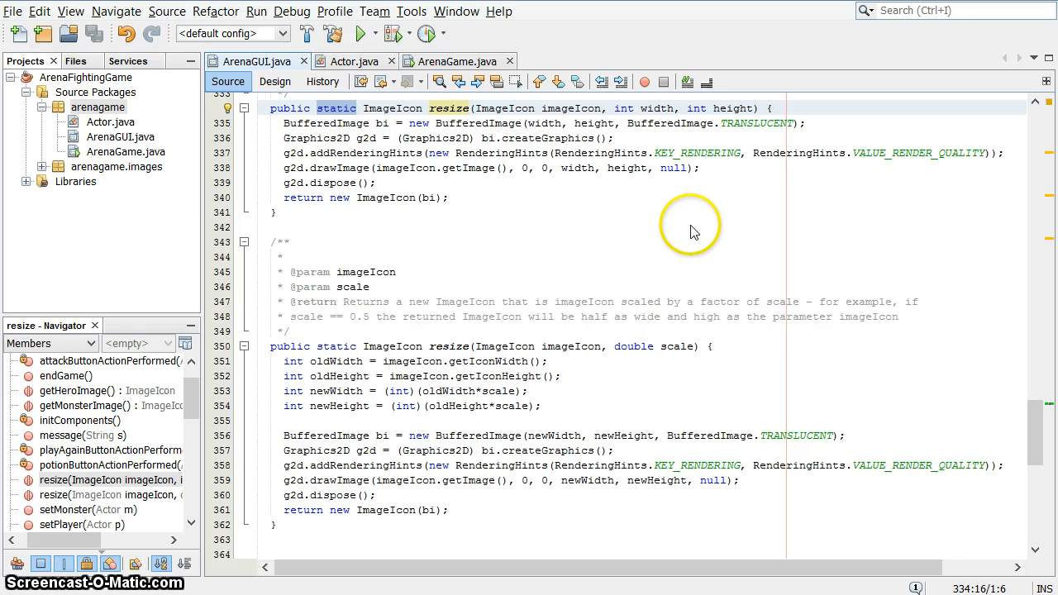
{"action": "mouse_move", "coordinate": [685, 230]}
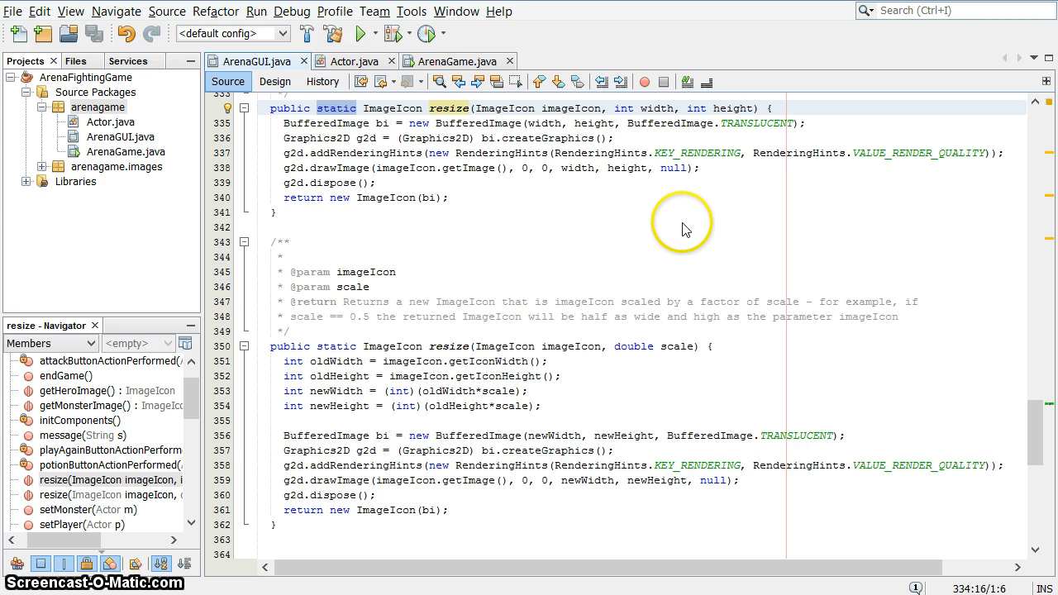
{"action": "mouse_move", "coordinate": [576, 249]}
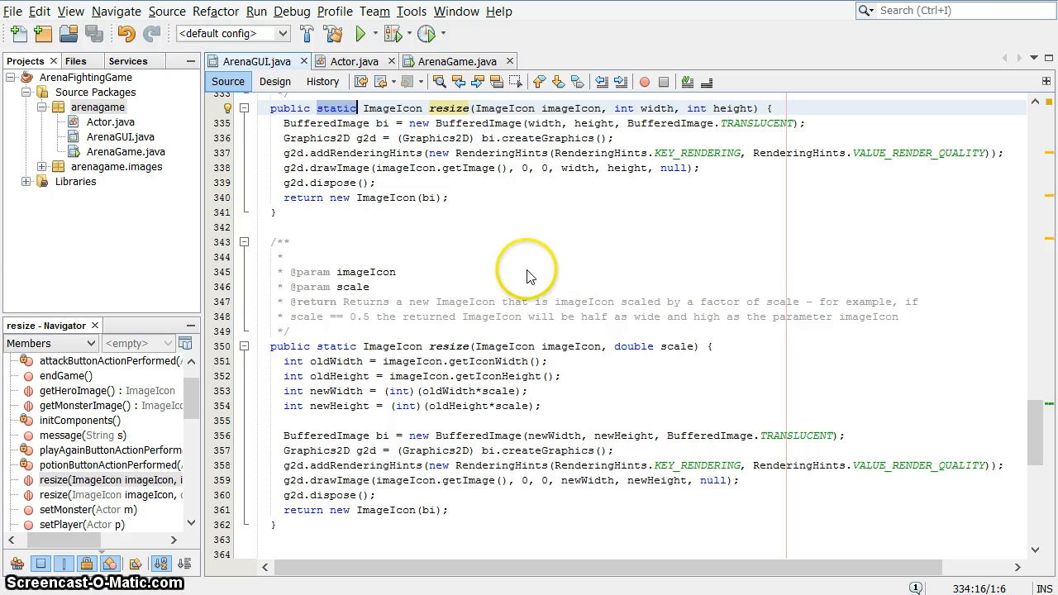
{"action": "mouse_move", "coordinate": [566, 273]}
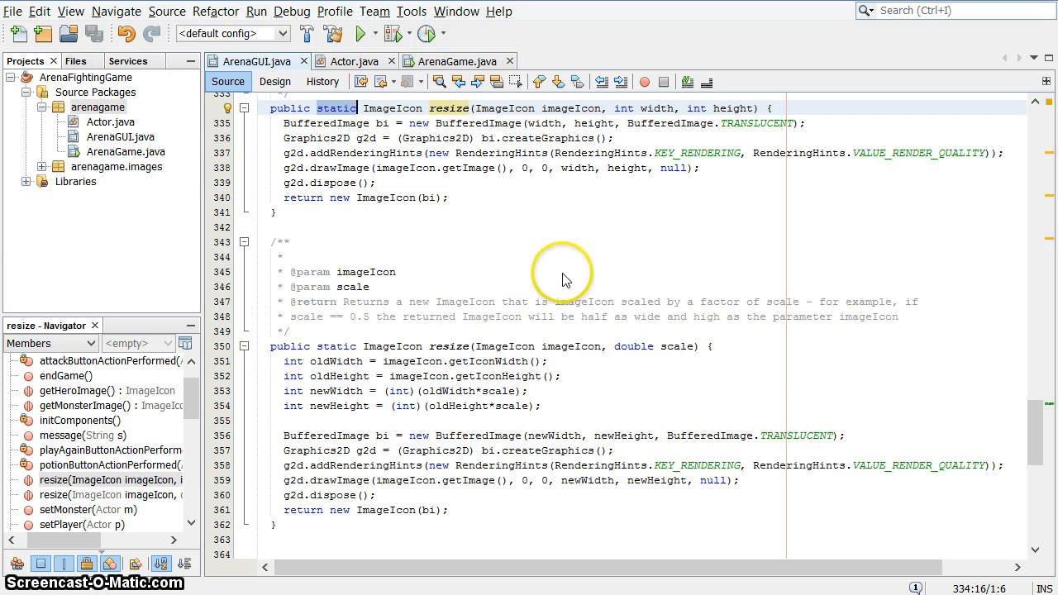
{"action": "mouse_move", "coordinate": [430, 317]}
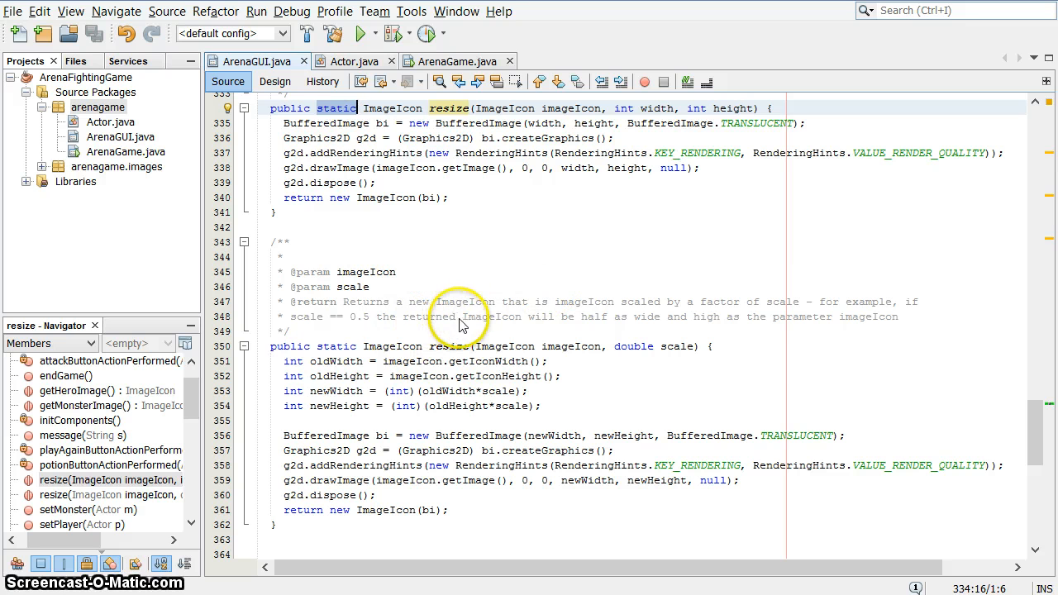
{"action": "mouse_move", "coordinate": [625, 272]}
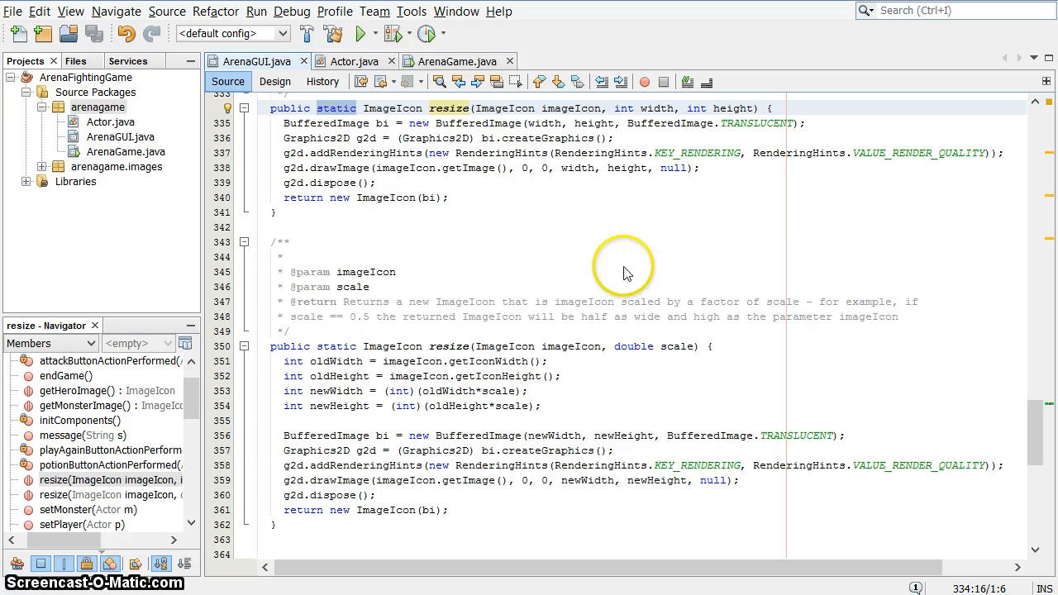
{"action": "mouse_move", "coordinate": [459, 322]}
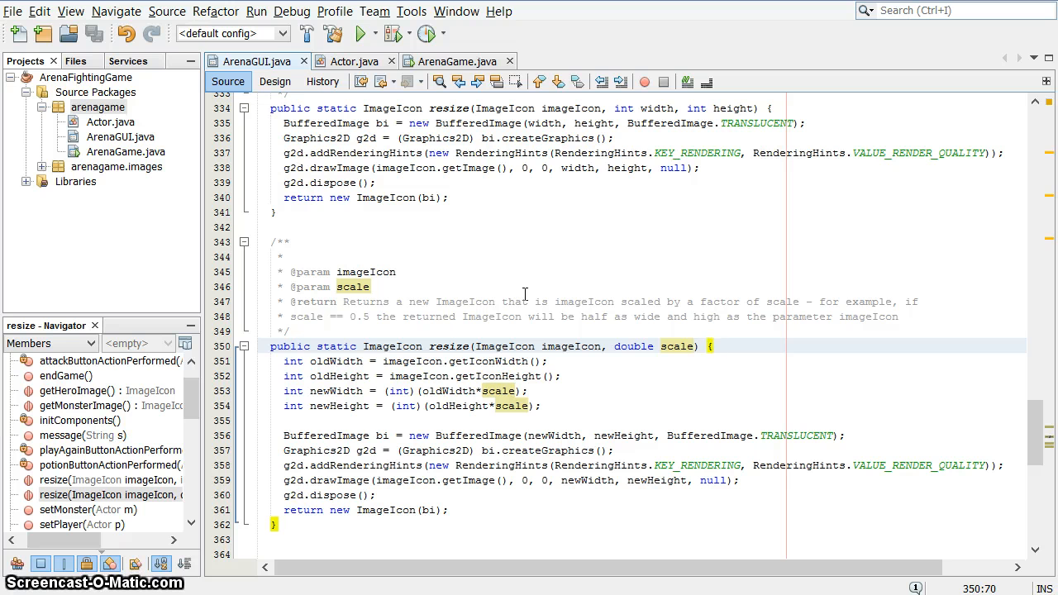
{"action": "mouse_move", "coordinate": [509, 271]}
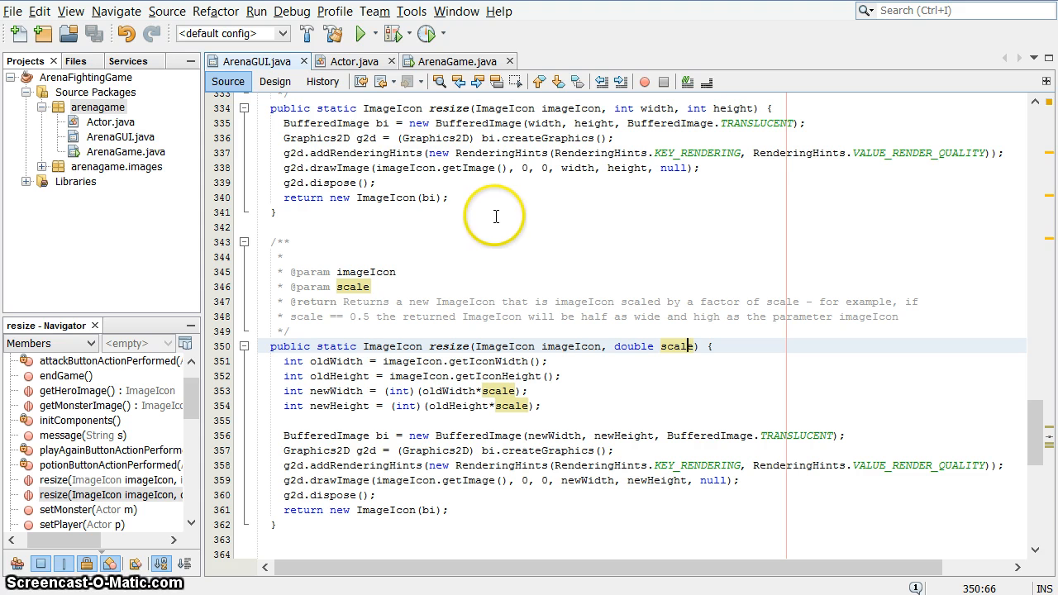
{"action": "mouse_move", "coordinate": [512, 322]}
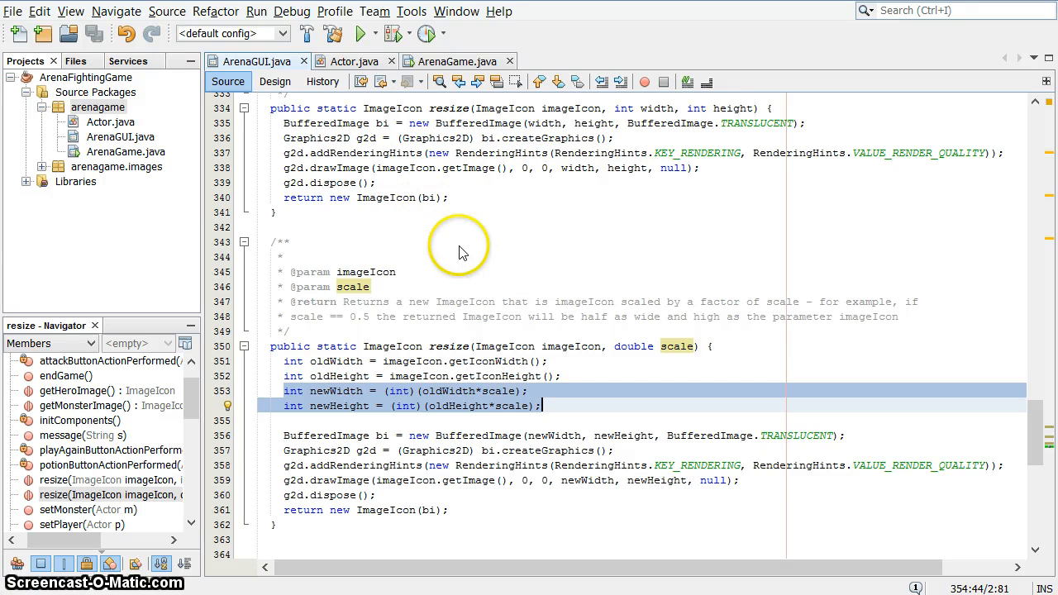
{"action": "left_click", "coordinate": [403, 390]}
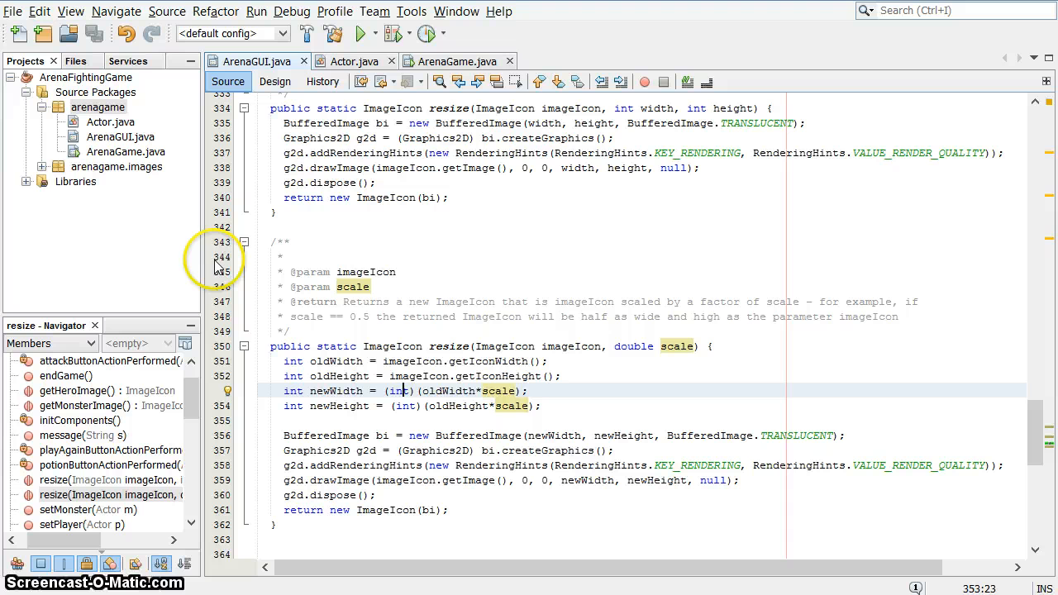
{"action": "mouse_move", "coordinate": [456, 258]}
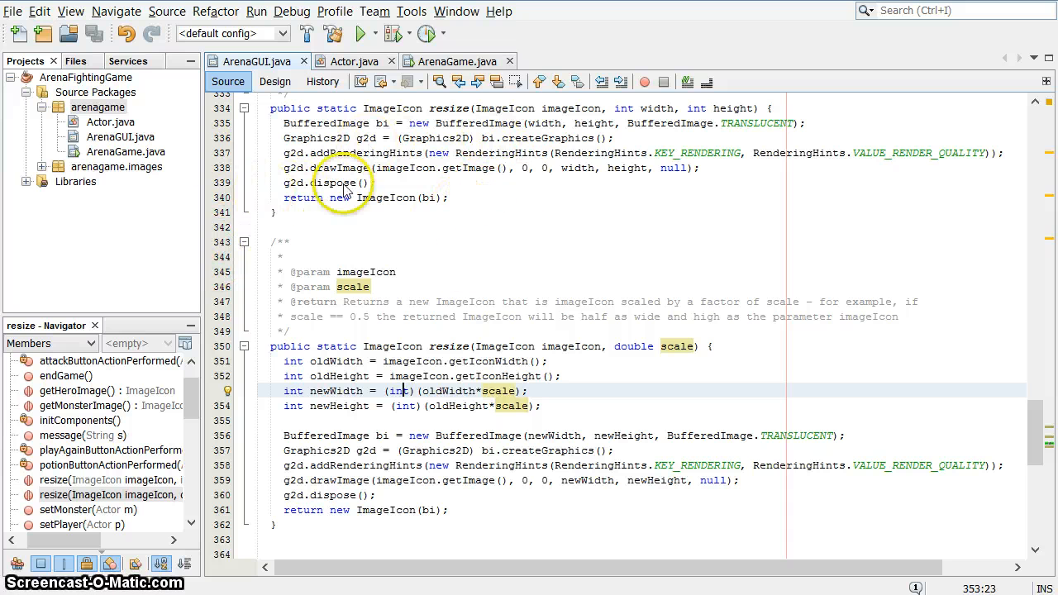
{"action": "mouse_move", "coordinate": [527, 173]}
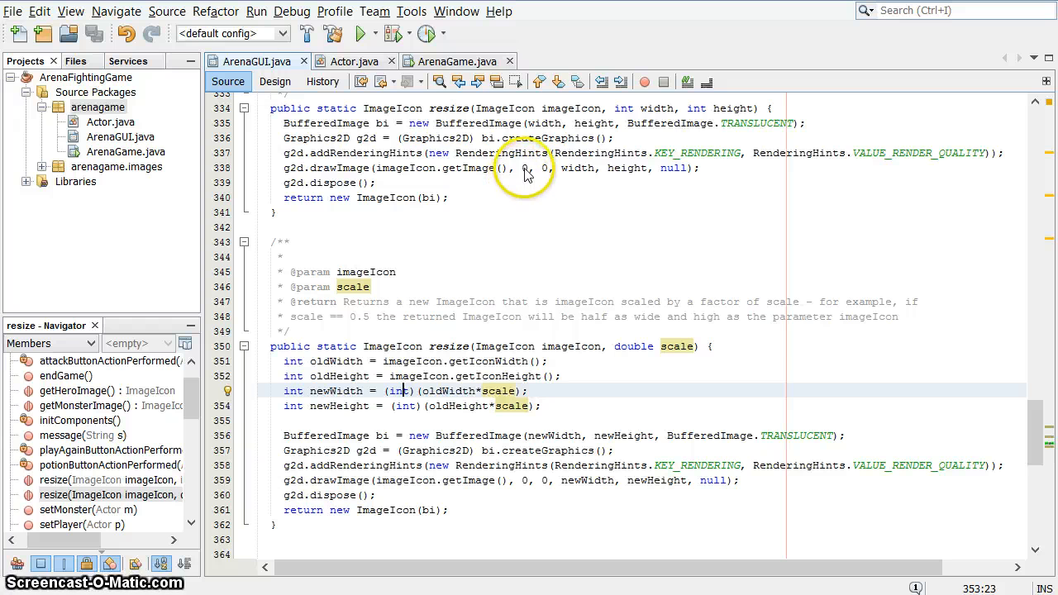
{"action": "scroll", "scroll_direction": "down", "scroll_amount": 3}
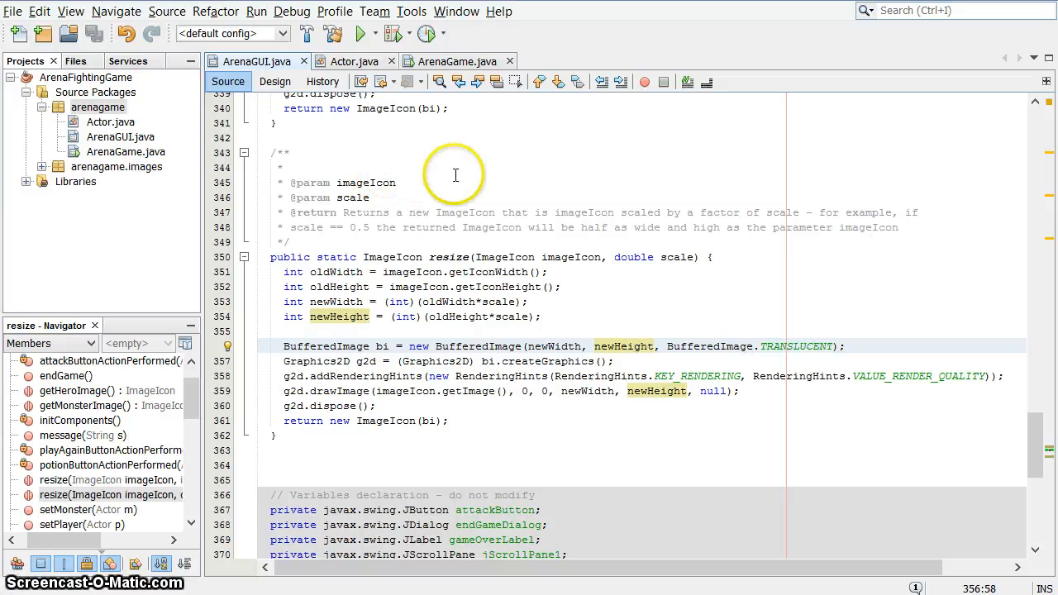
{"action": "scroll", "scroll_direction": "up", "scroll_amount": 3}
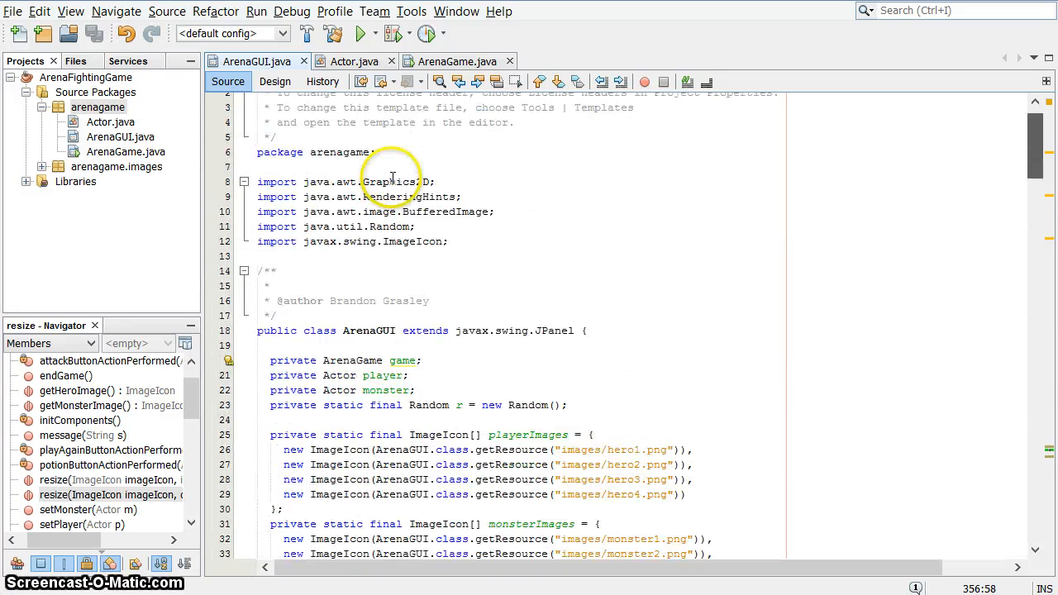
{"action": "scroll", "scroll_direction": "down", "scroll_amount": 3}
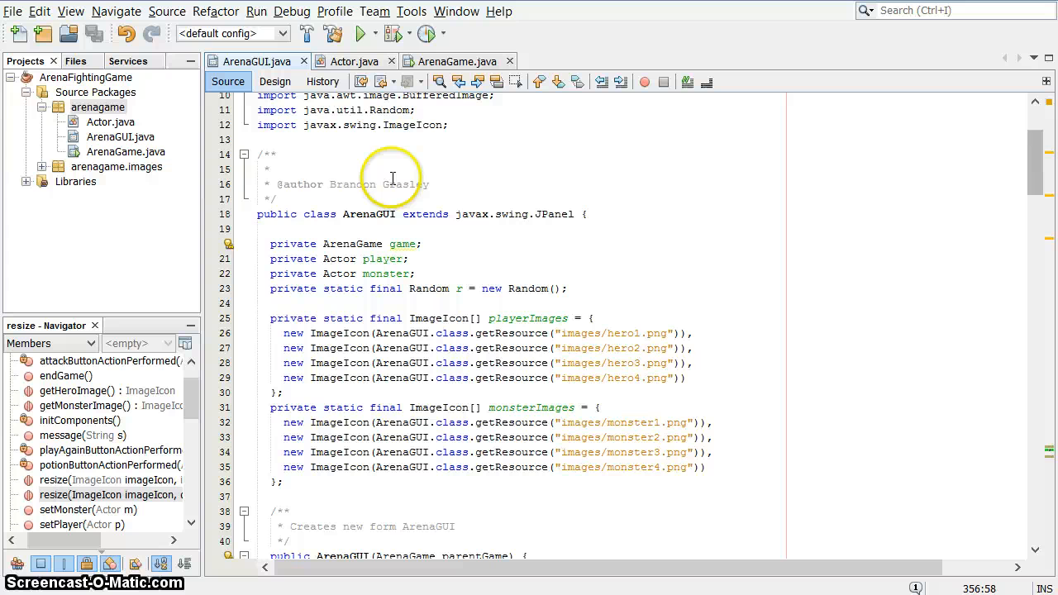
{"action": "mouse_move", "coordinate": [681, 234]}
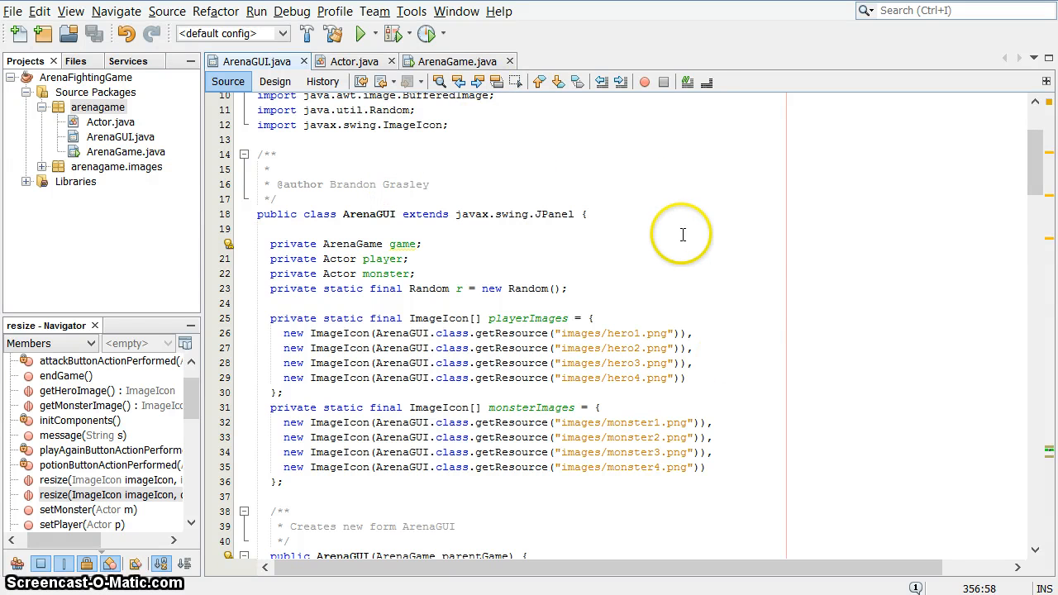
{"action": "mouse_move", "coordinate": [721, 225]}
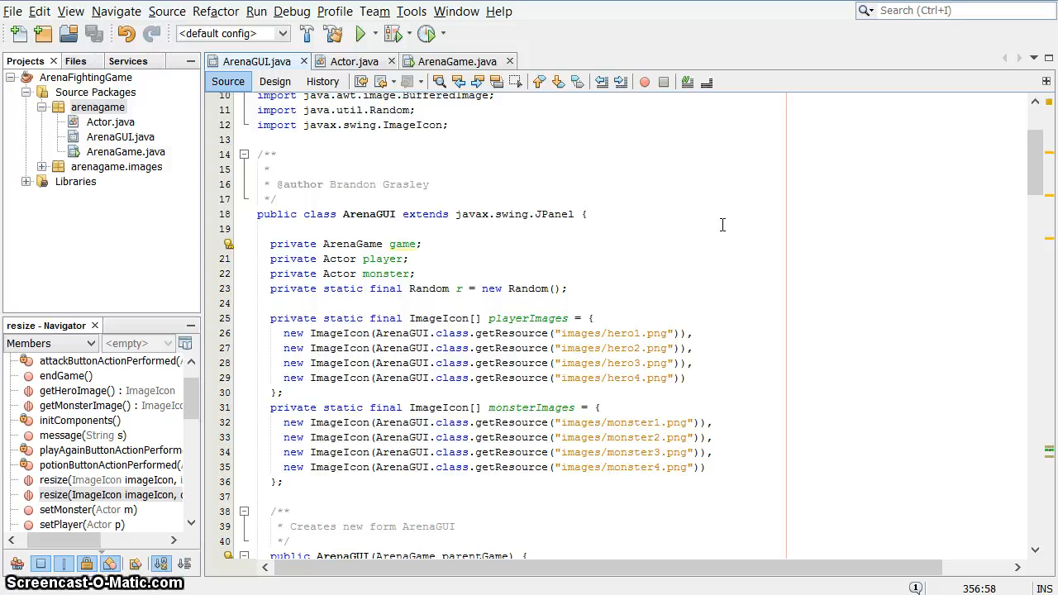
{"action": "scroll", "scroll_direction": "down", "scroll_amount": 3}
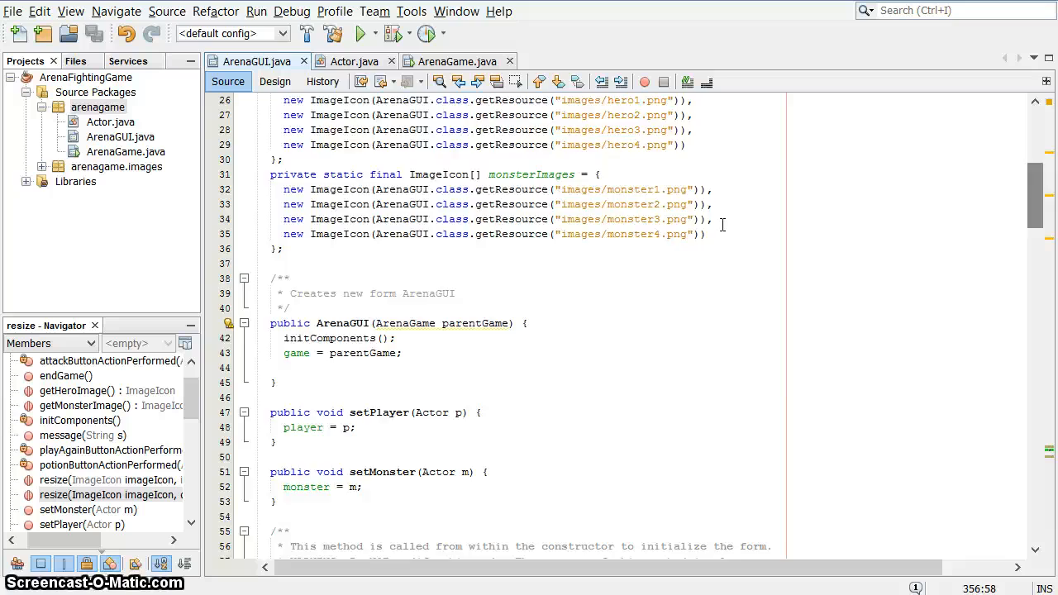
{"action": "scroll", "scroll_direction": "down", "scroll_amount": 3}
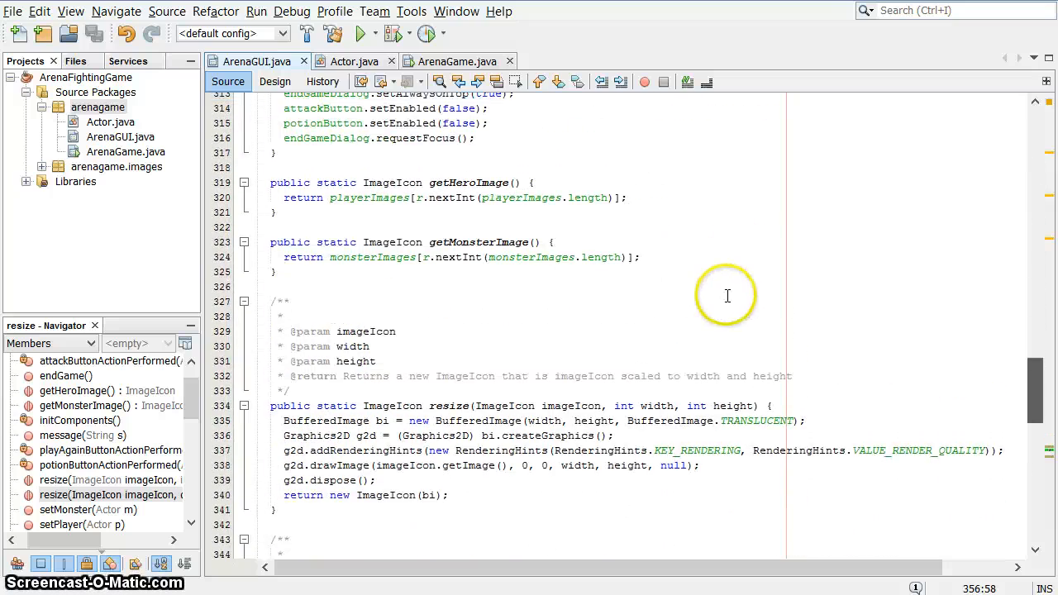
{"action": "scroll", "scroll_direction": "up", "scroll_amount": 3}
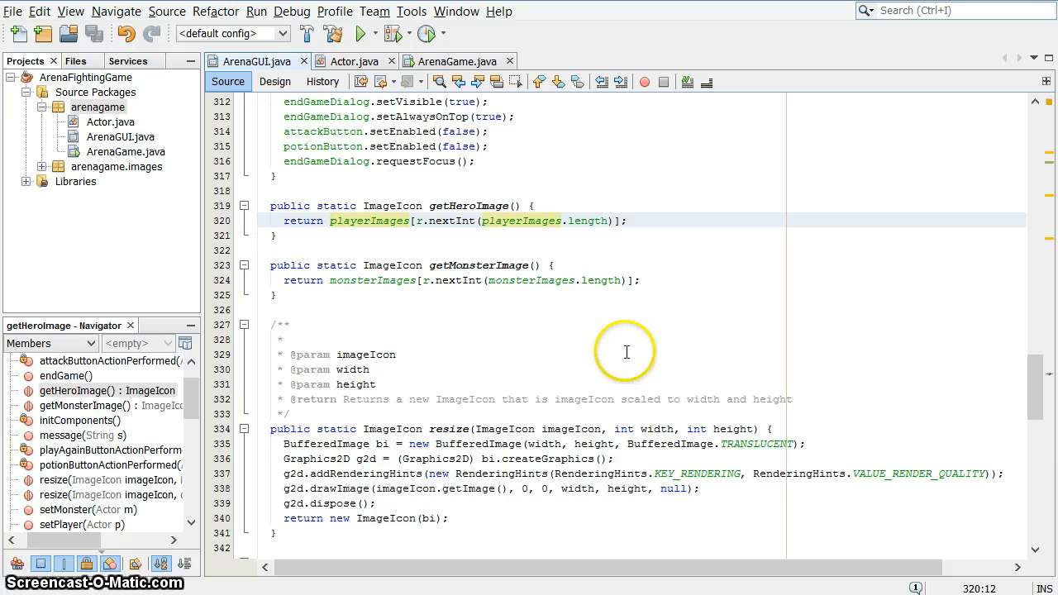
Step: Run the Fighting Game from getHeroImage, view the hero and monster images, then close the game window
{"action": "left_click", "coordinate": [360, 33]}
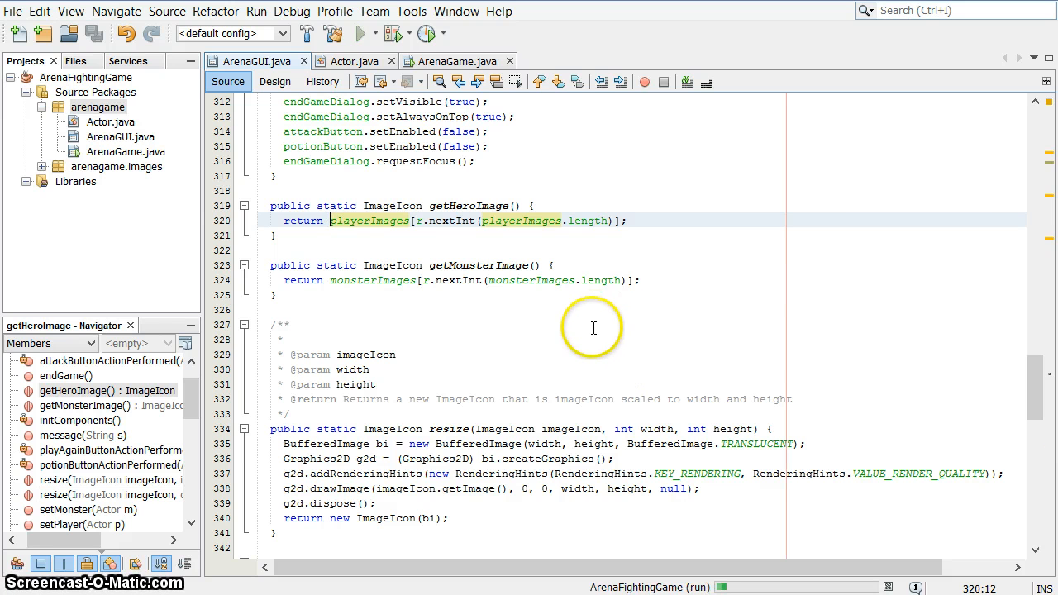
{"action": "left_click", "coordinate": [360, 33]}
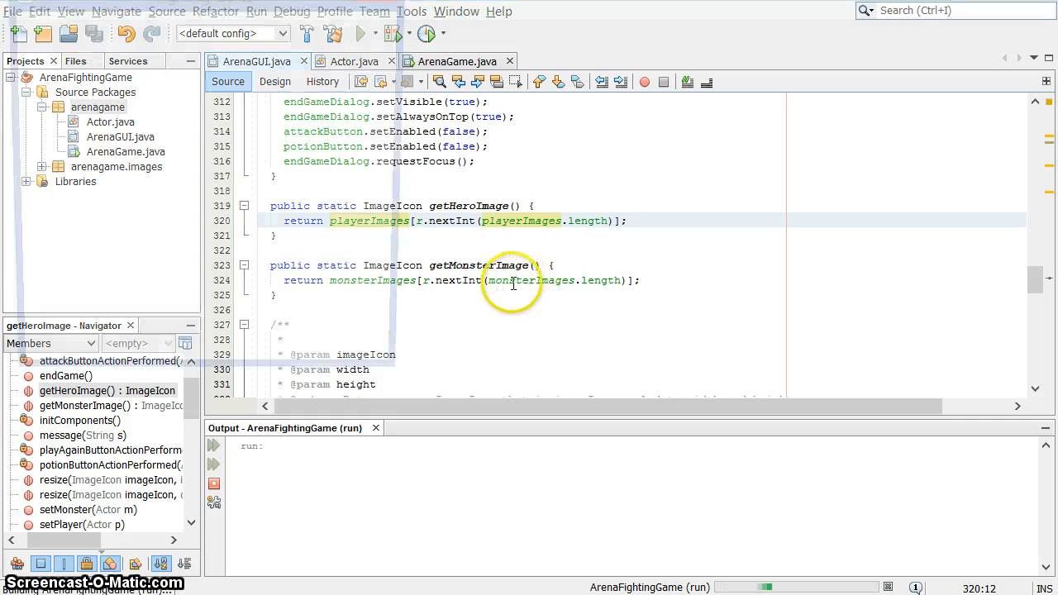
{"action": "left_click", "coordinate": [360, 33]}
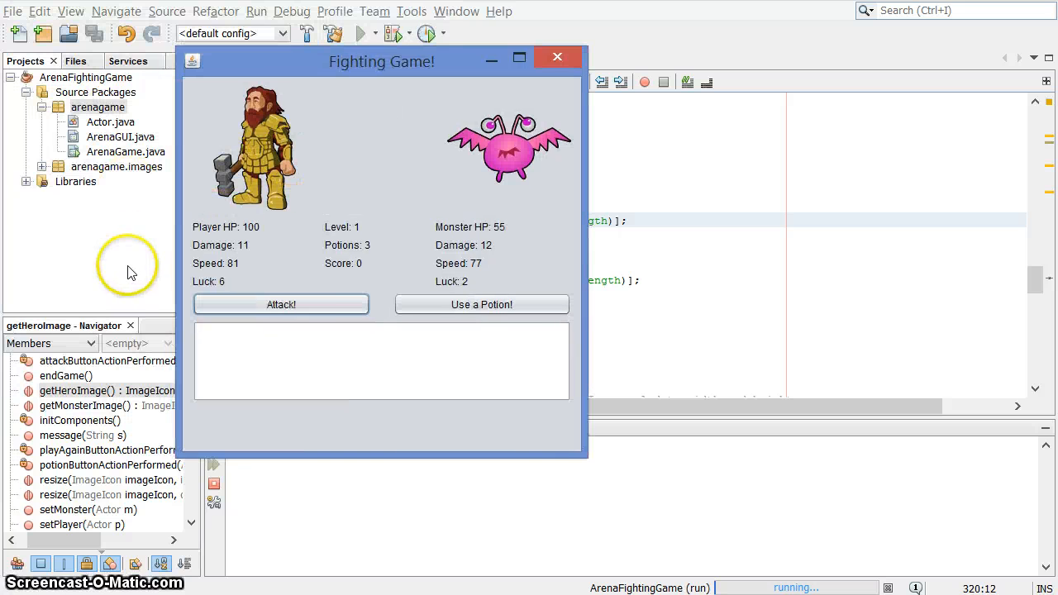
{"action": "mouse_move", "coordinate": [132, 248]}
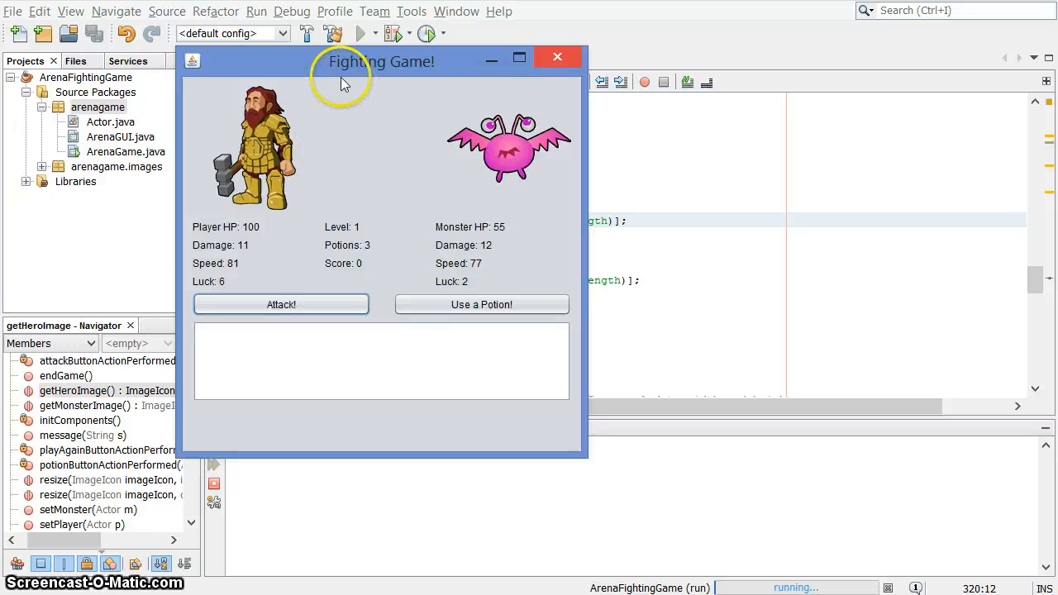
{"action": "left_click", "coordinate": [557, 56]}
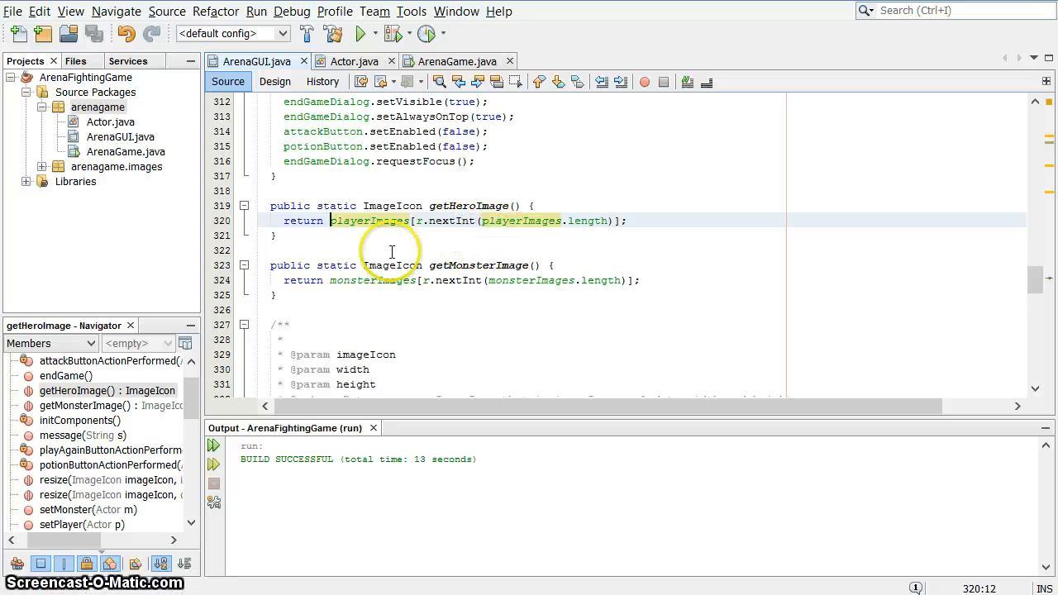
Step: Wrap getHeroImage's return in resize(..., 2) and run the game to BUILD SUCCESSFUL
{"action": "type", "text": "resize("}
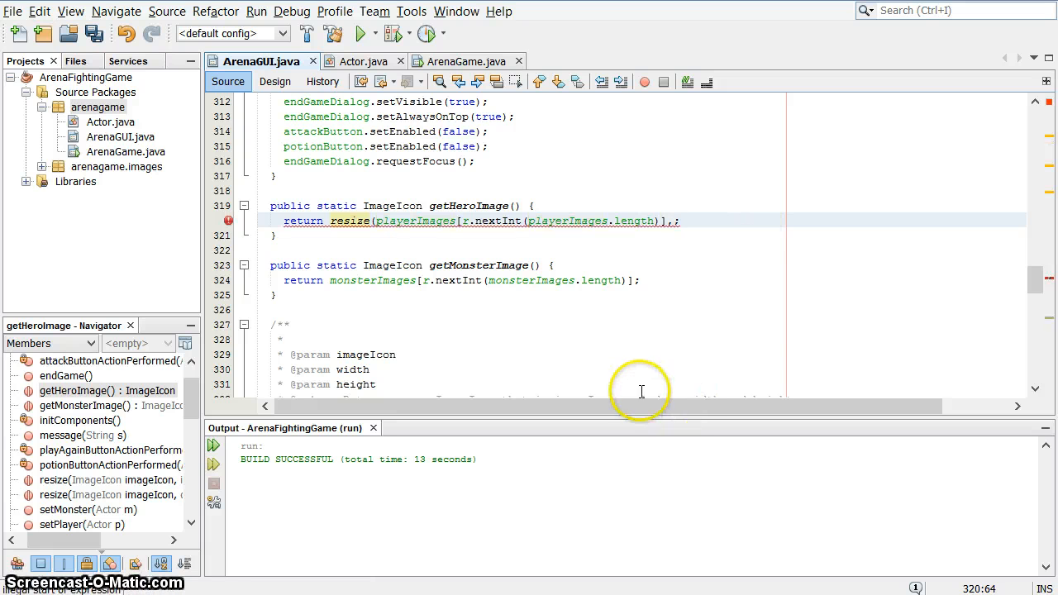
{"action": "type", "text": ",2)"}
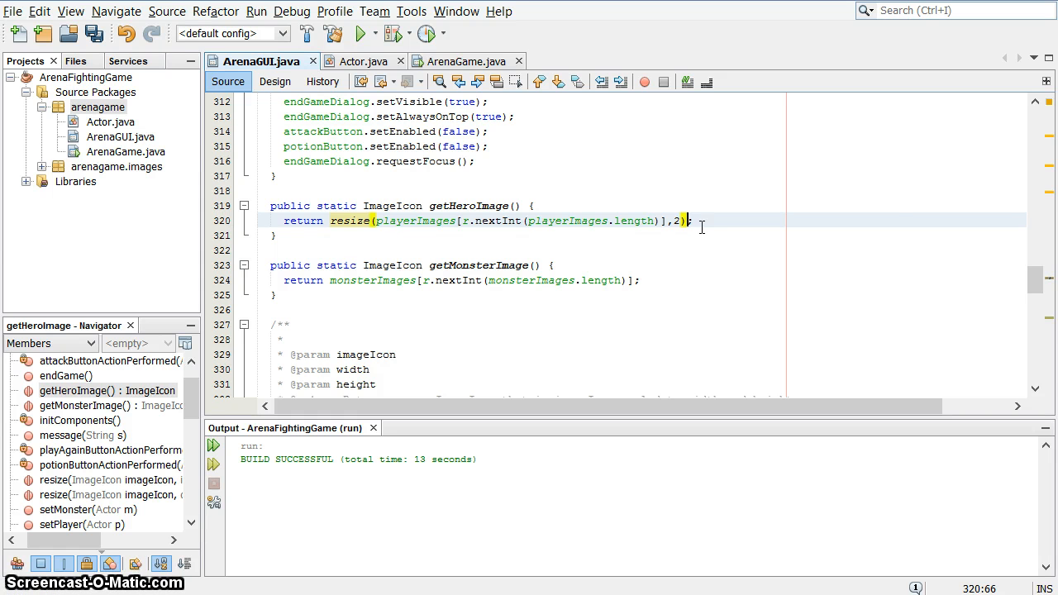
{"action": "left_click", "coordinate": [361, 33]}
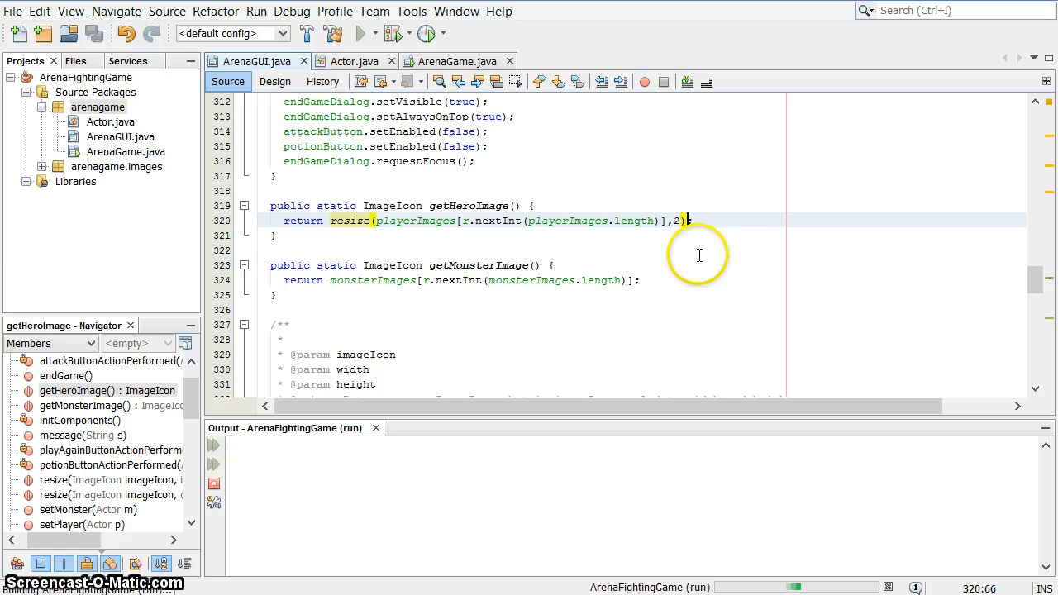
{"action": "left_click", "coordinate": [362, 33]}
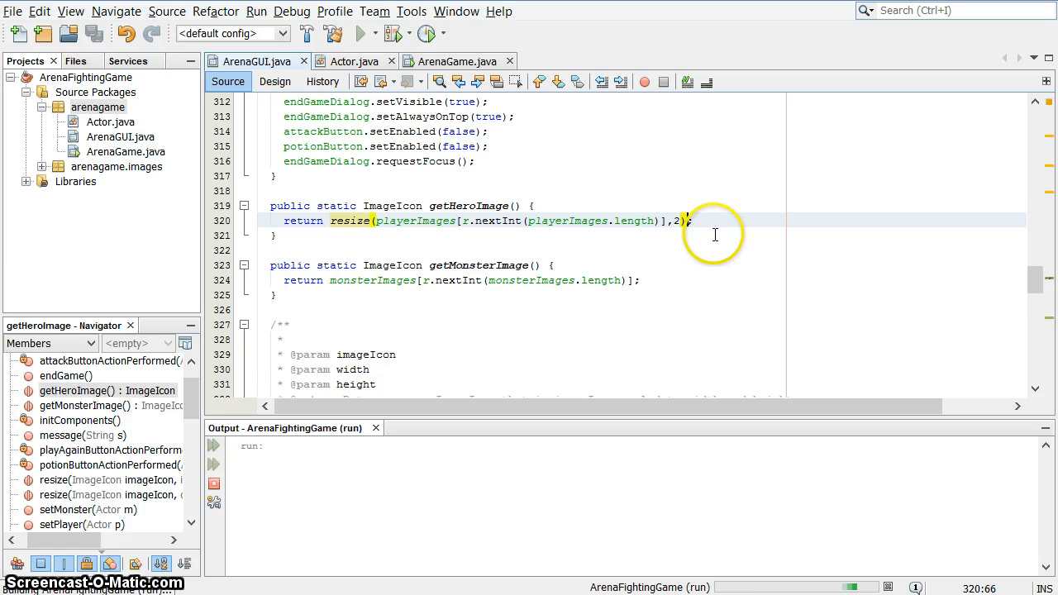
{"action": "key", "text": "Backspace"}
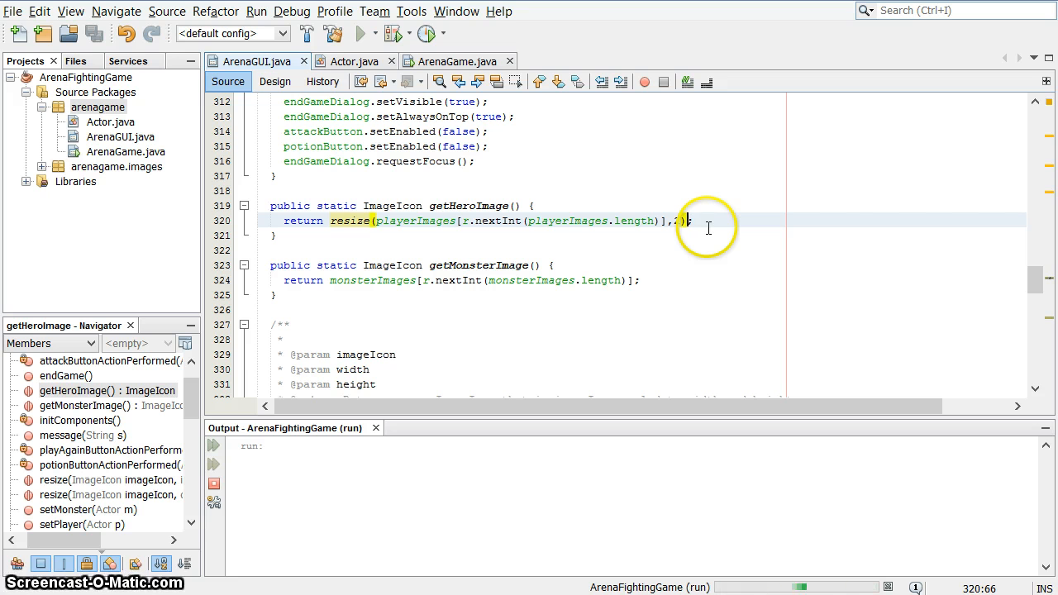
{"action": "type", "text": "2"}
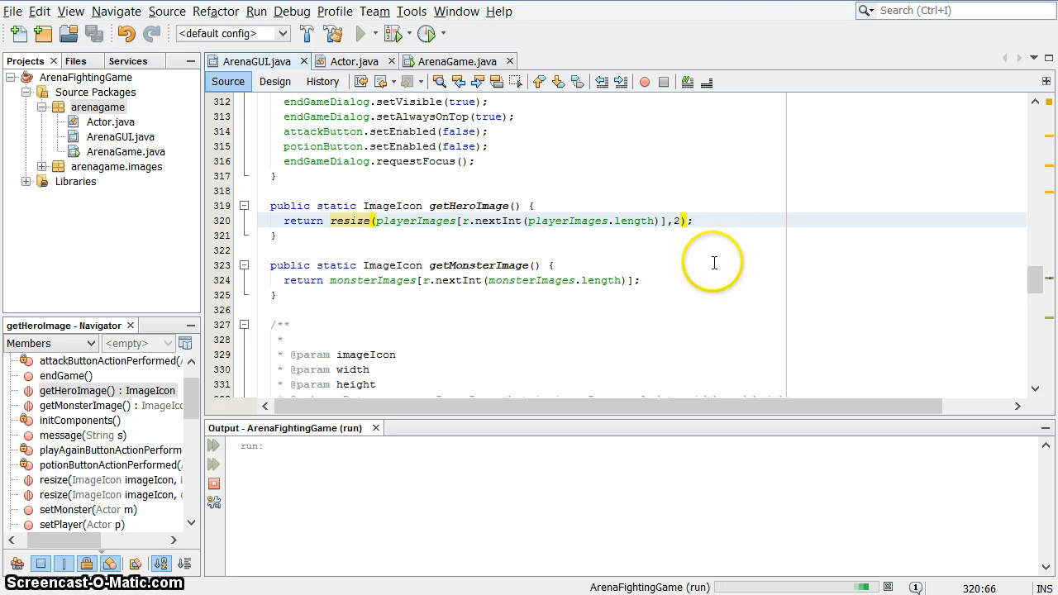
{"action": "left_click", "coordinate": [360, 33]}
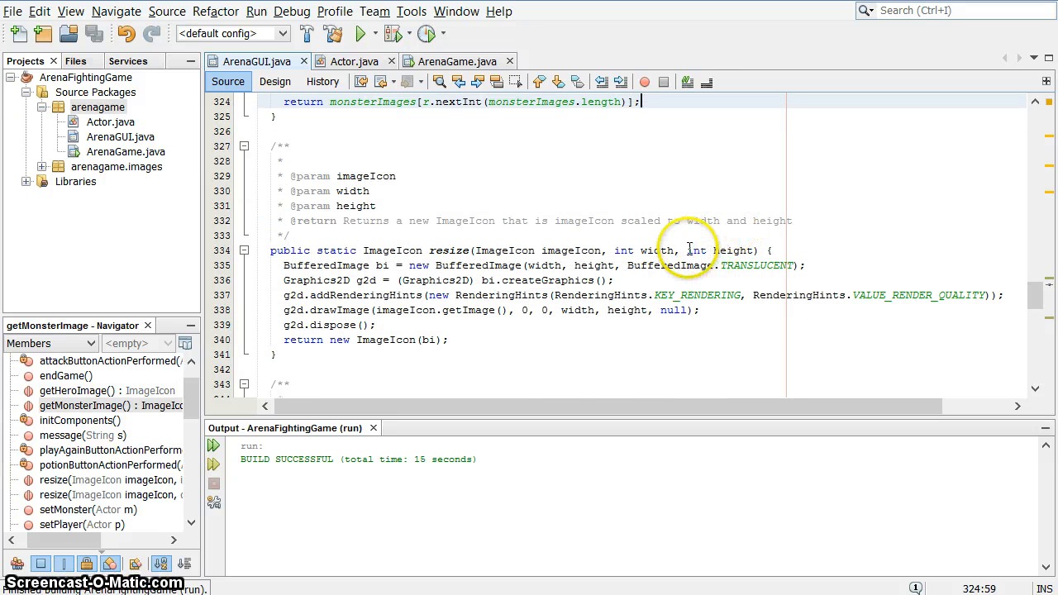
{"action": "mouse_move", "coordinate": [761, 229]}
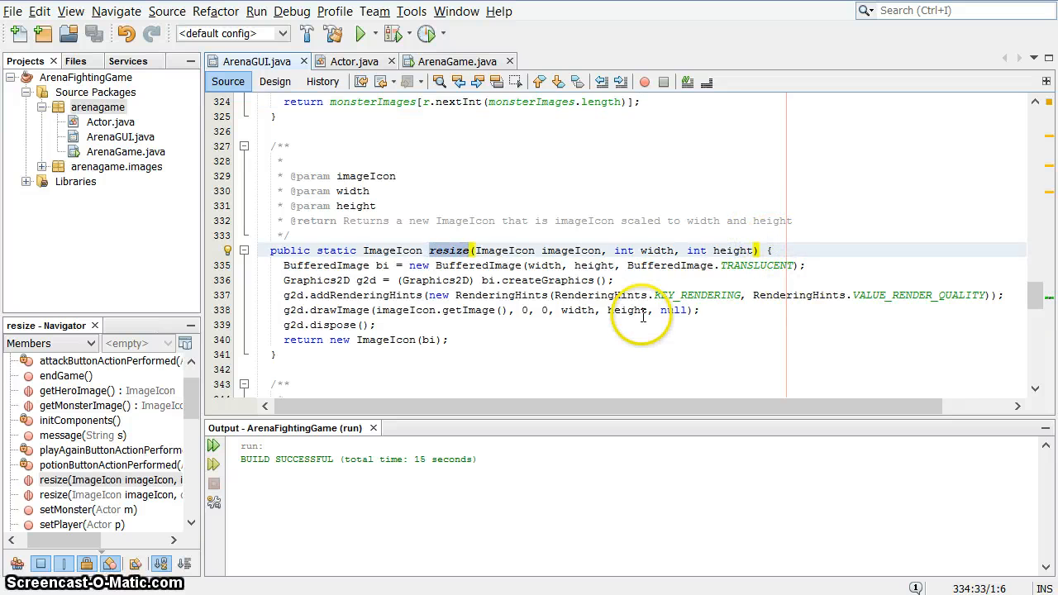
{"action": "scroll", "scroll_direction": "down", "scroll_amount": 3}
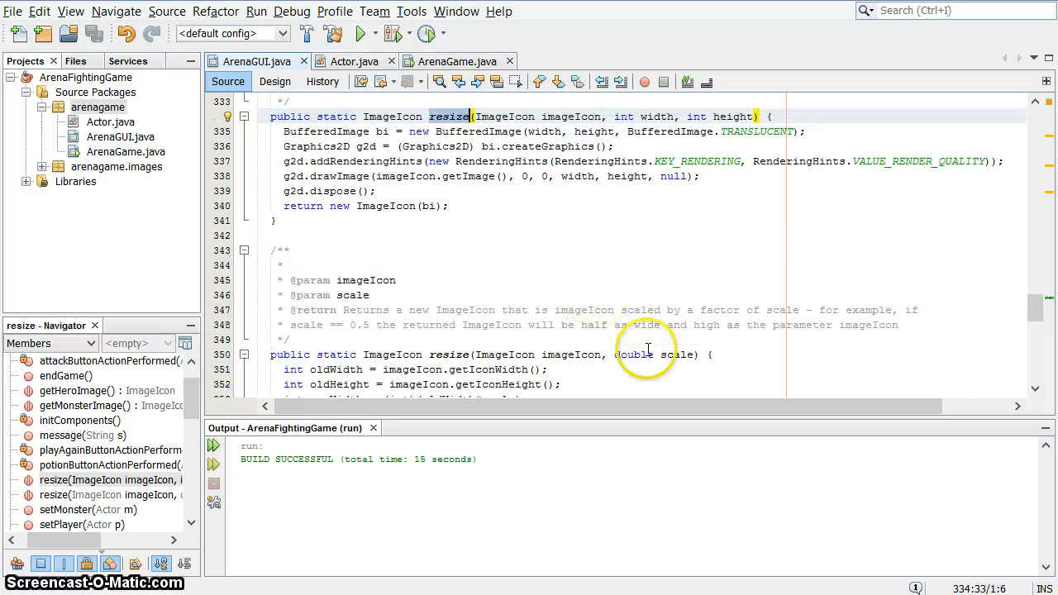
{"action": "mouse_move", "coordinate": [678, 231]}
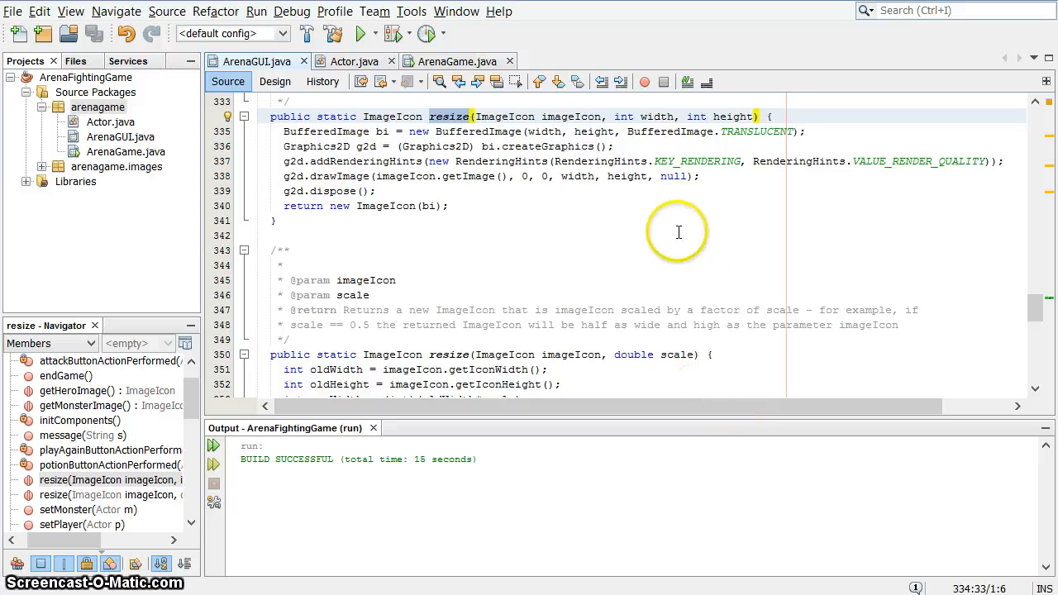
{"action": "scroll", "scroll_direction": "up", "scroll_amount": 3}
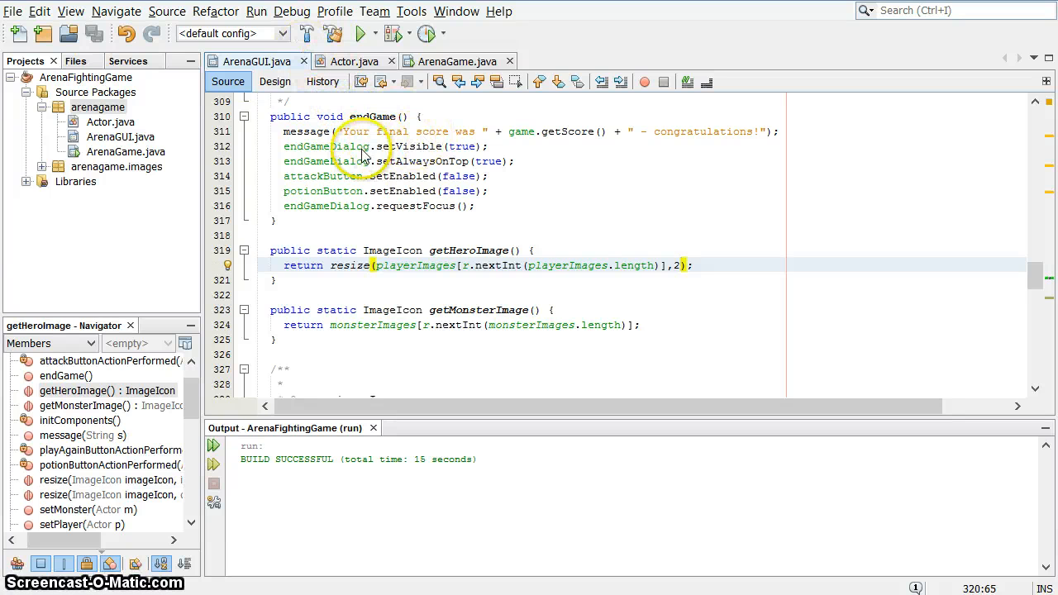
{"action": "mouse_move", "coordinate": [400, 215]}
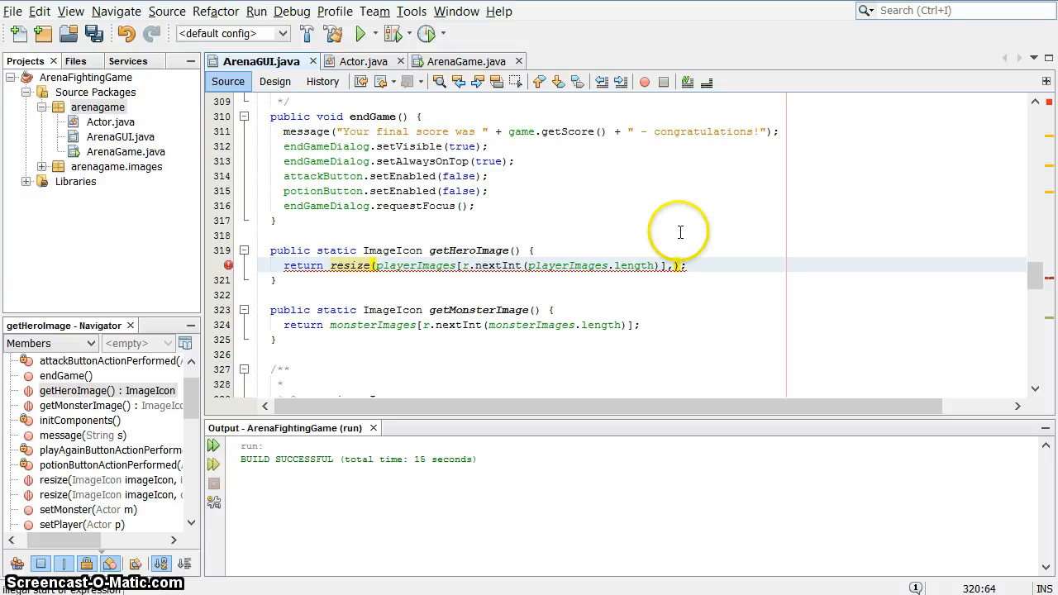
Step: Change the resize scale in getHeroImage to 0.75 and run the game again
{"action": "type", "text": ",0.75"}
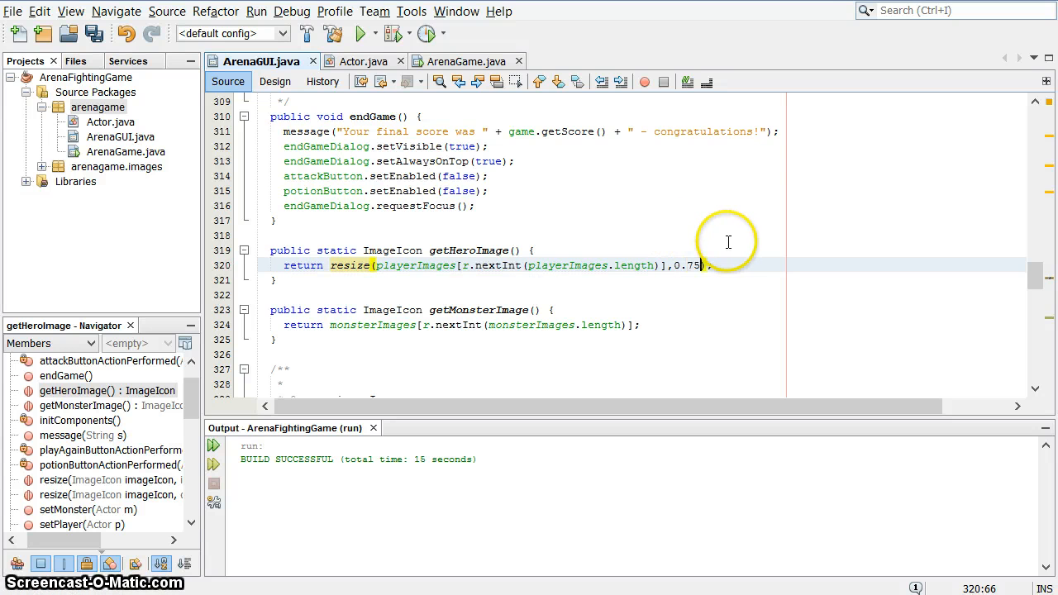
{"action": "left_click", "coordinate": [360, 33]}
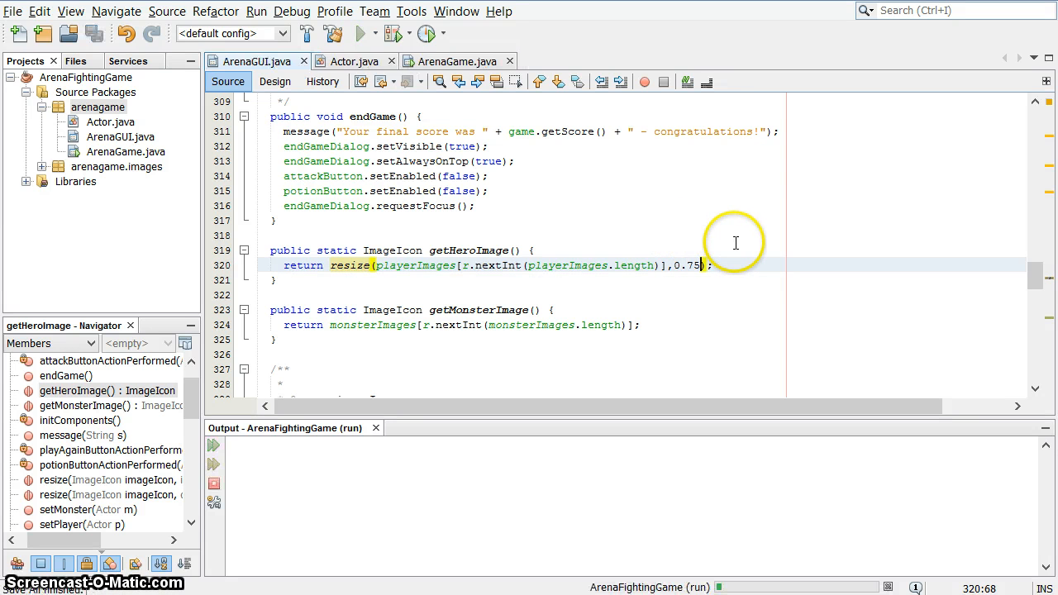
{"action": "left_click", "coordinate": [360, 33]}
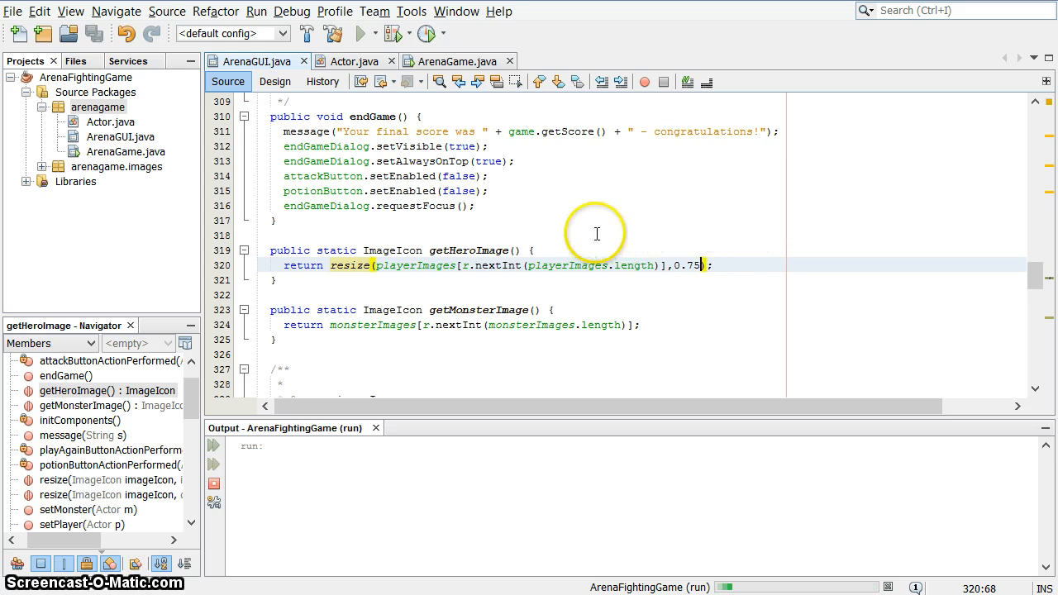
{"action": "left_click", "coordinate": [360, 33]}
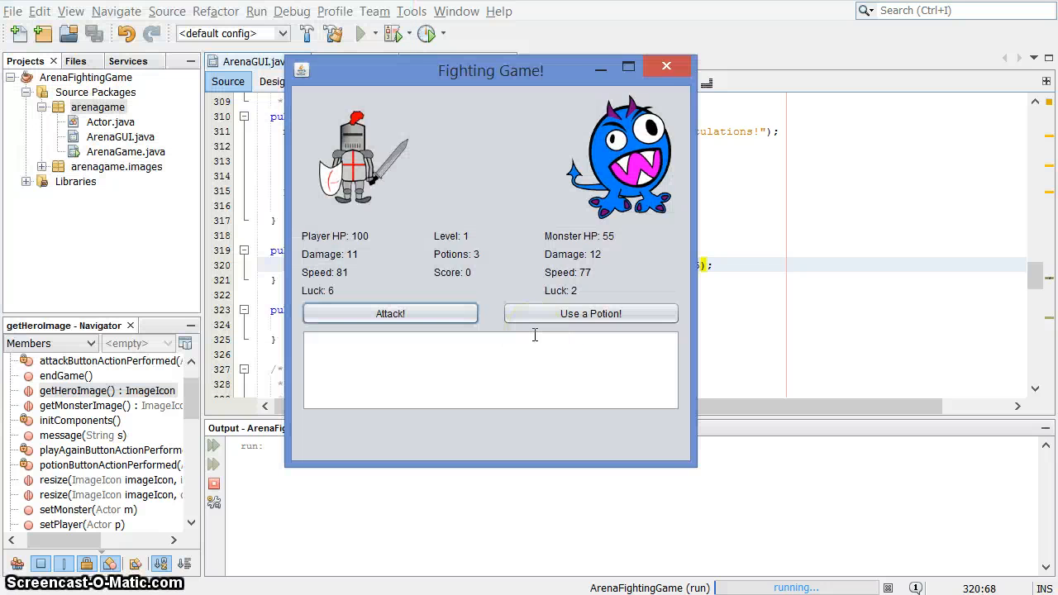
Step: Attack the monsters to reach level 3 with the smaller hero, then close the game window
{"action": "left_click", "coordinate": [390, 314]}
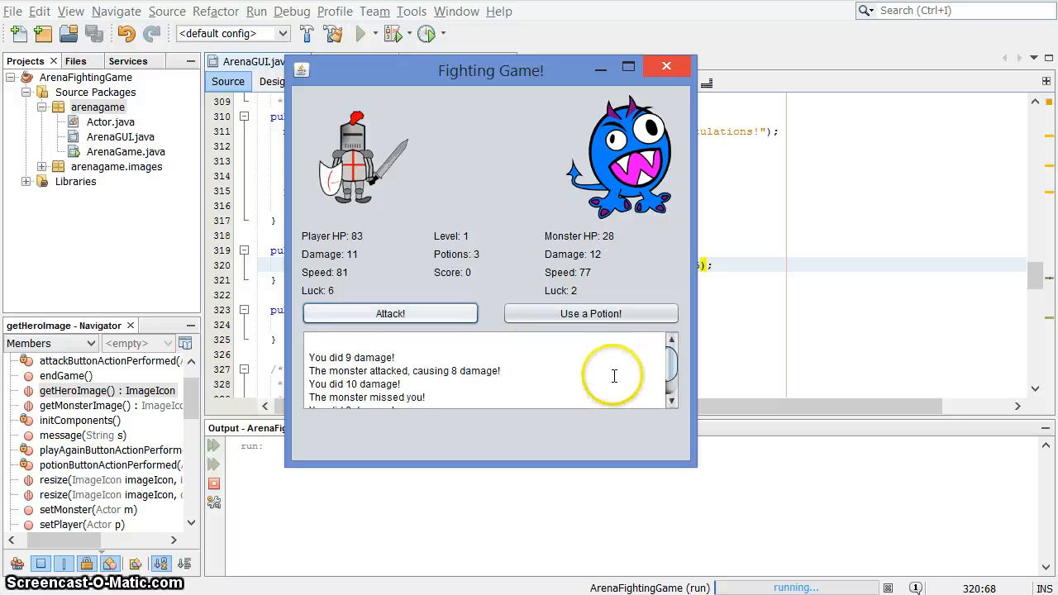
{"action": "left_click", "coordinate": [390, 314]}
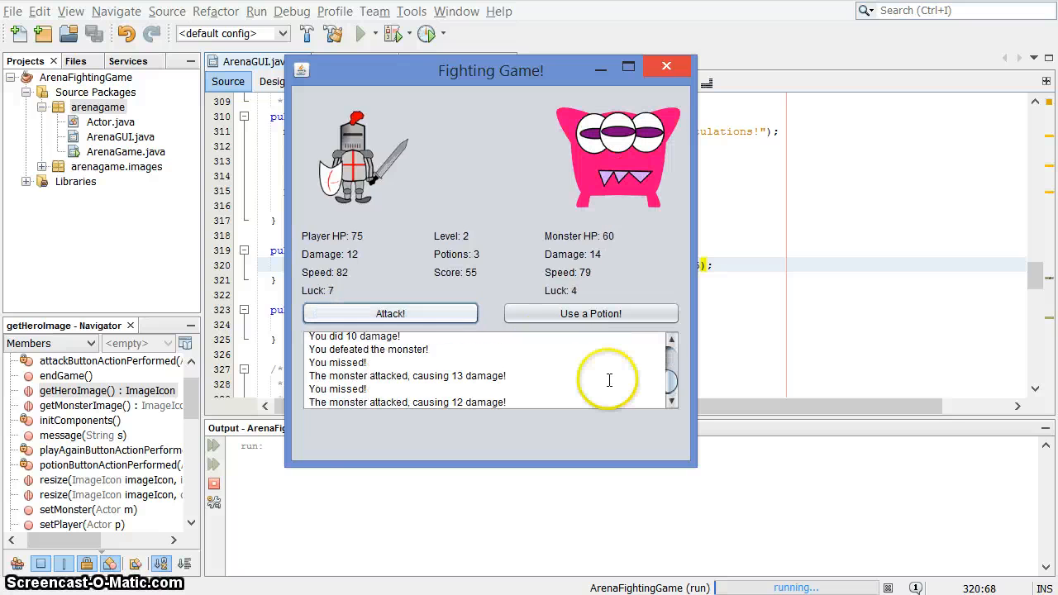
{"action": "left_click", "coordinate": [390, 314]}
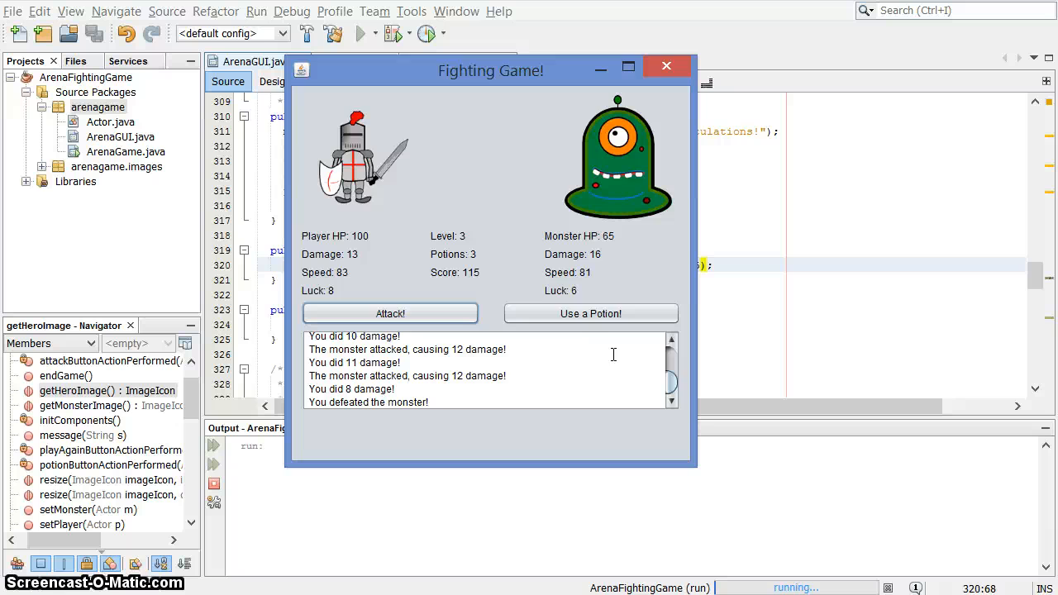
{"action": "left_click", "coordinate": [666, 67]}
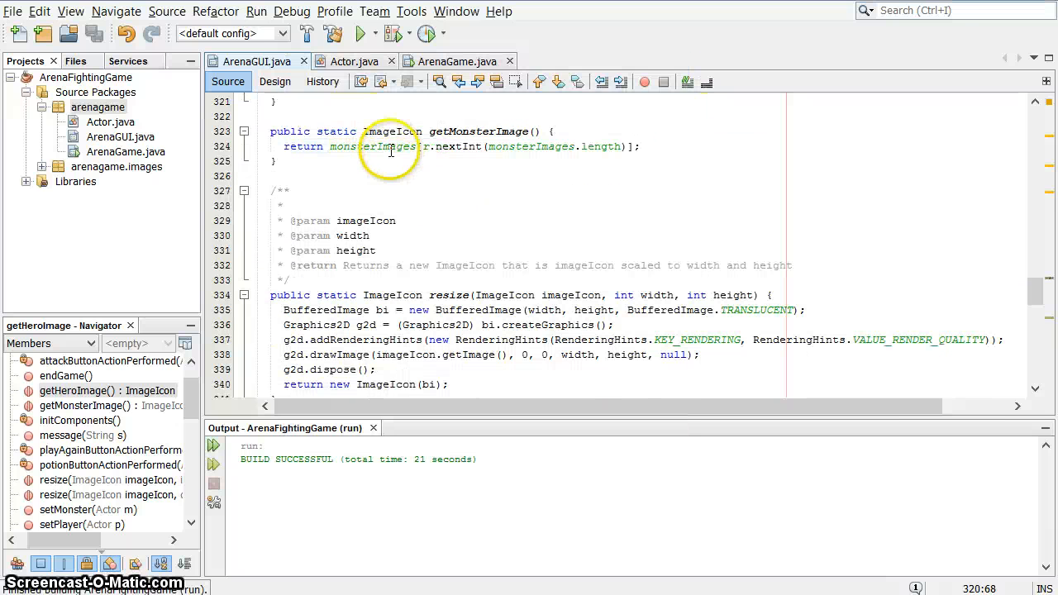
{"action": "scroll", "scroll_direction": "down", "scroll_amount": 3}
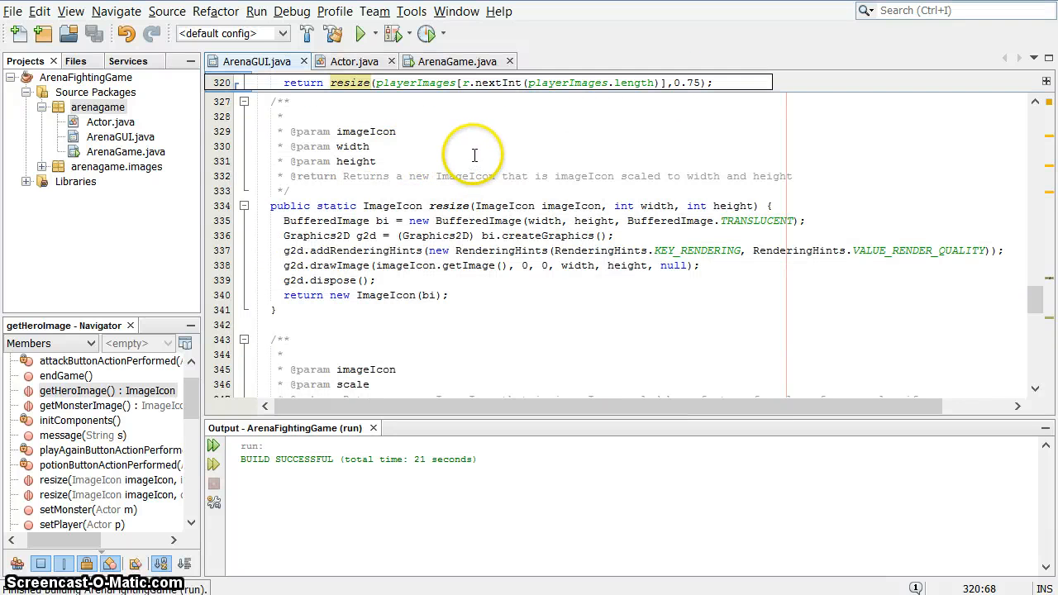
{"action": "scroll", "scroll_direction": "down", "scroll_amount": 3}
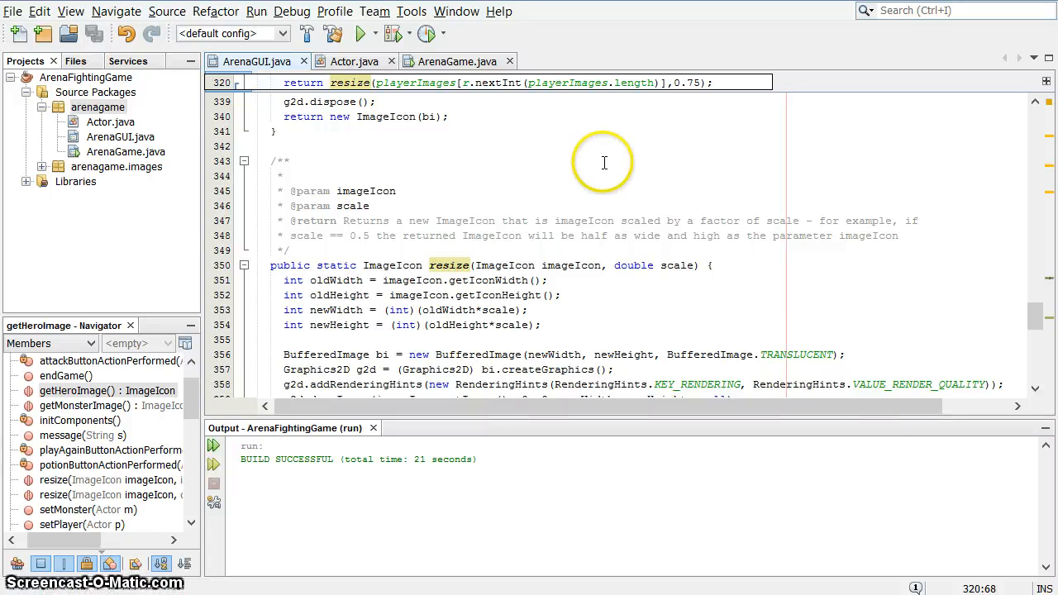
{"action": "scroll", "scroll_direction": "up", "scroll_amount": 3}
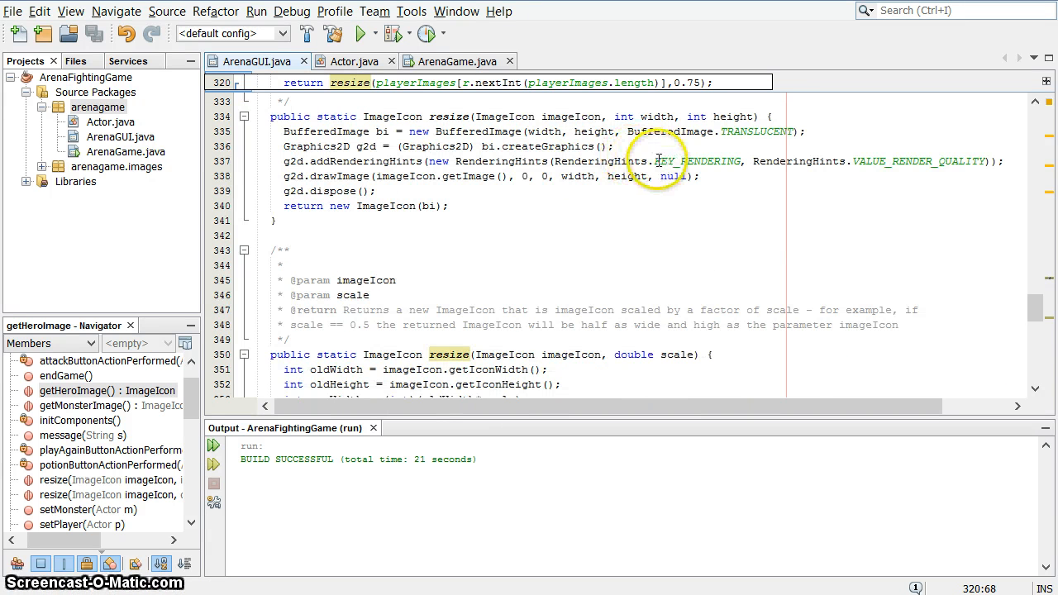
{"action": "mouse_move", "coordinate": [744, 173]}
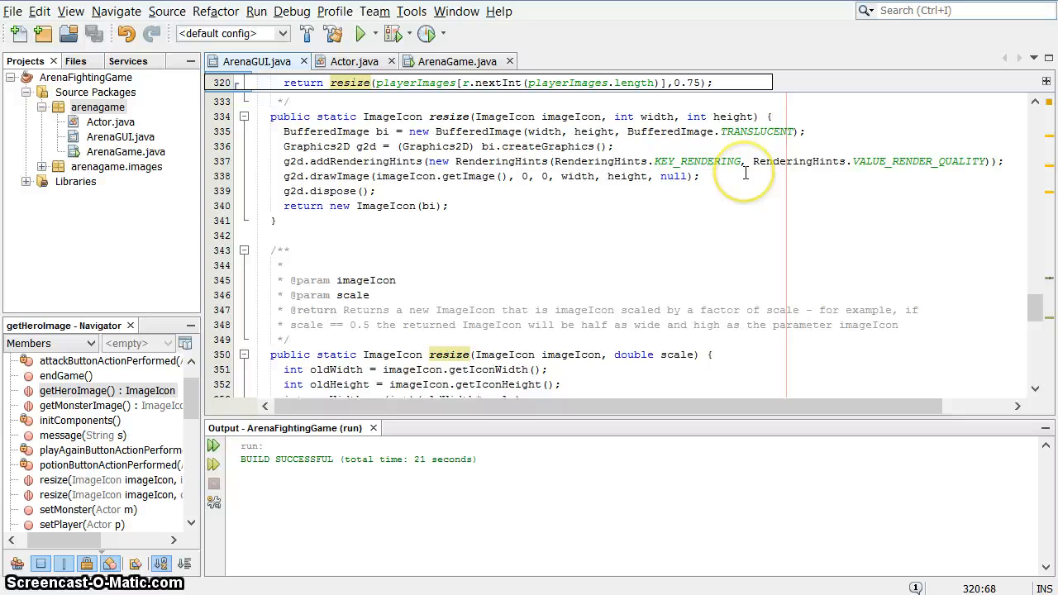
{"action": "mouse_move", "coordinate": [648, 314]}
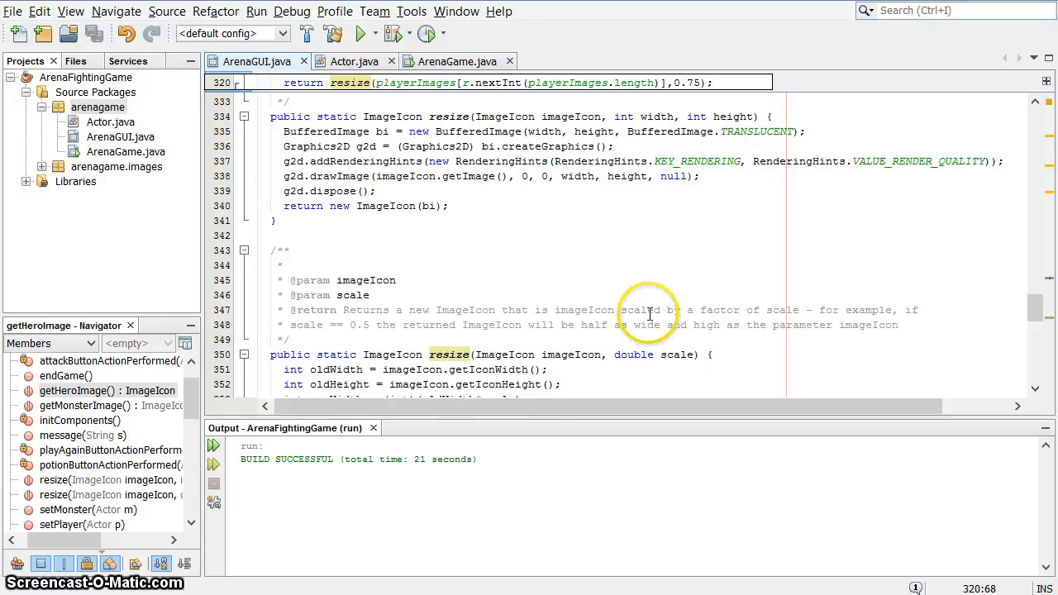
{"action": "scroll", "scroll_direction": "up", "scroll_amount": 3}
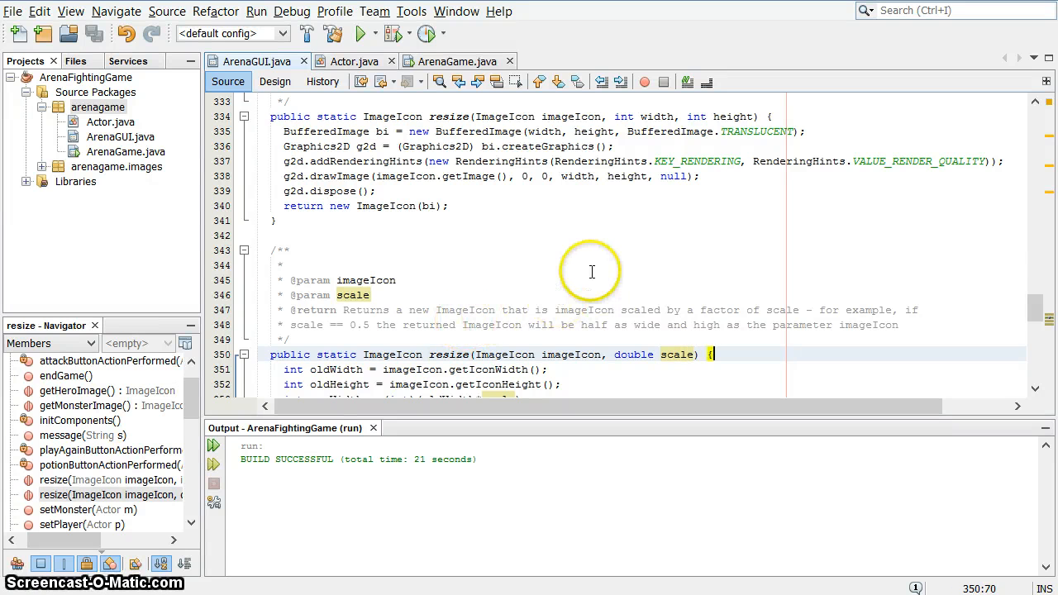
{"action": "mouse_move", "coordinate": [608, 274]}
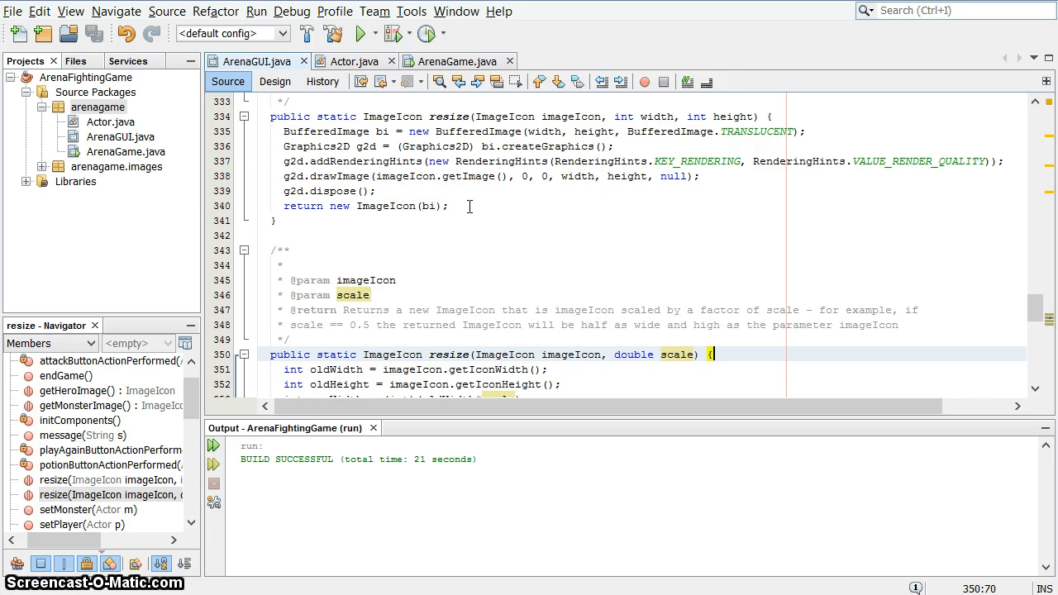
{"action": "mouse_move", "coordinate": [718, 199]}
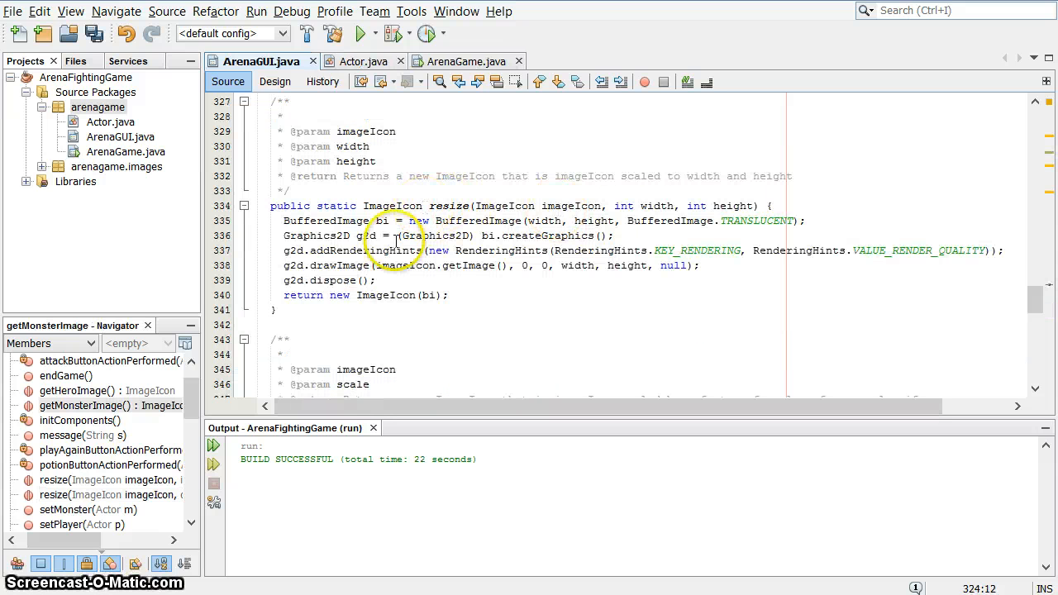
{"action": "mouse_move", "coordinate": [750, 204]}
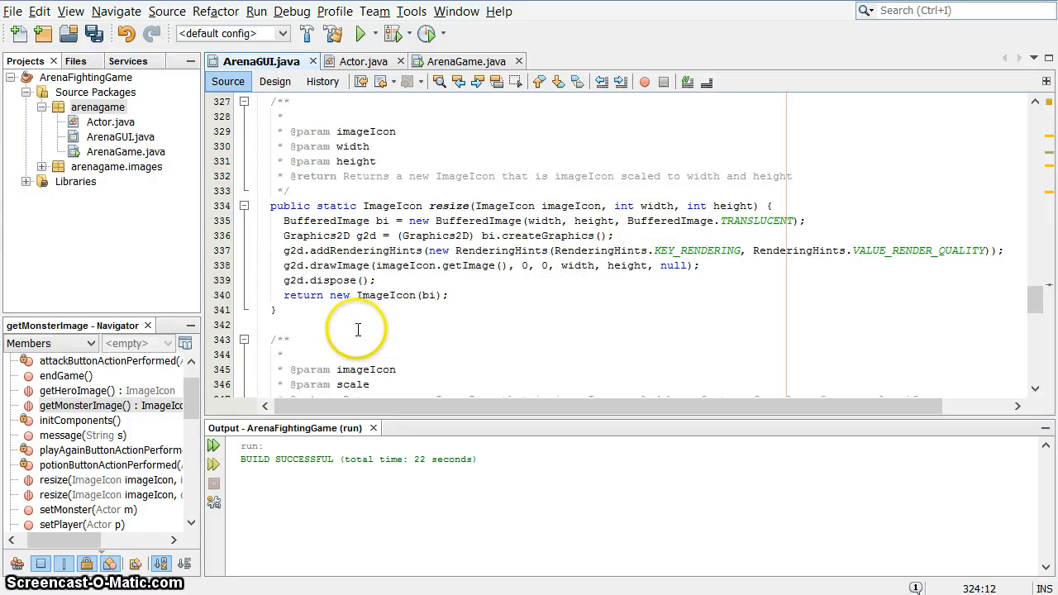
{"action": "mouse_move", "coordinate": [390, 321]}
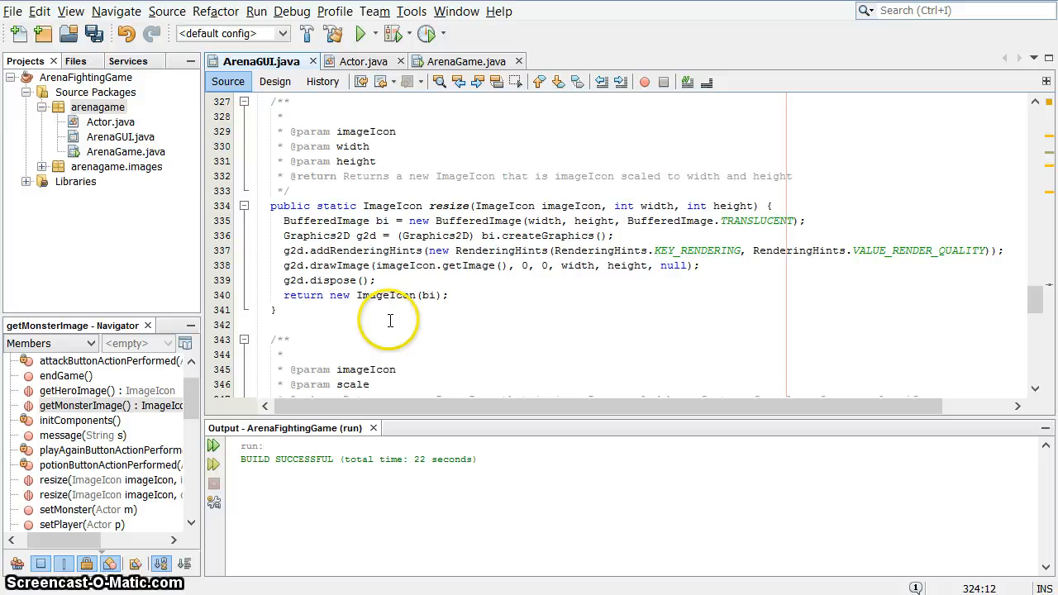
{"action": "mouse_move", "coordinate": [693, 312]}
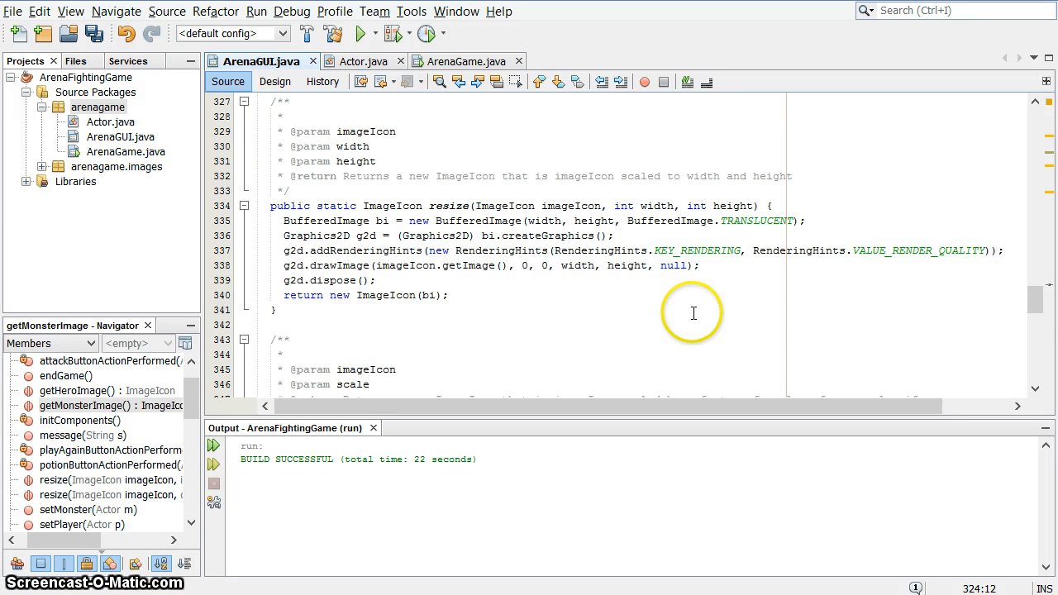